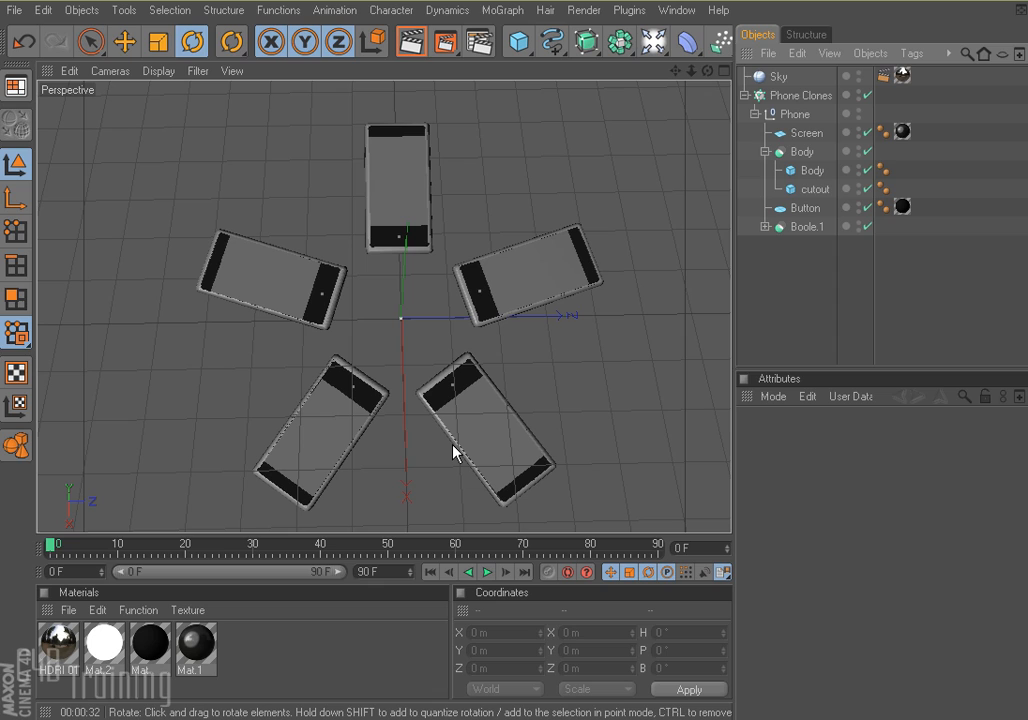
{"action": "mouse_move", "coordinate": [425, 452]}
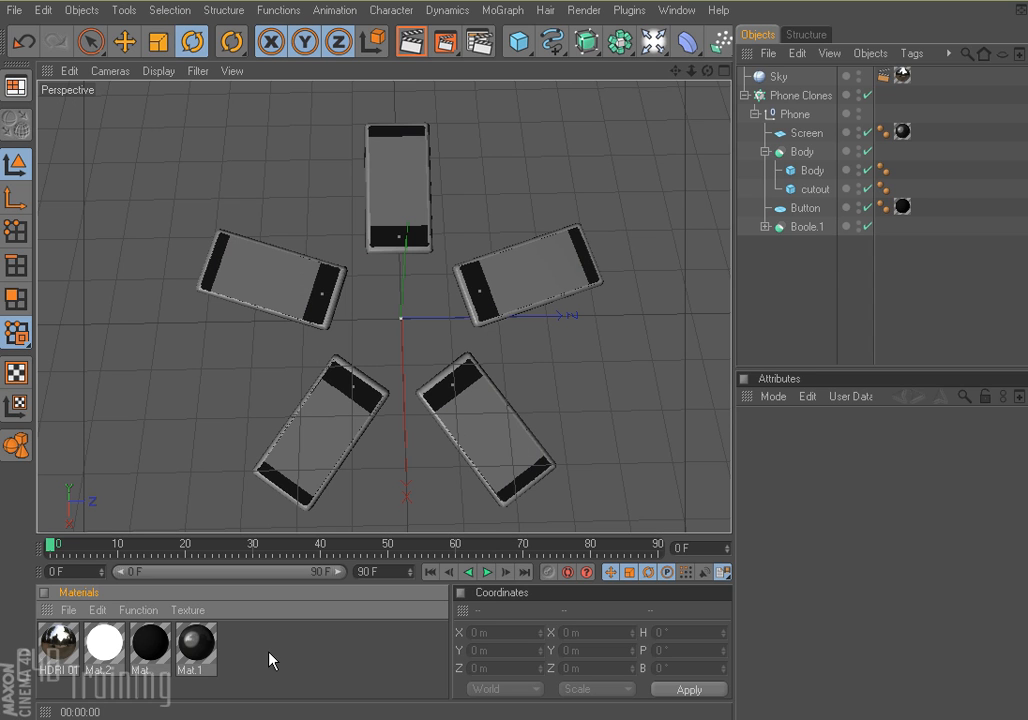
Create a new material, open it in the Material Editor, and rename it 'multi'
{"action": "double_click", "coordinate": [270, 650]}
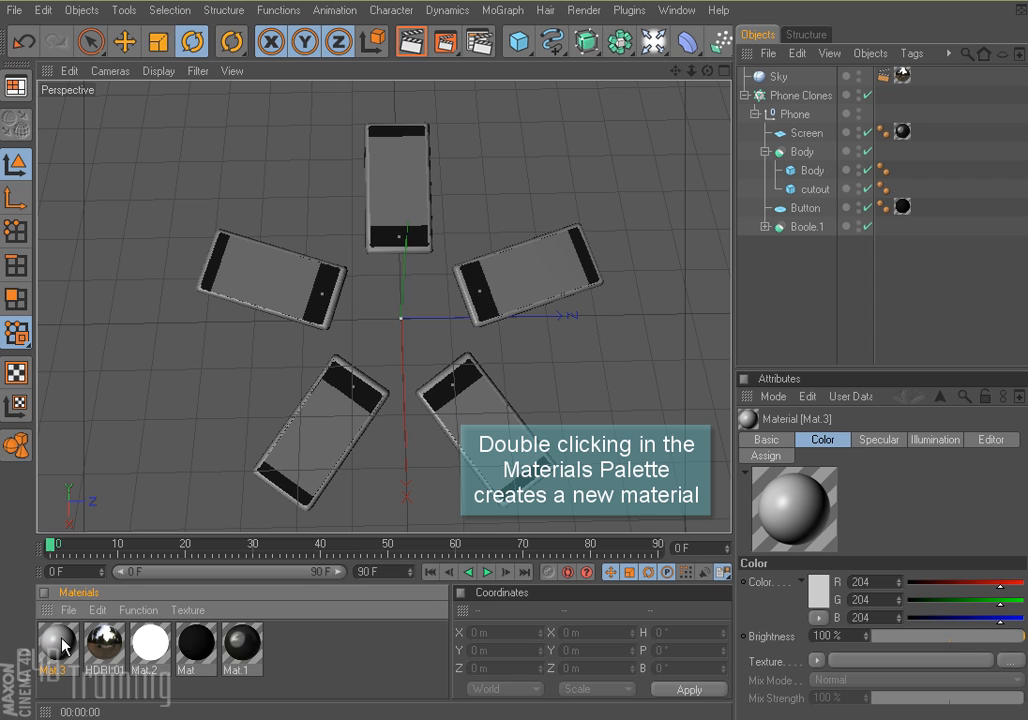
{"action": "double_click", "coordinate": [58, 645]}
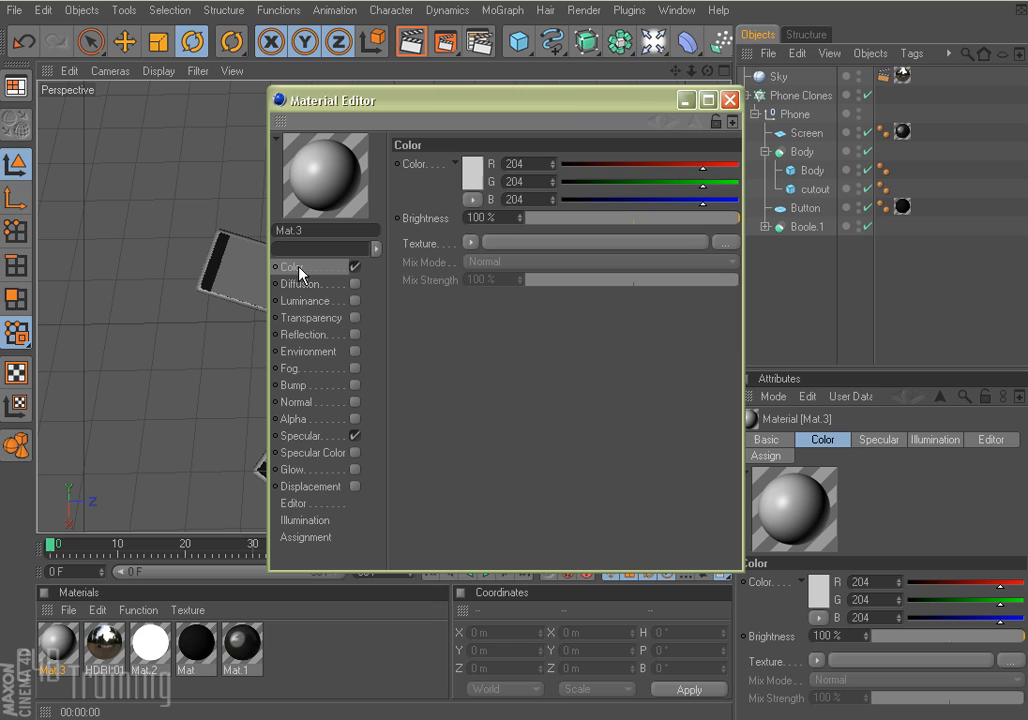
{"action": "double_click", "coordinate": [289, 230]}
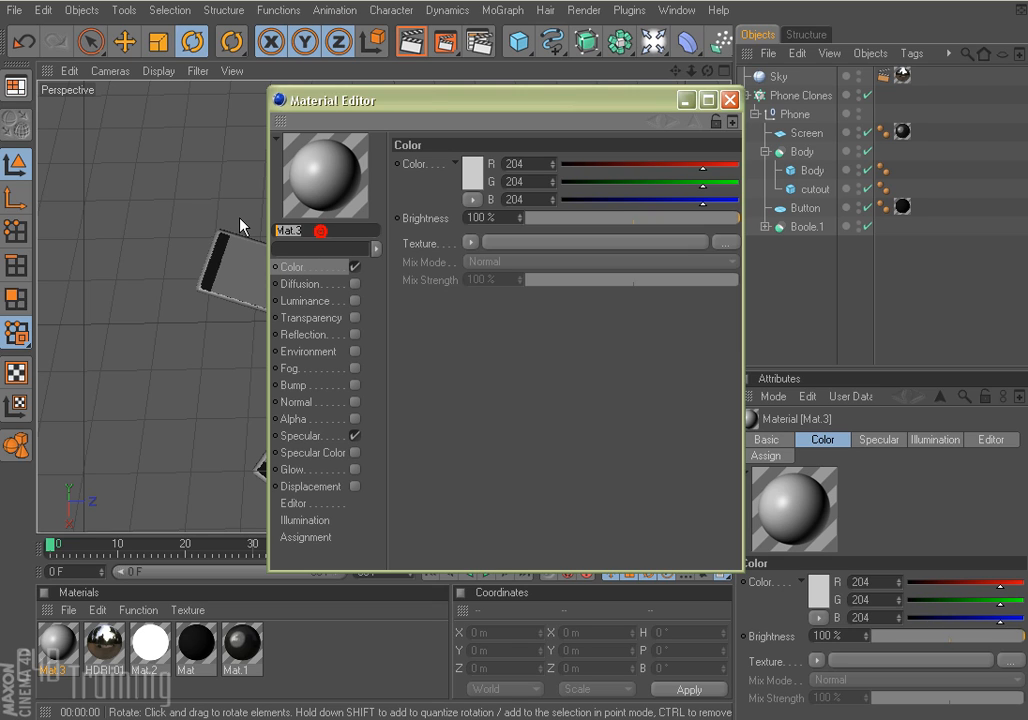
{"action": "type", "text": "multi"}
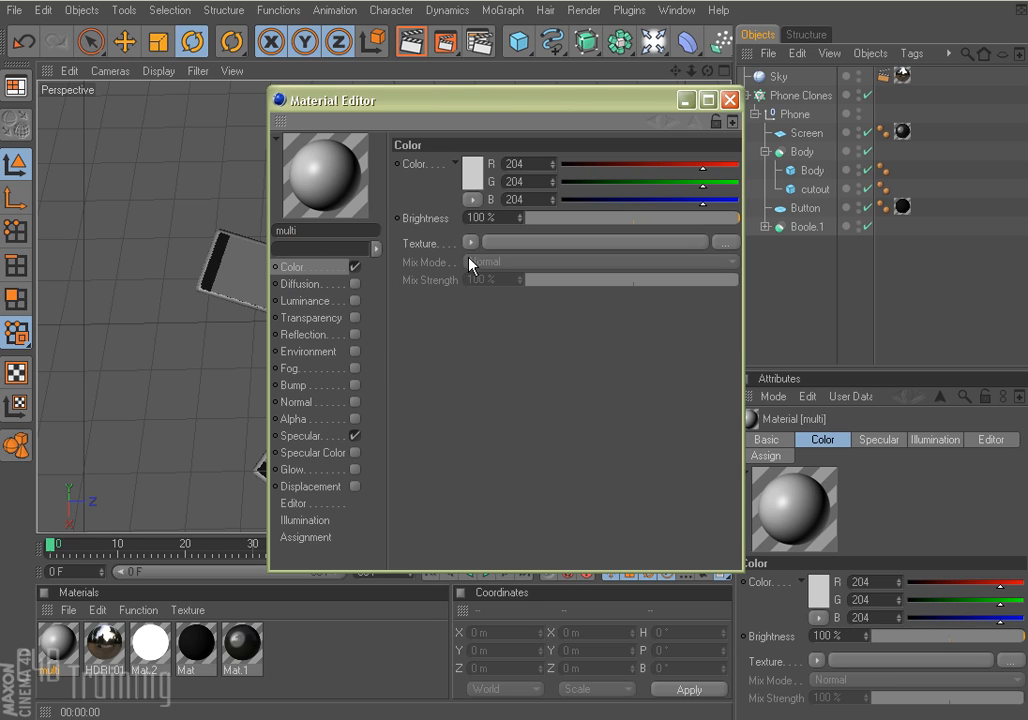
Open the shader list for the multi material's Color channel texture
{"action": "left_click", "coordinate": [470, 243]}
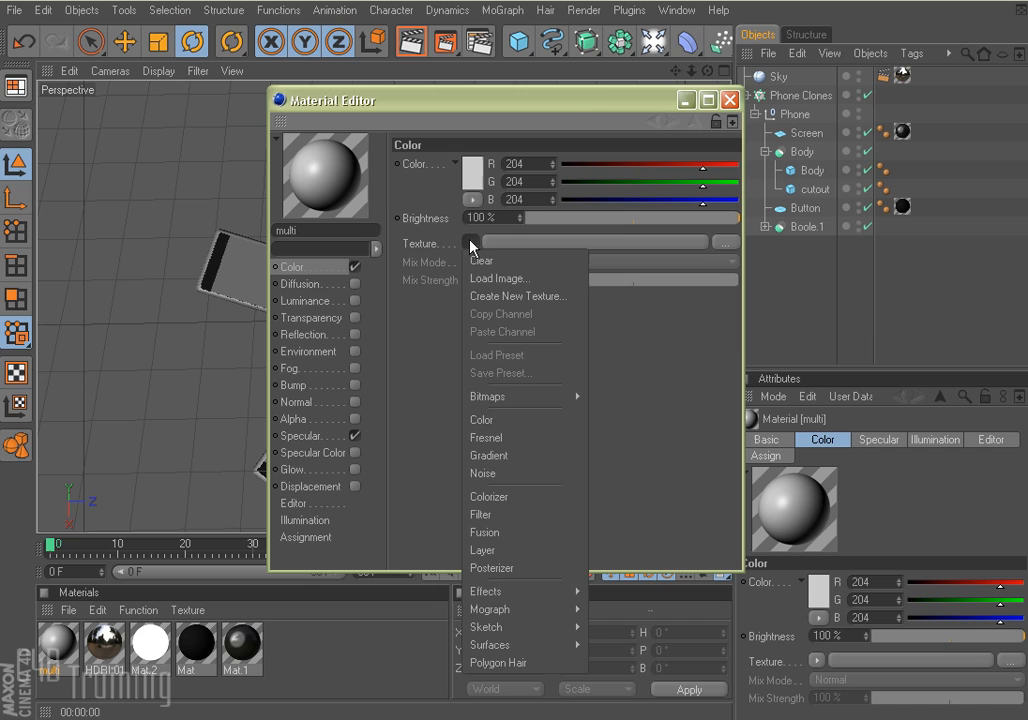
{"action": "mouse_move", "coordinate": [490, 609]}
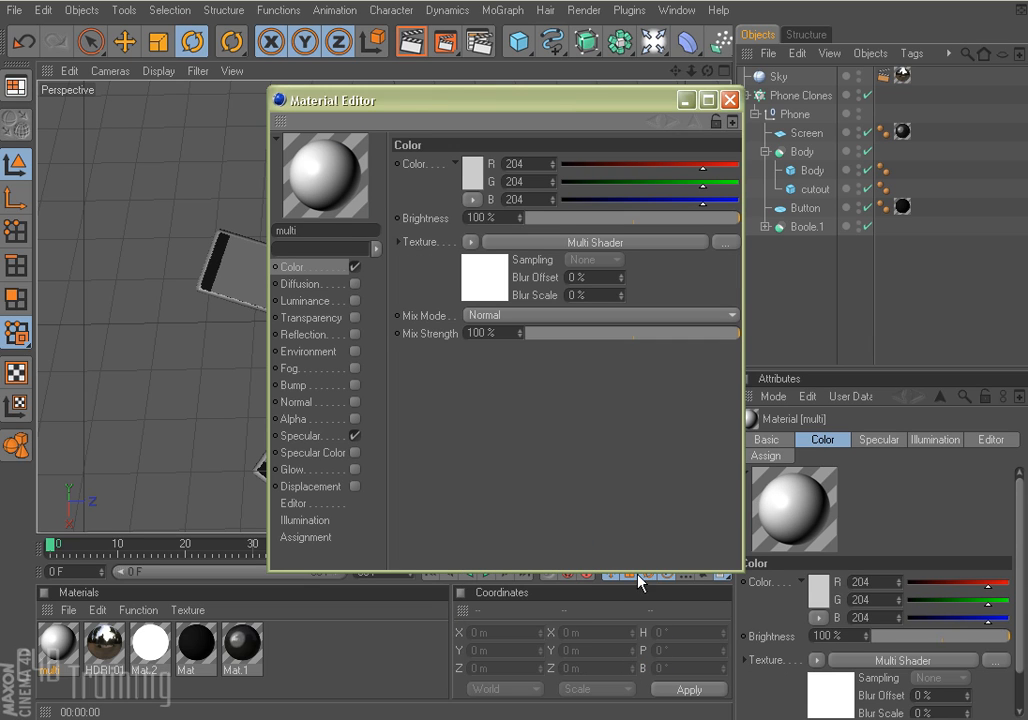
{"action": "mouse_move", "coordinate": [485, 280]}
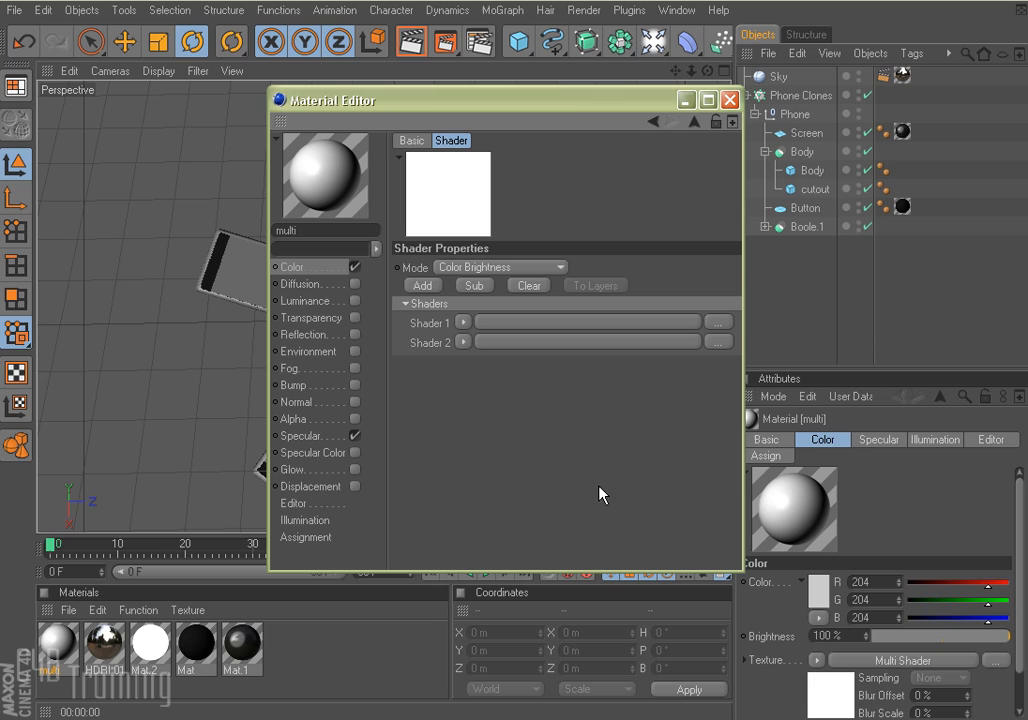
{"action": "mouse_move", "coordinate": [445, 330]}
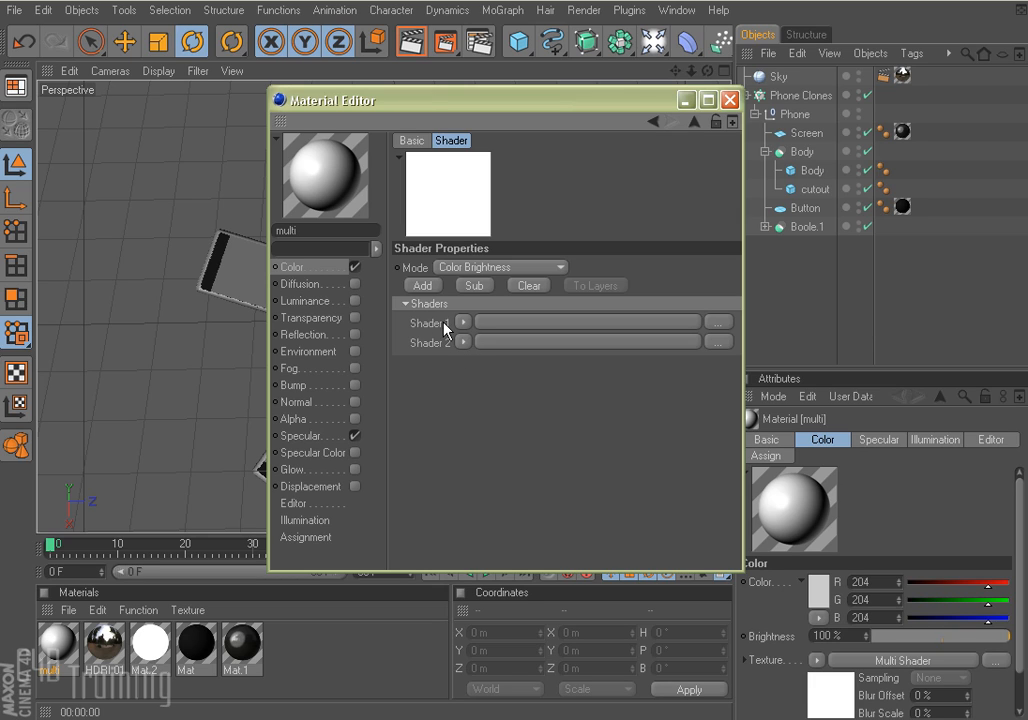
{"action": "mouse_move", "coordinate": [428, 289]}
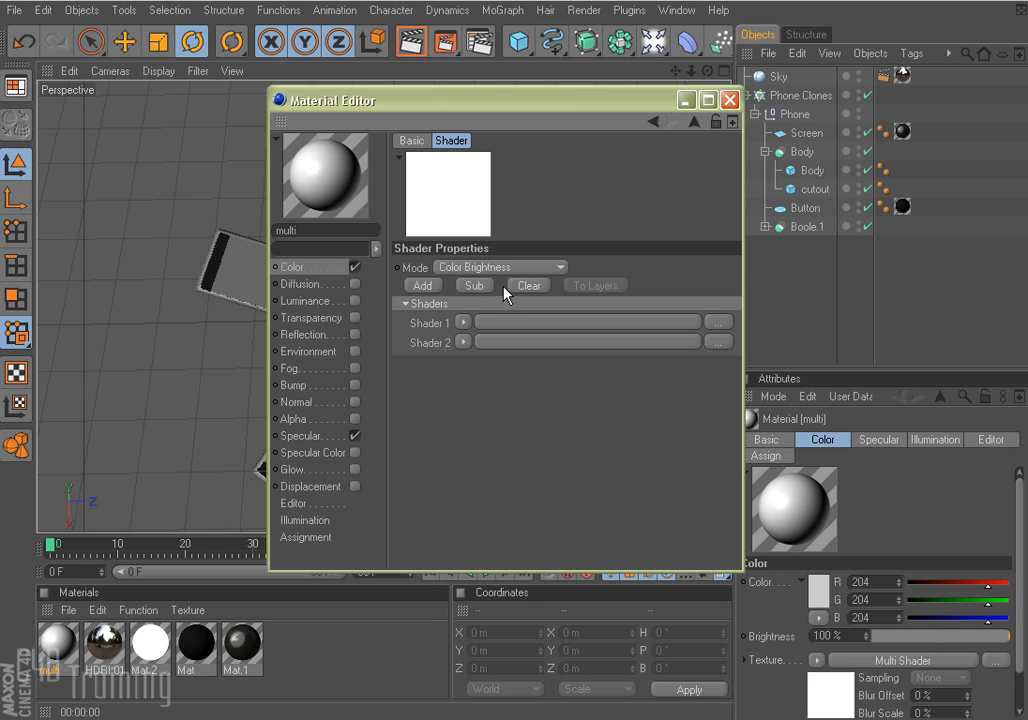
Make the Multi Shader's first slot a red Color shader
{"action": "left_click", "coordinate": [463, 321]}
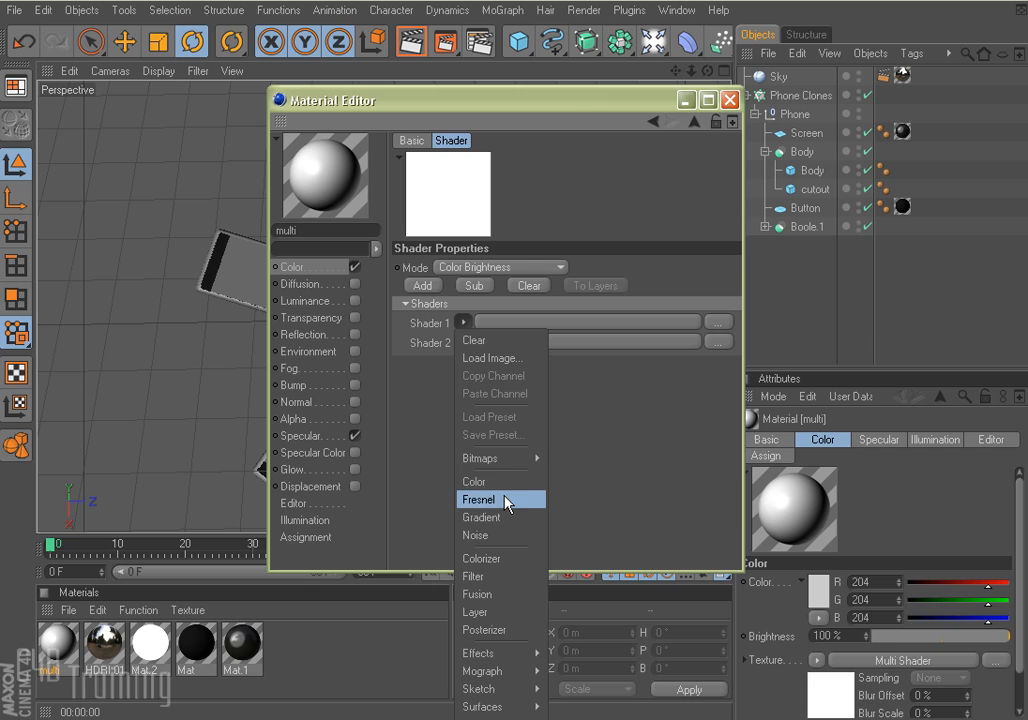
{"action": "left_click", "coordinate": [473, 481]}
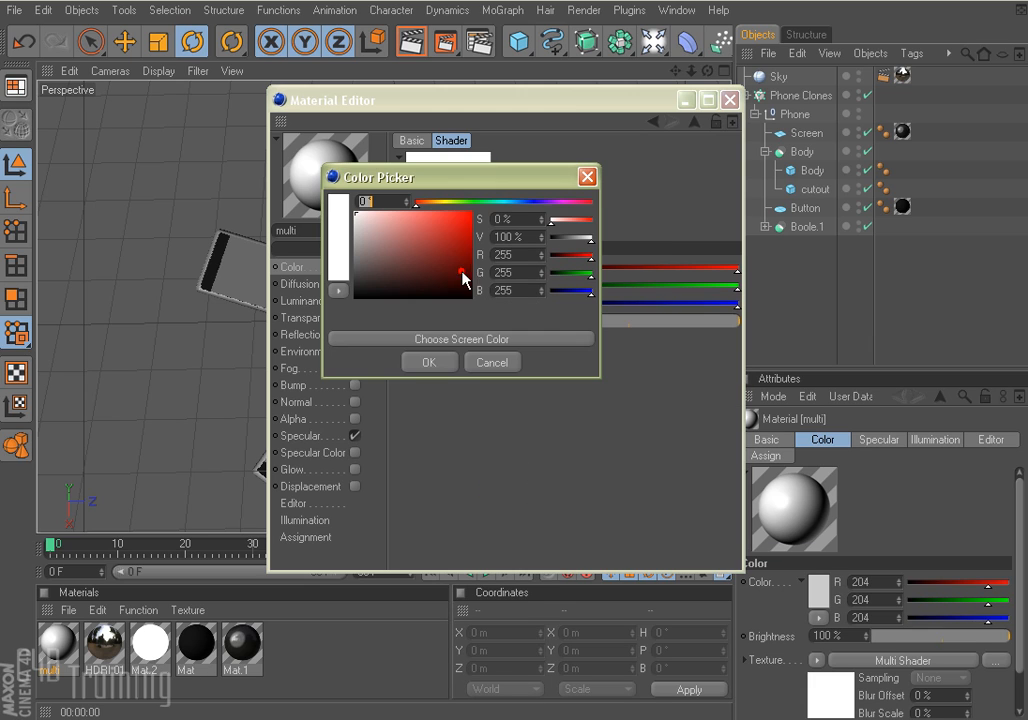
{"action": "left_click", "coordinate": [355, 218]}
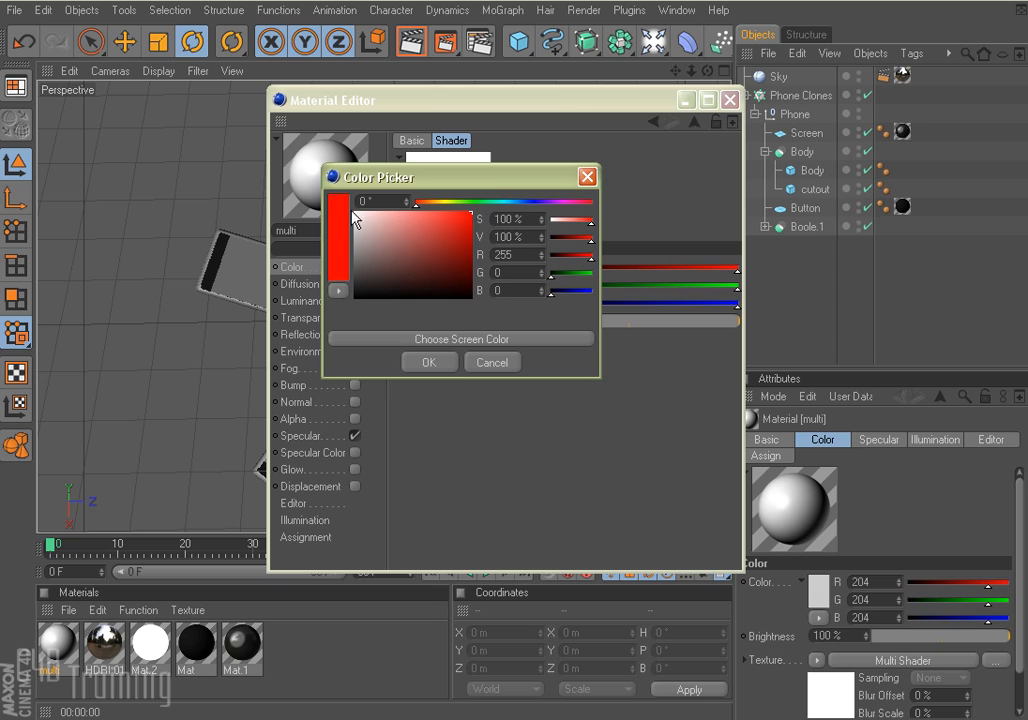
{"action": "left_click", "coordinate": [428, 361]}
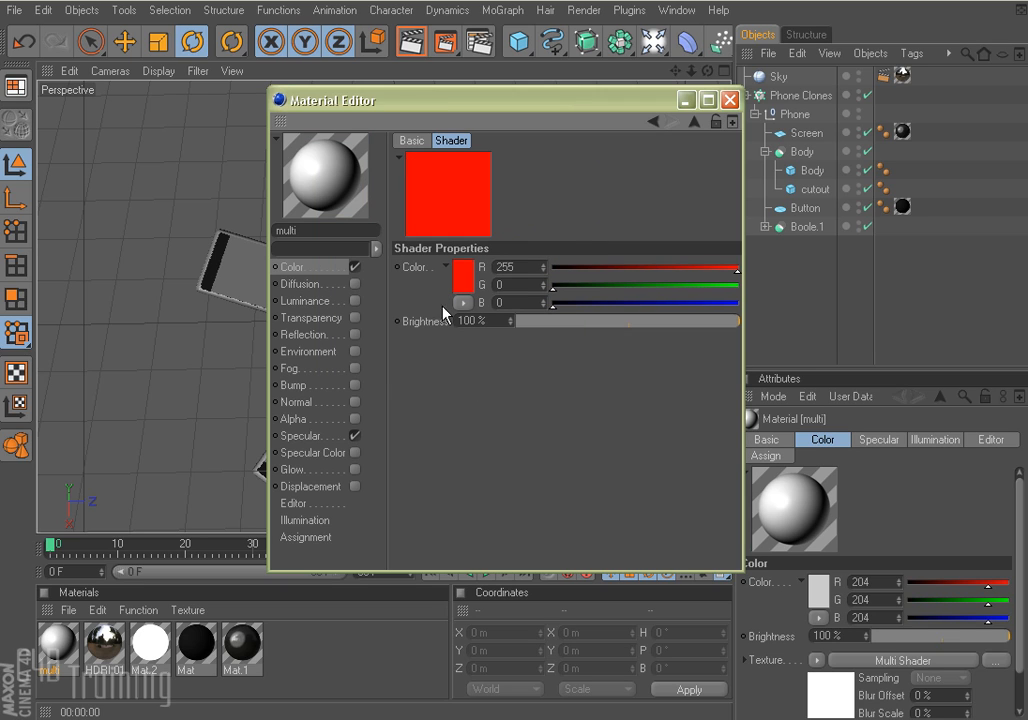
{"action": "mouse_move", "coordinate": [692, 124]}
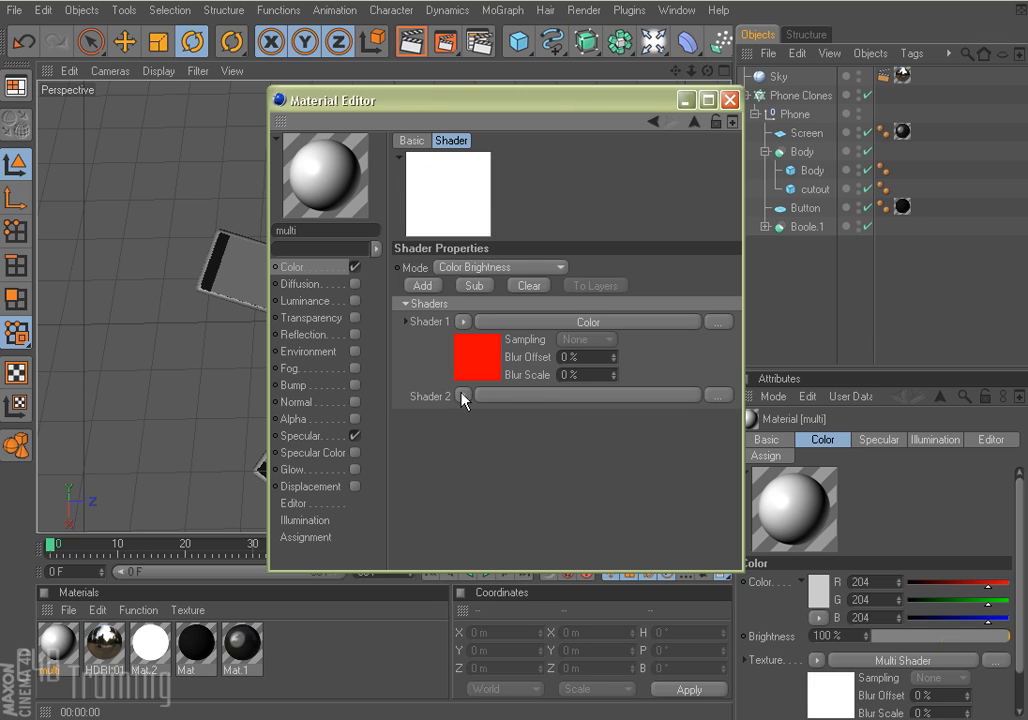
Make the second slot a blue Color shader and add a third shader slot
{"action": "left_click", "coordinate": [463, 394]}
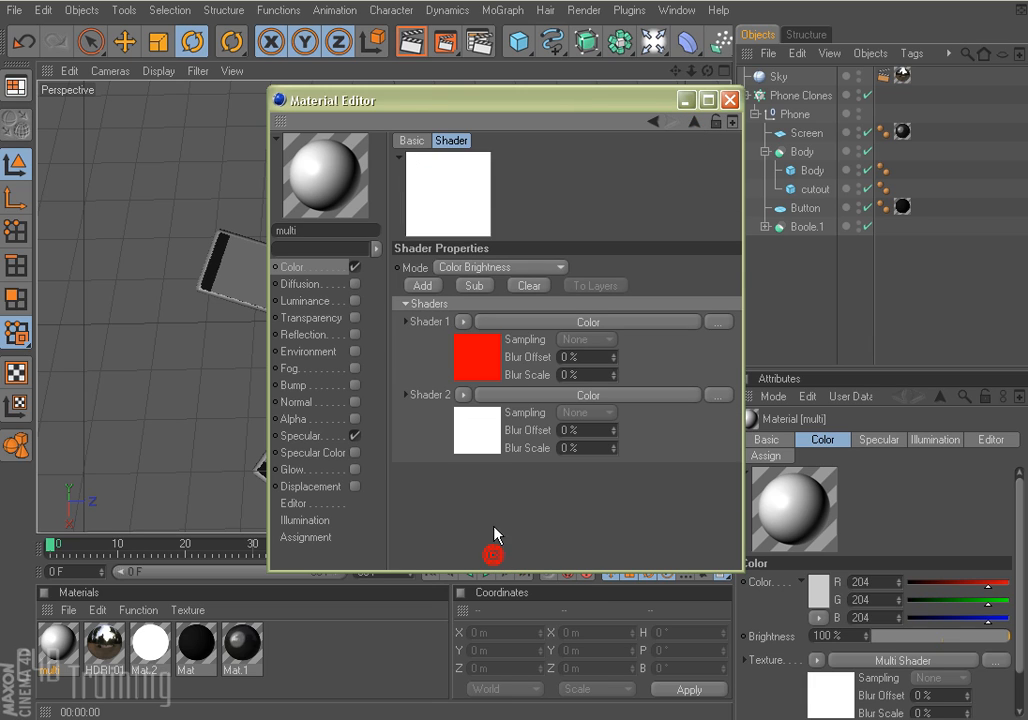
{"action": "left_click", "coordinate": [476, 357]}
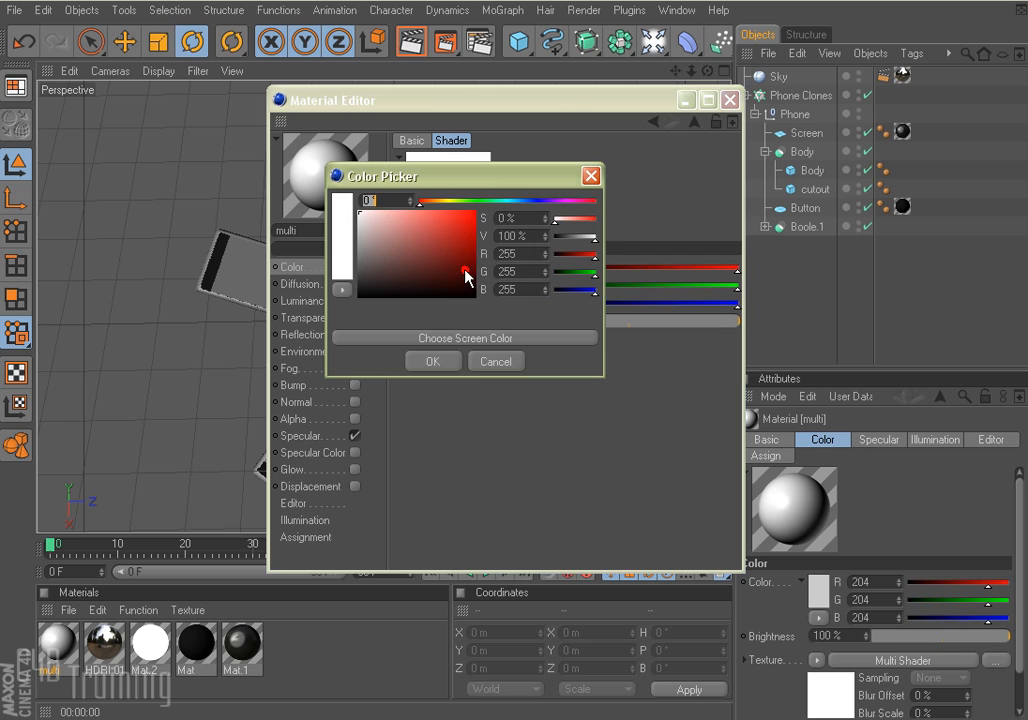
{"action": "left_click", "coordinate": [470, 213]}
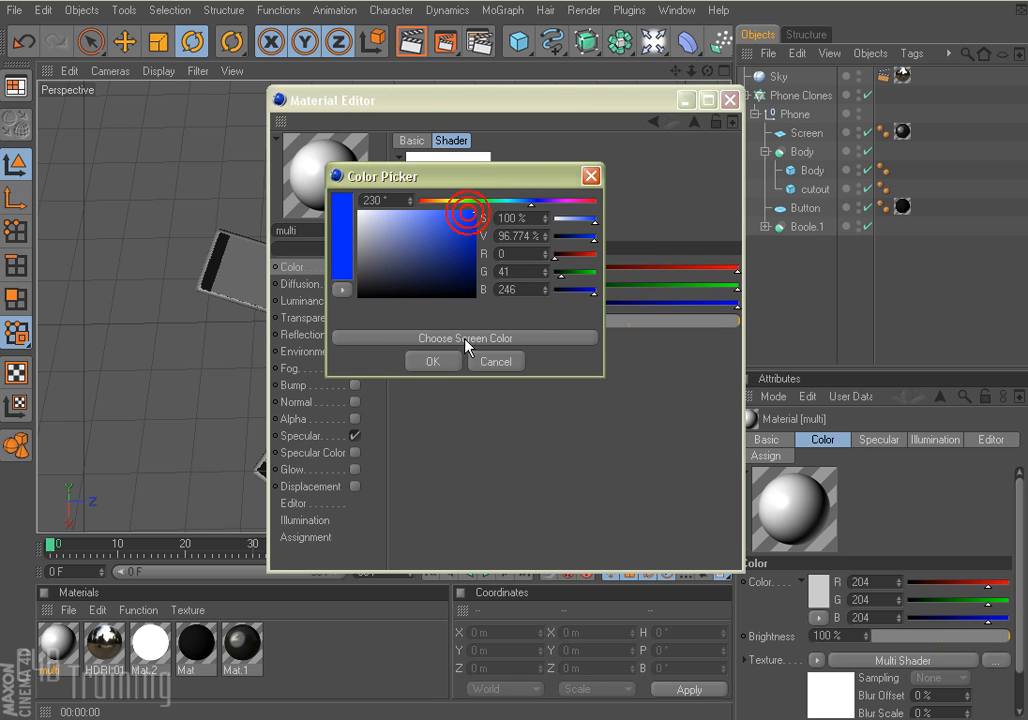
{"action": "left_click", "coordinate": [432, 361]}
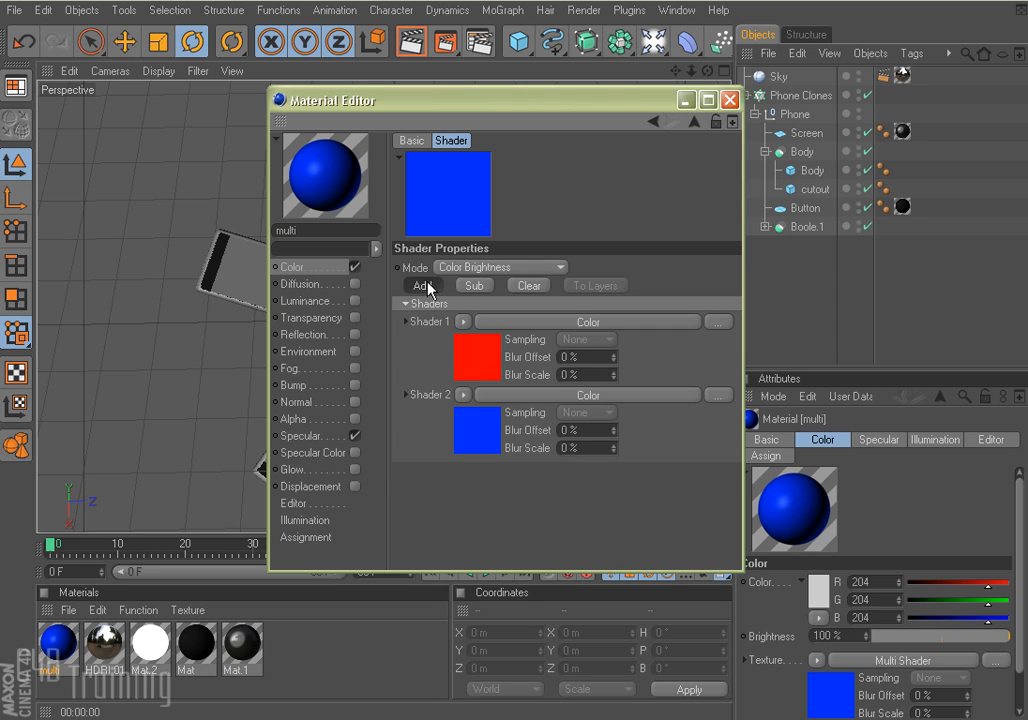
{"action": "left_click", "coordinate": [461, 468]}
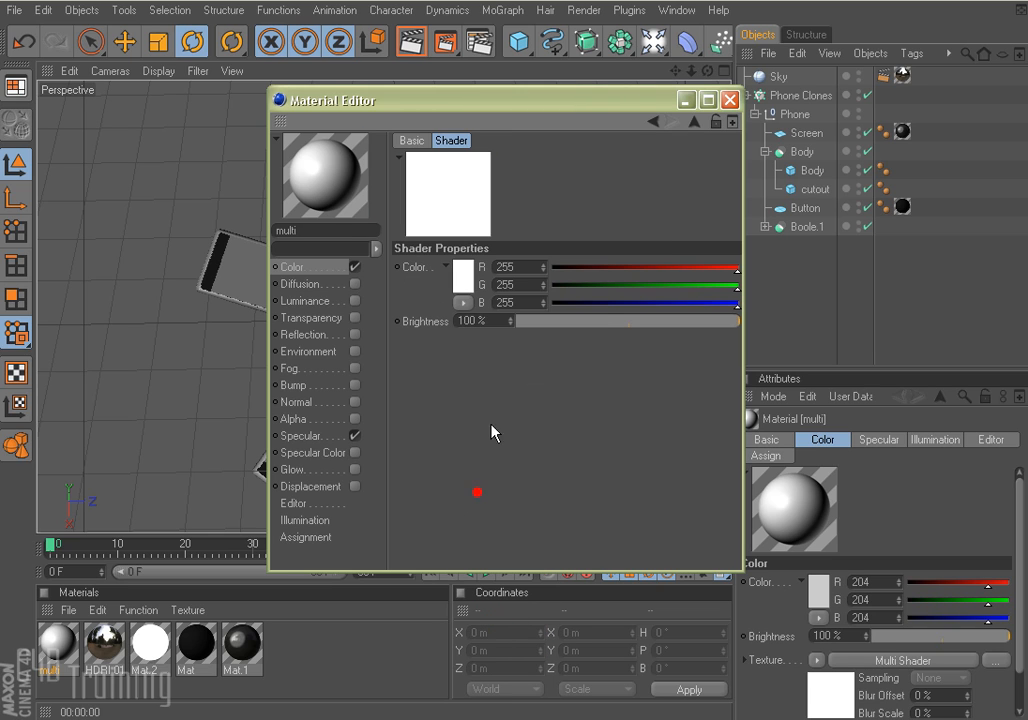
Set the third and fourth Color shaders to green and yellow
{"action": "left_click", "coordinate": [458, 266]}
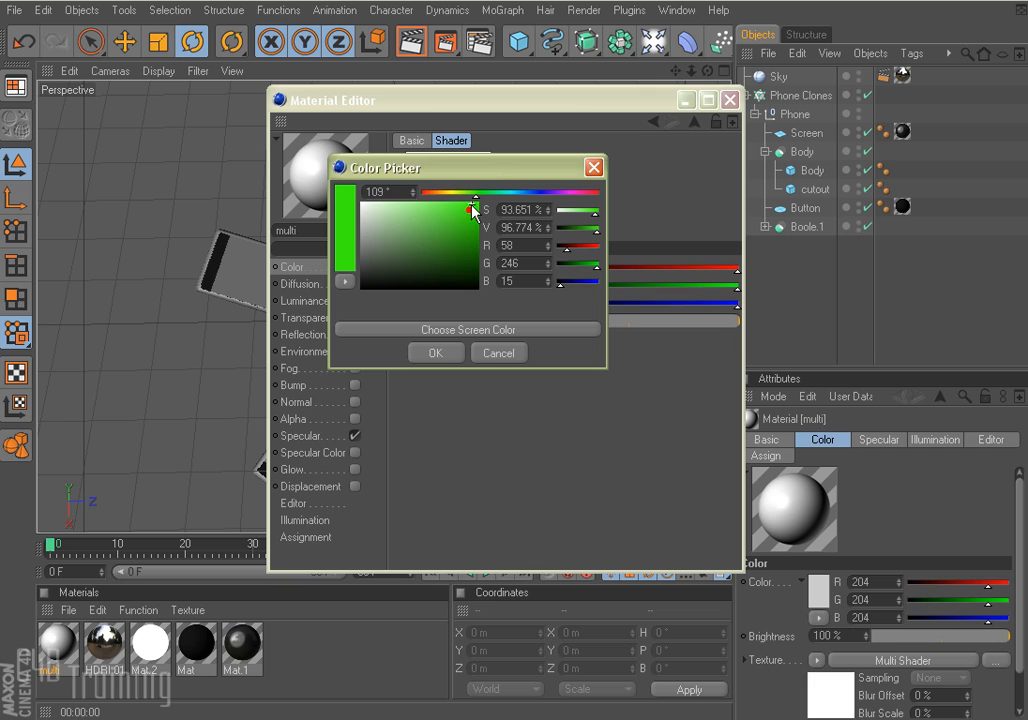
{"action": "left_click", "coordinate": [436, 352]}
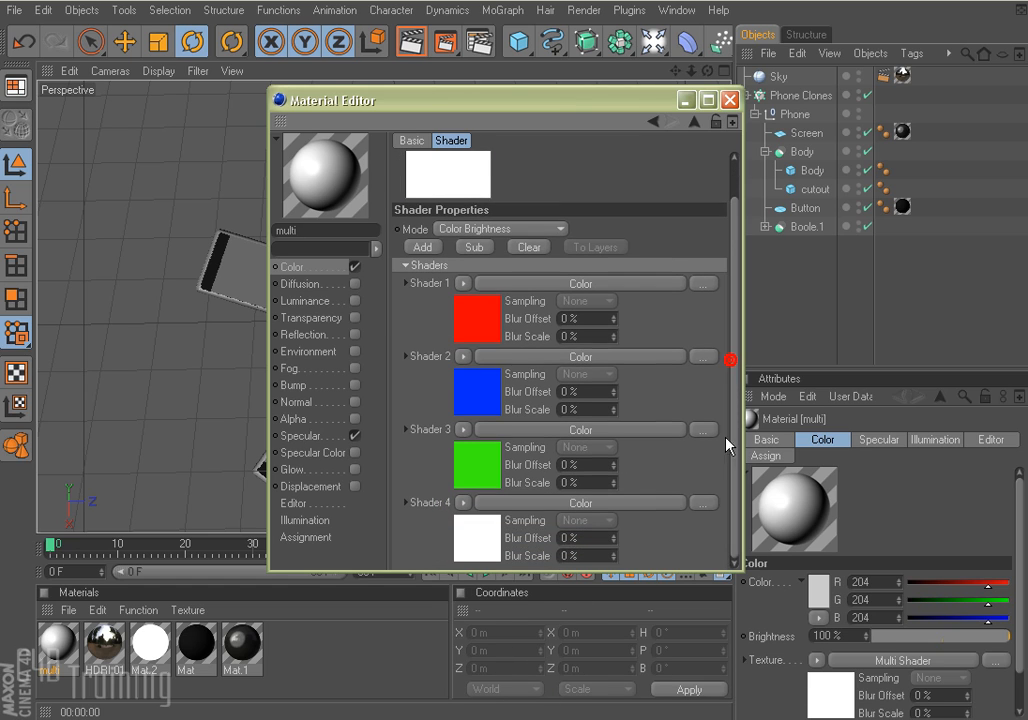
{"action": "left_click", "coordinate": [476, 318]}
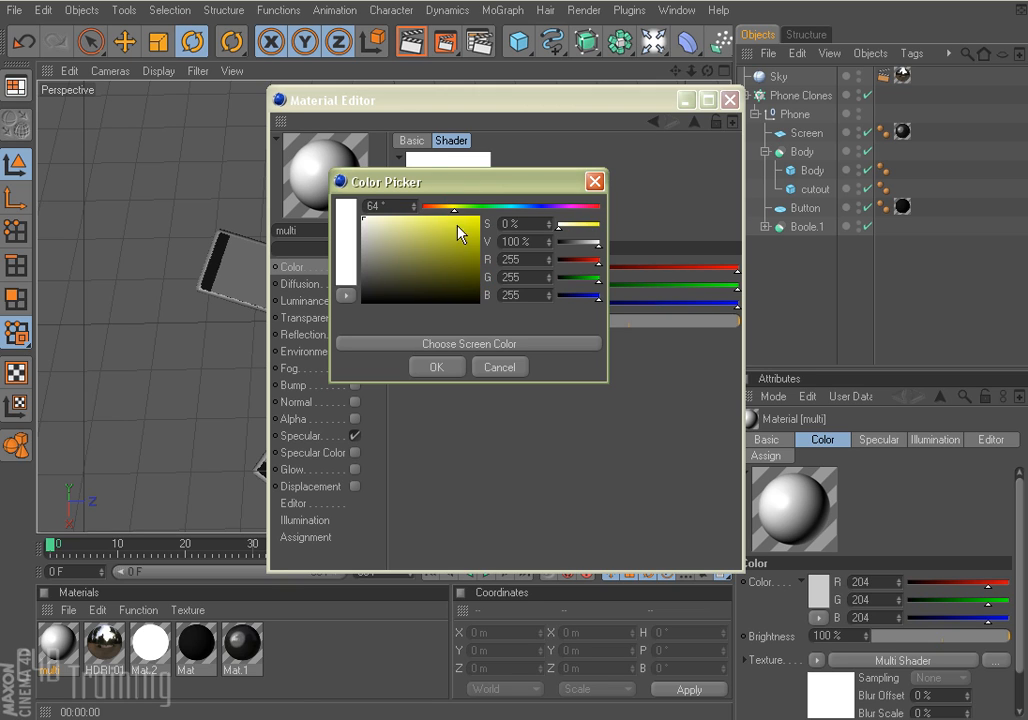
{"action": "left_click", "coordinate": [436, 367]}
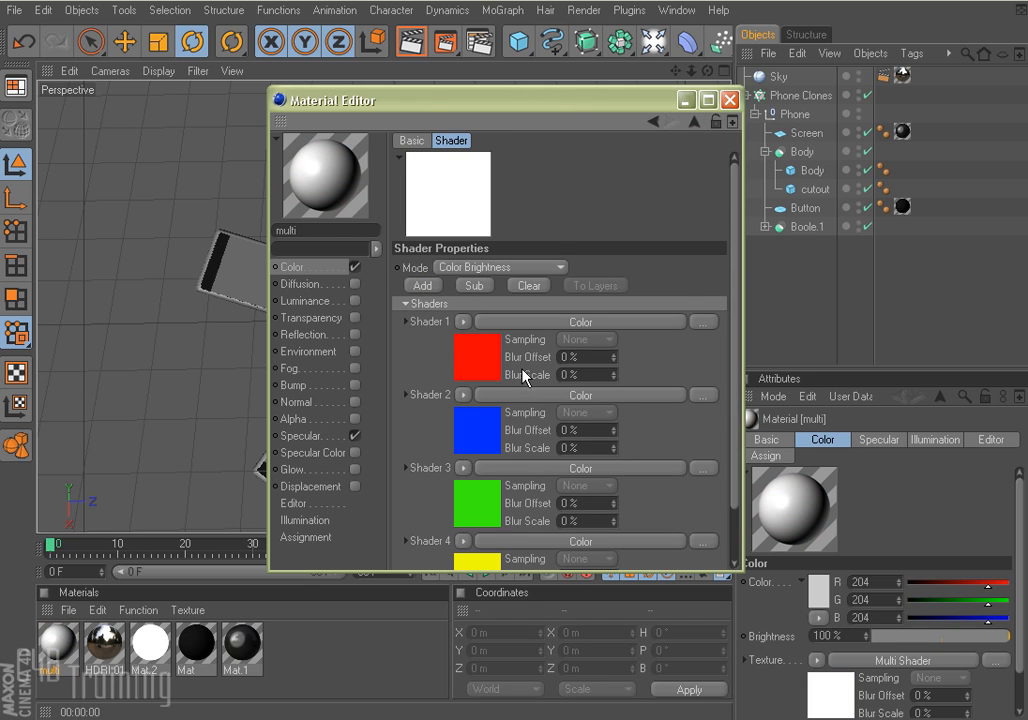
Set Shader 5 to a Color shader and pick purple
{"action": "left_click", "coordinate": [463, 557]}
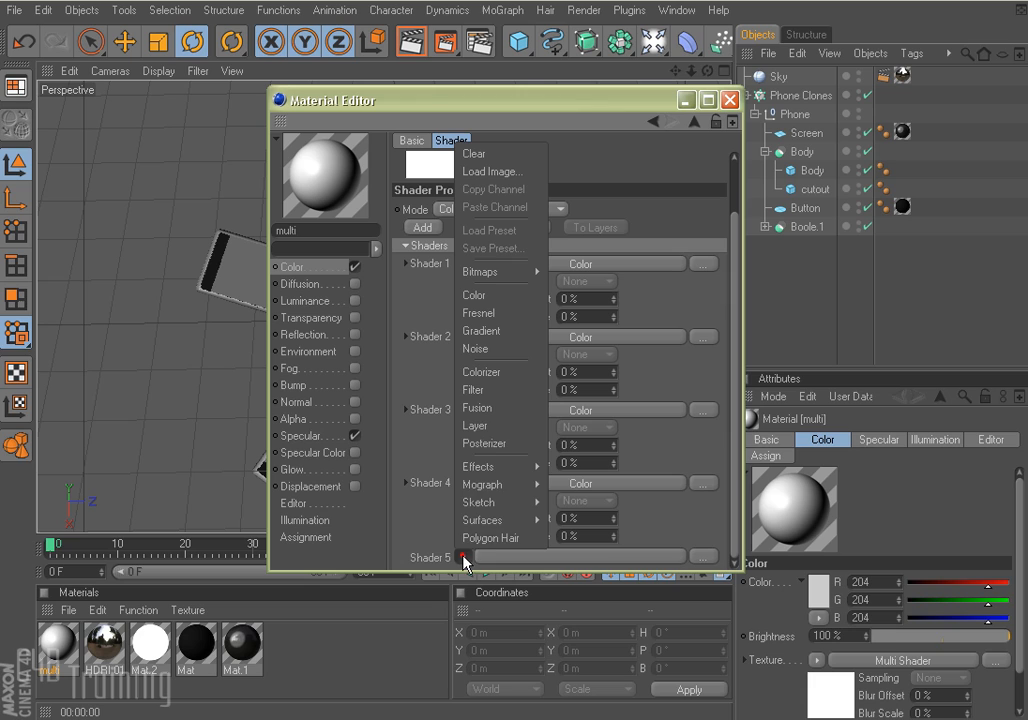
{"action": "mouse_move", "coordinate": [500, 349]}
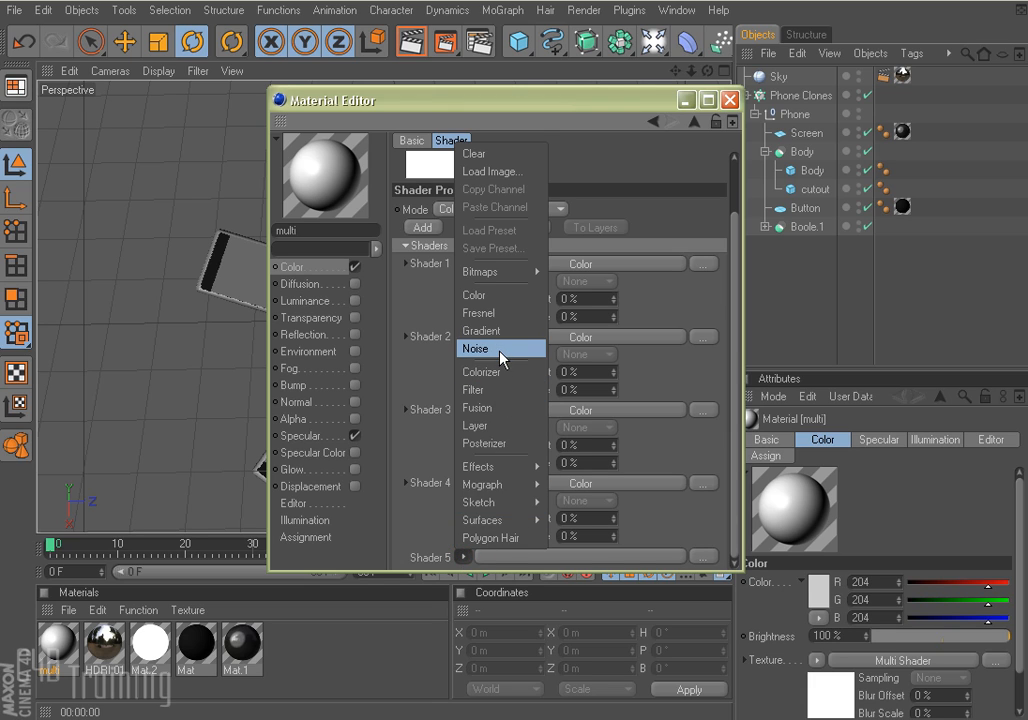
{"action": "left_click", "coordinate": [476, 349]}
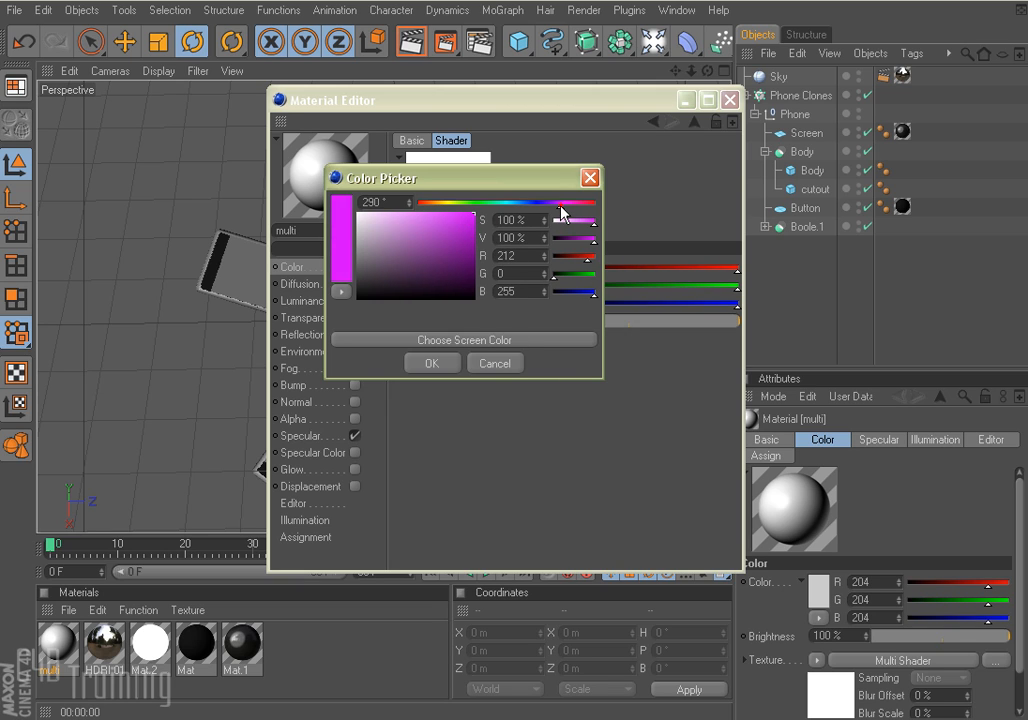
{"action": "left_click", "coordinate": [431, 362]}
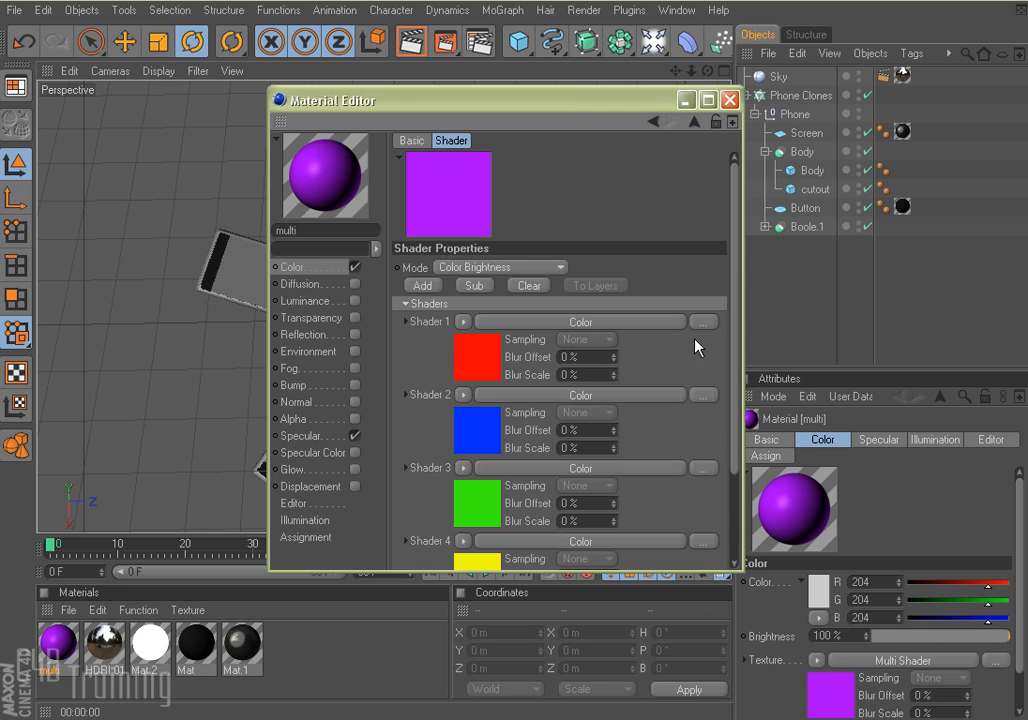
Close the Material Editor and select the Body boole object after inspecting its cubes
{"action": "scroll", "scroll_direction": "down", "scroll_amount": 3}
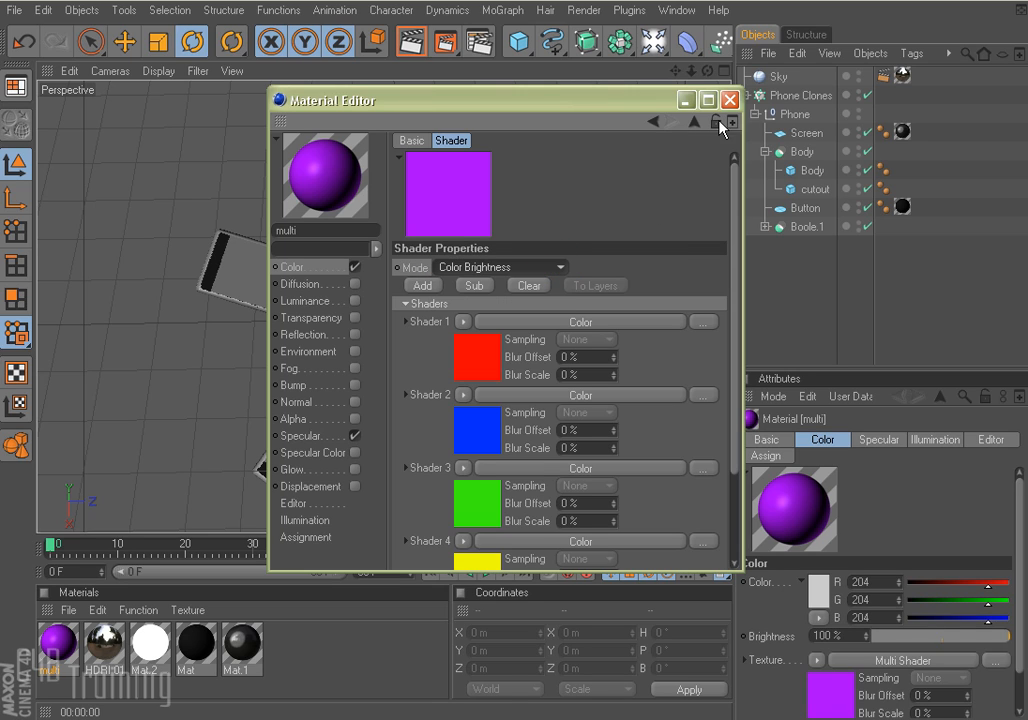
{"action": "left_click", "coordinate": [730, 100]}
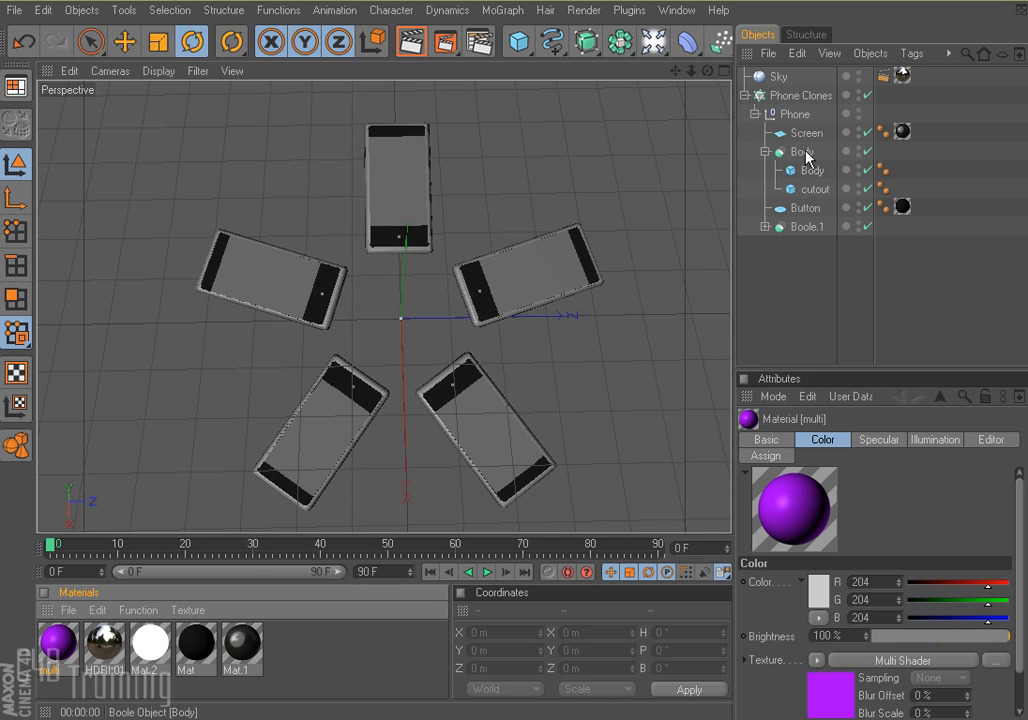
{"action": "mouse_move", "coordinate": [808, 157]}
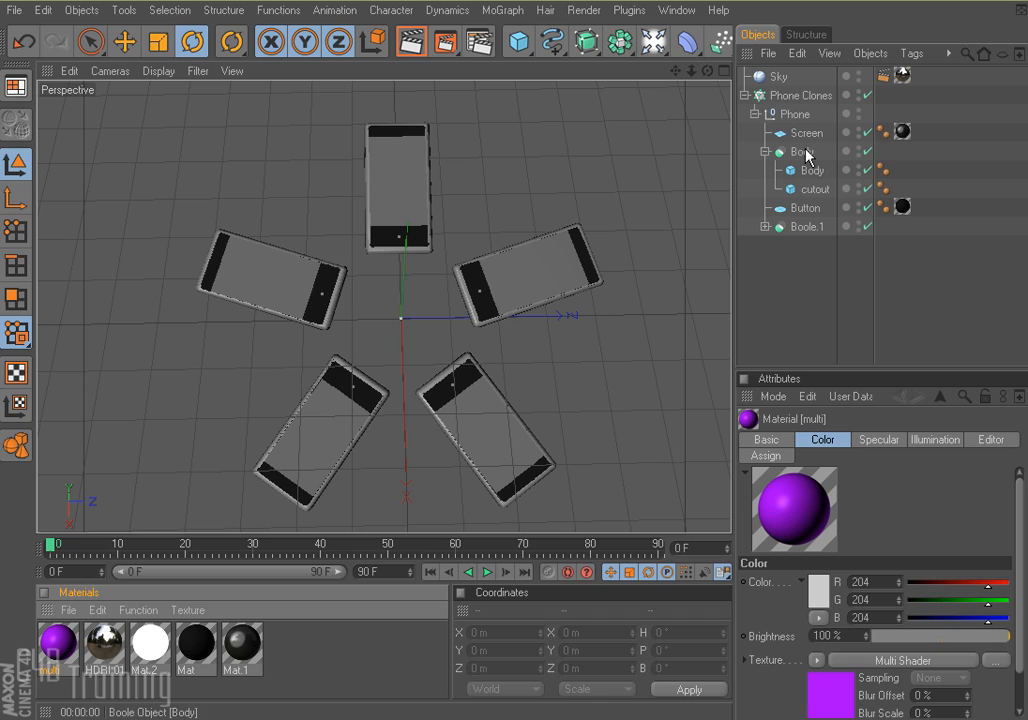
{"action": "left_click", "coordinate": [802, 152]}
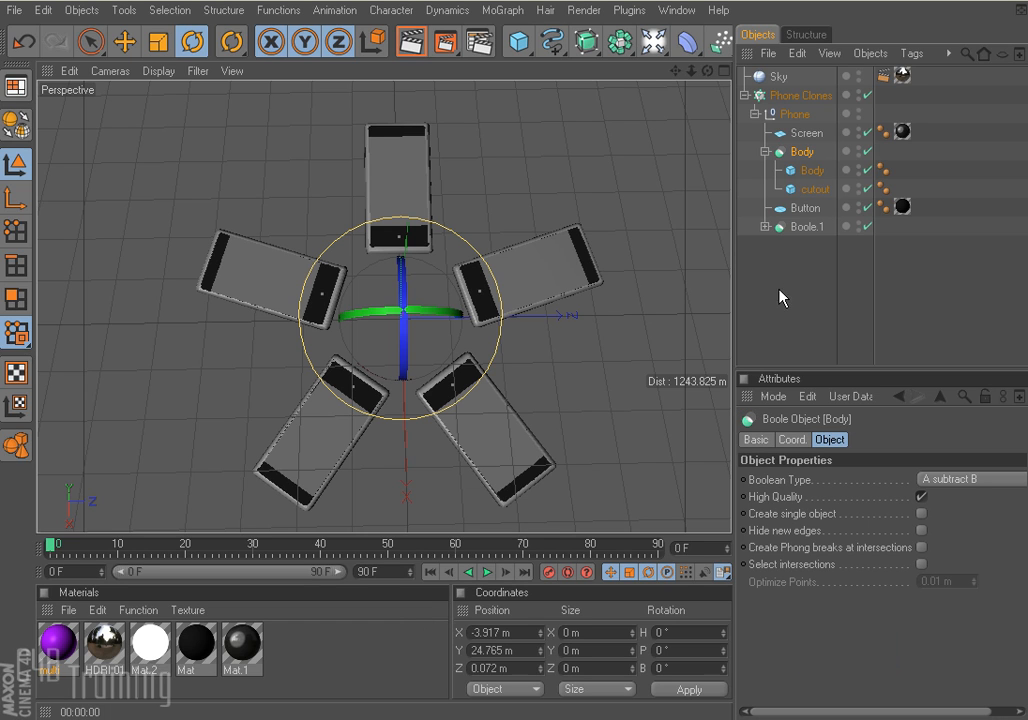
{"action": "left_click", "coordinate": [802, 151]}
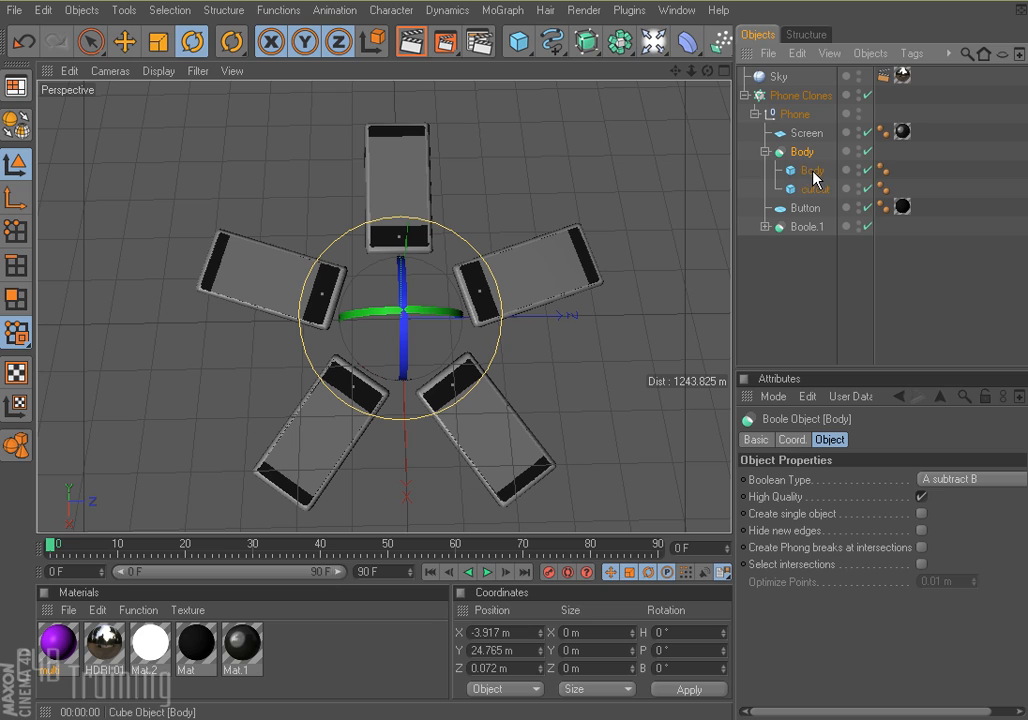
{"action": "left_click", "coordinate": [814, 189]}
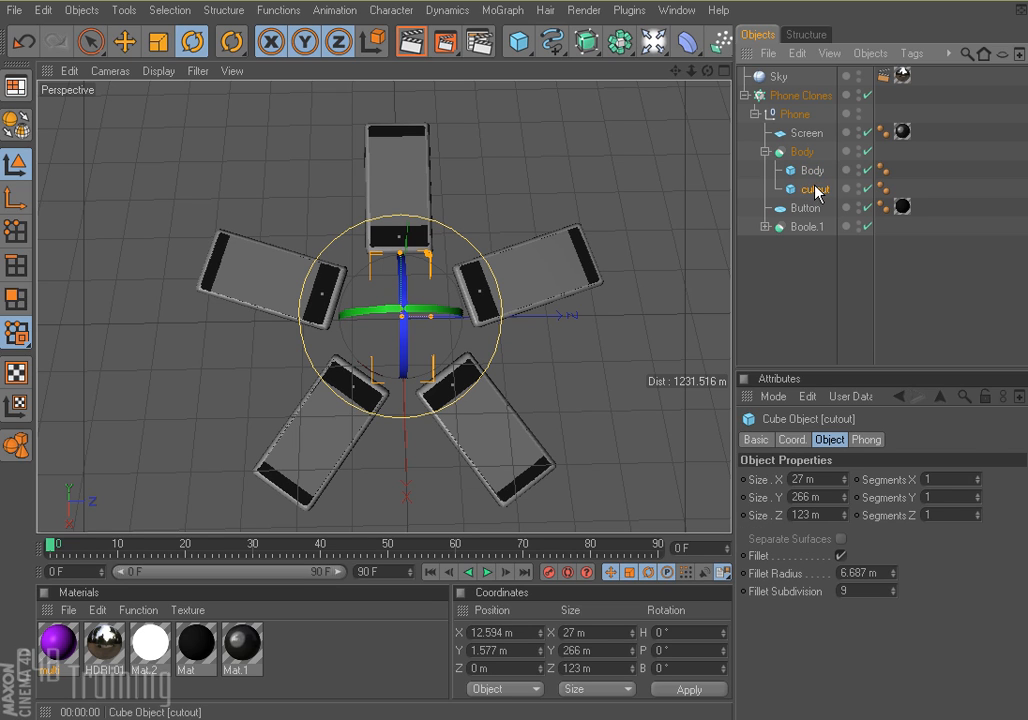
{"action": "left_click", "coordinate": [811, 170]}
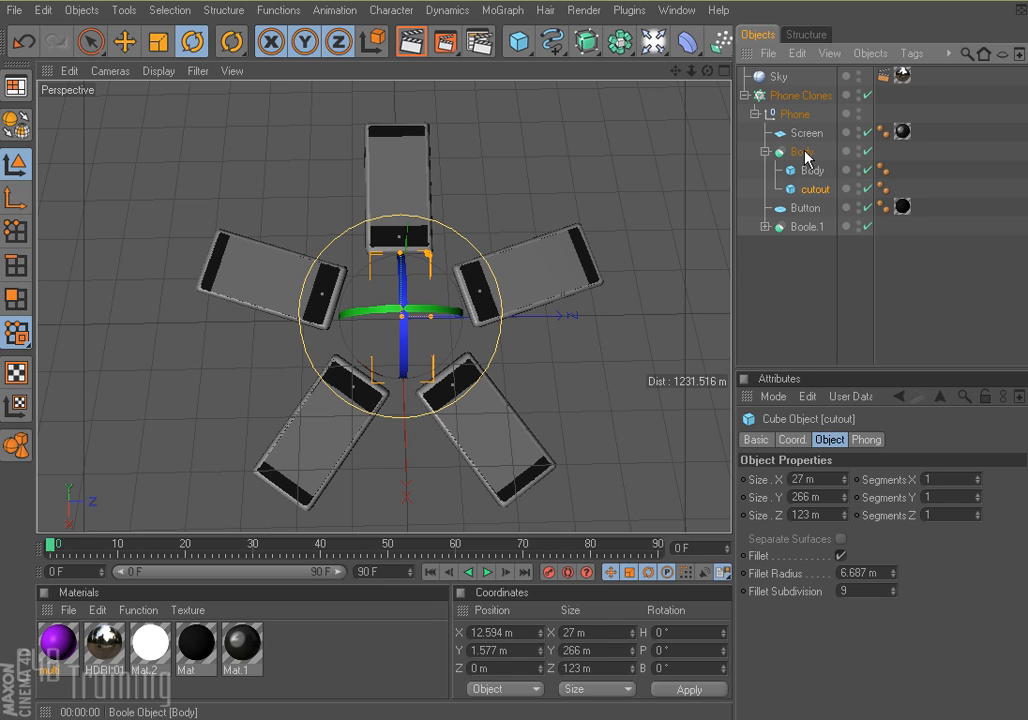
{"action": "left_click", "coordinate": [801, 151]}
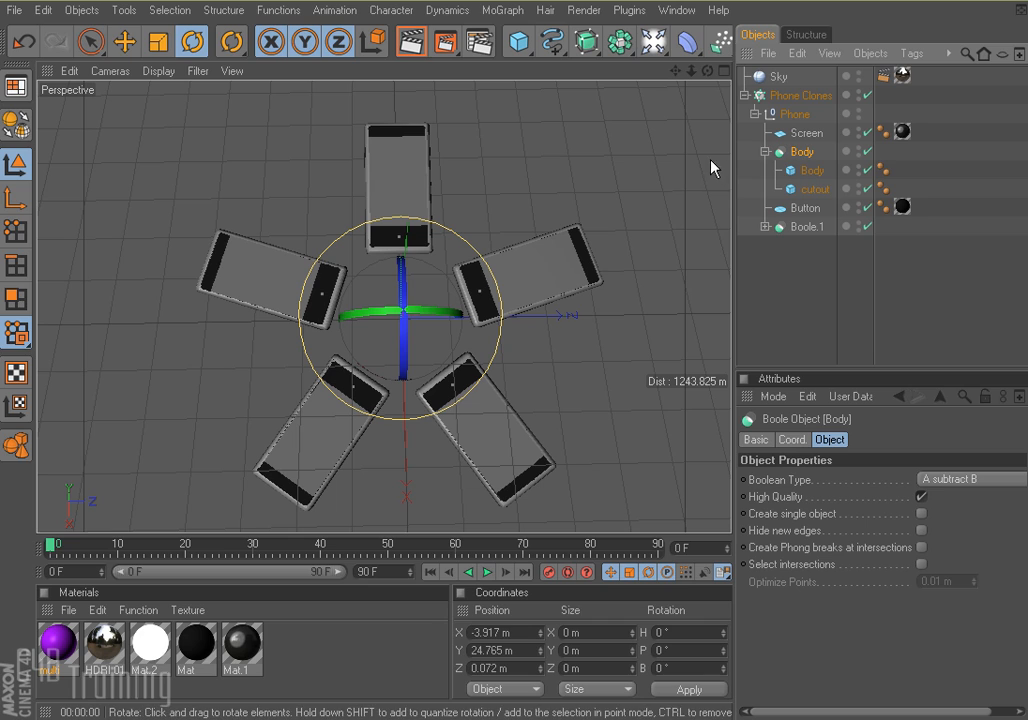
Apply the multi material to Body and render the active view
{"action": "left_click", "coordinate": [57, 643]}
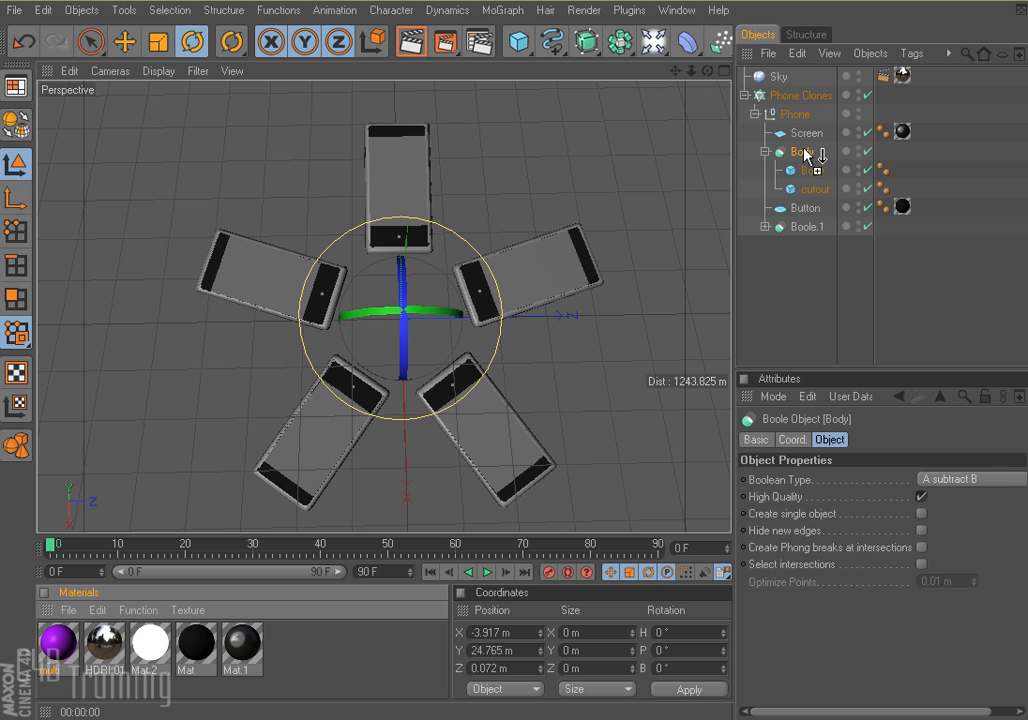
{"action": "left_click", "coordinate": [883, 132]}
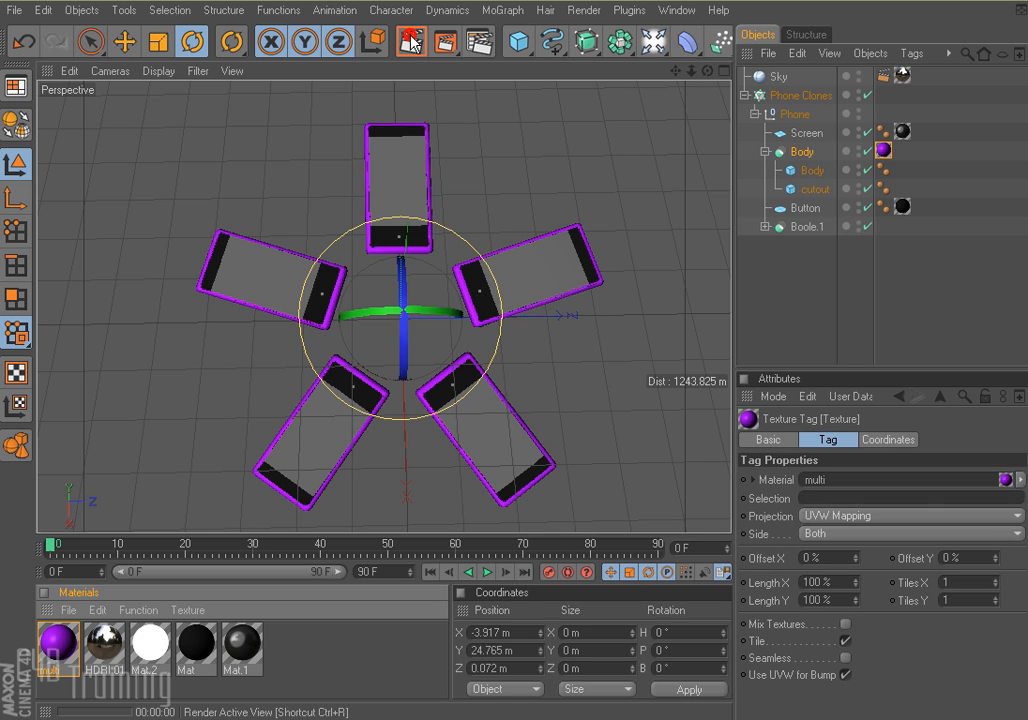
{"action": "left_click", "coordinate": [410, 42]}
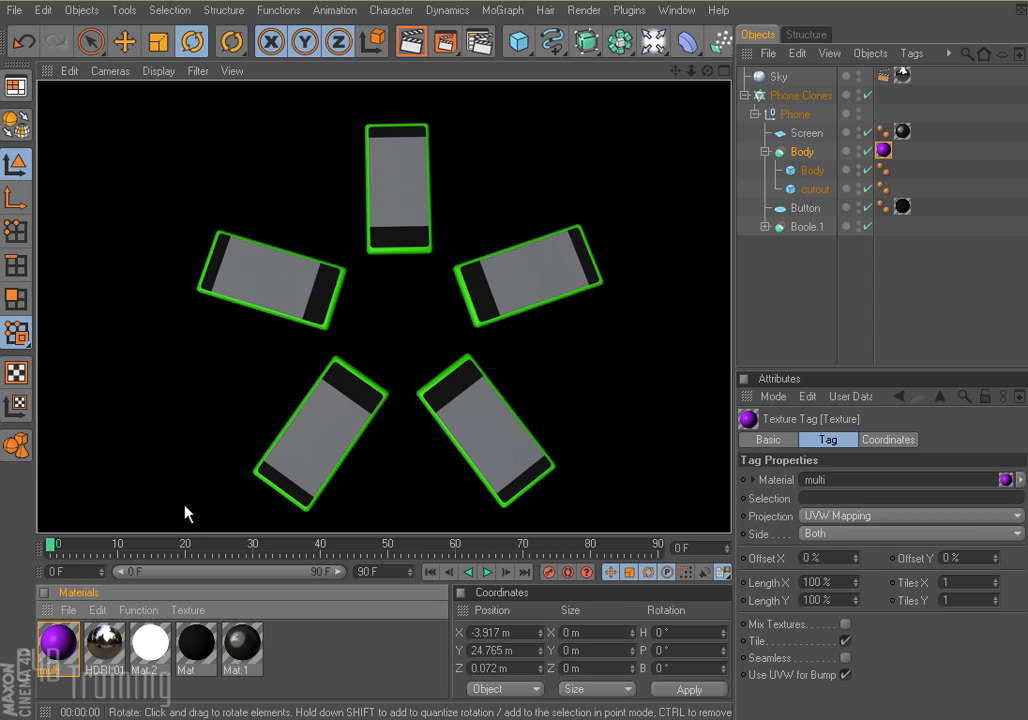
Fine-tune the Multi Shader's green and yellow colours in the multi material, then re-render
{"action": "double_click", "coordinate": [57, 645]}
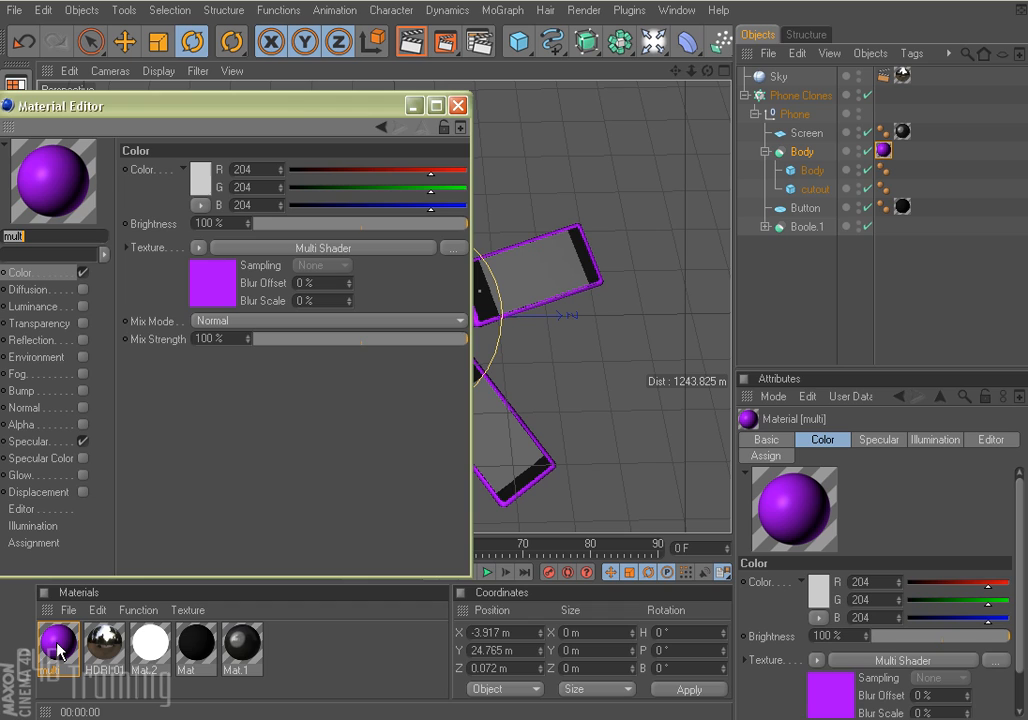
{"action": "left_click", "coordinate": [179, 146]}
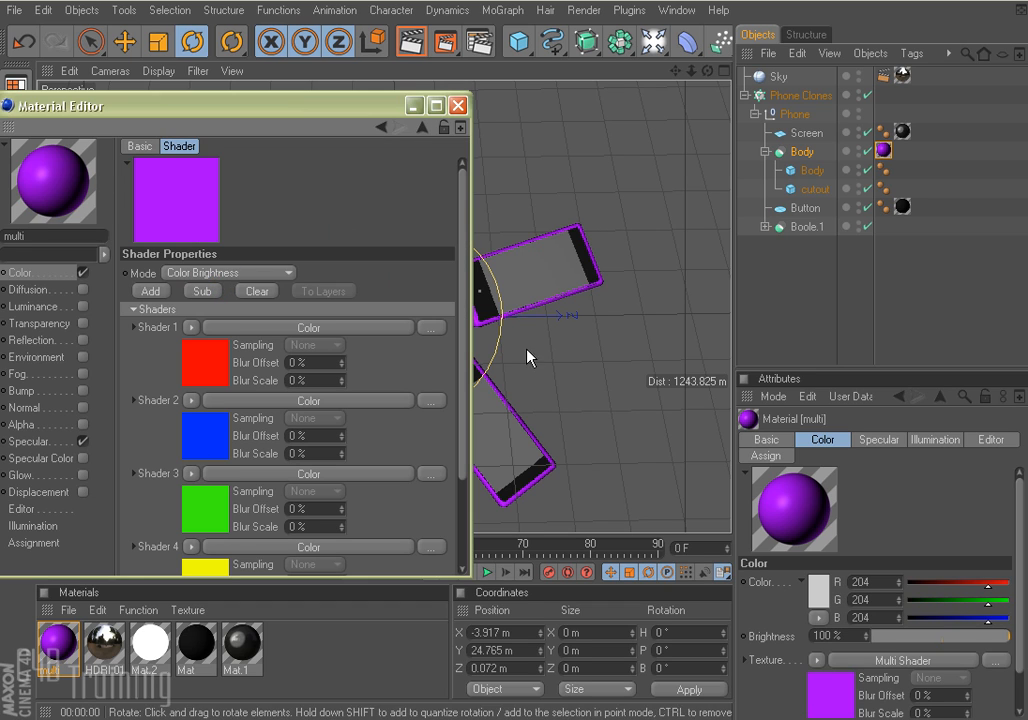
{"action": "left_click", "coordinate": [151, 179]}
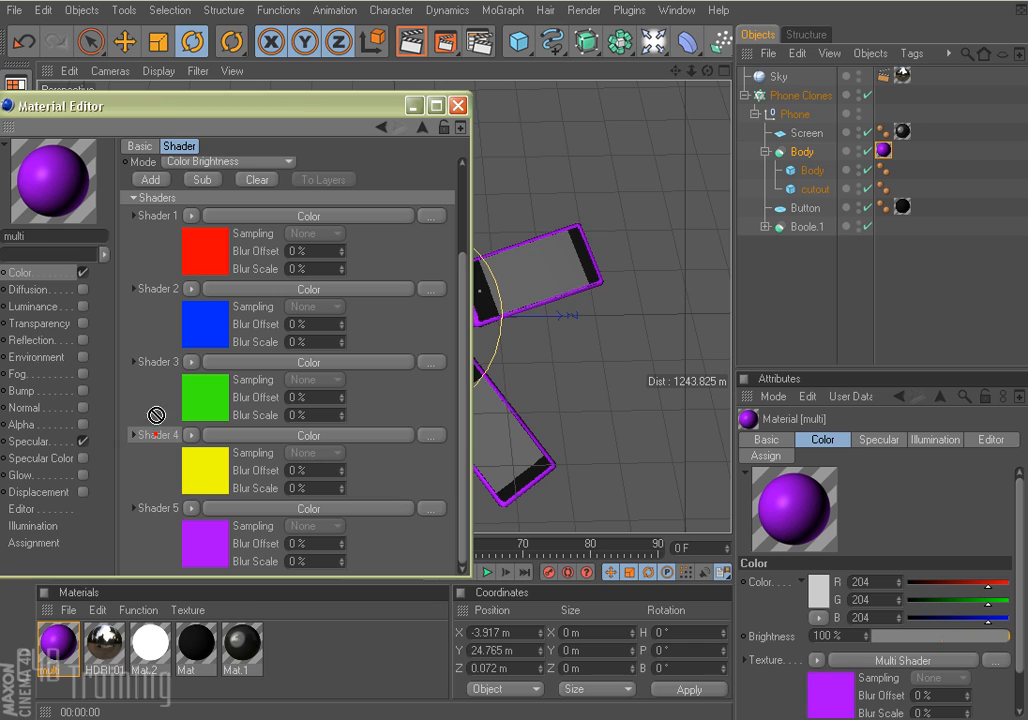
{"action": "mouse_move", "coordinate": [165, 467]}
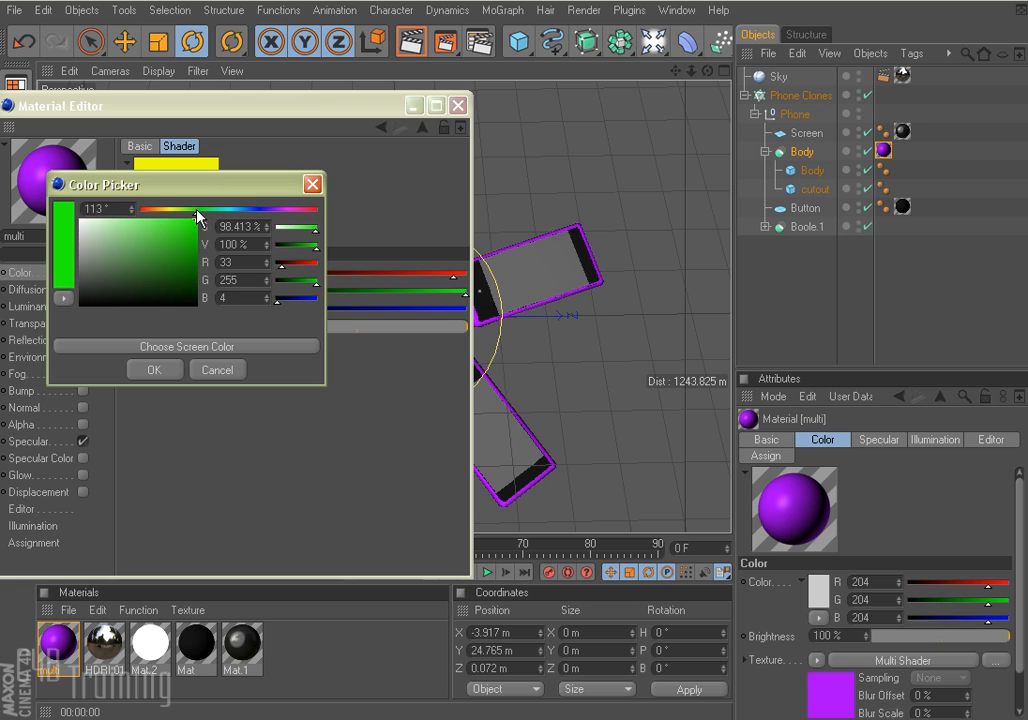
{"action": "left_click", "coordinate": [154, 369]}
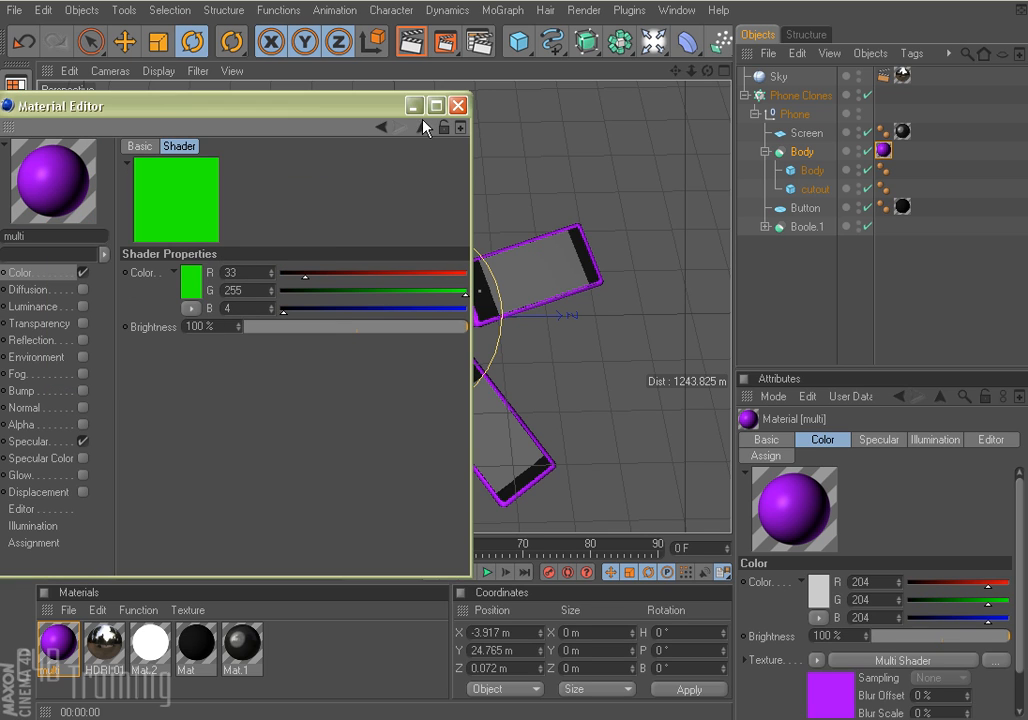
{"action": "left_click", "coordinate": [172, 200]}
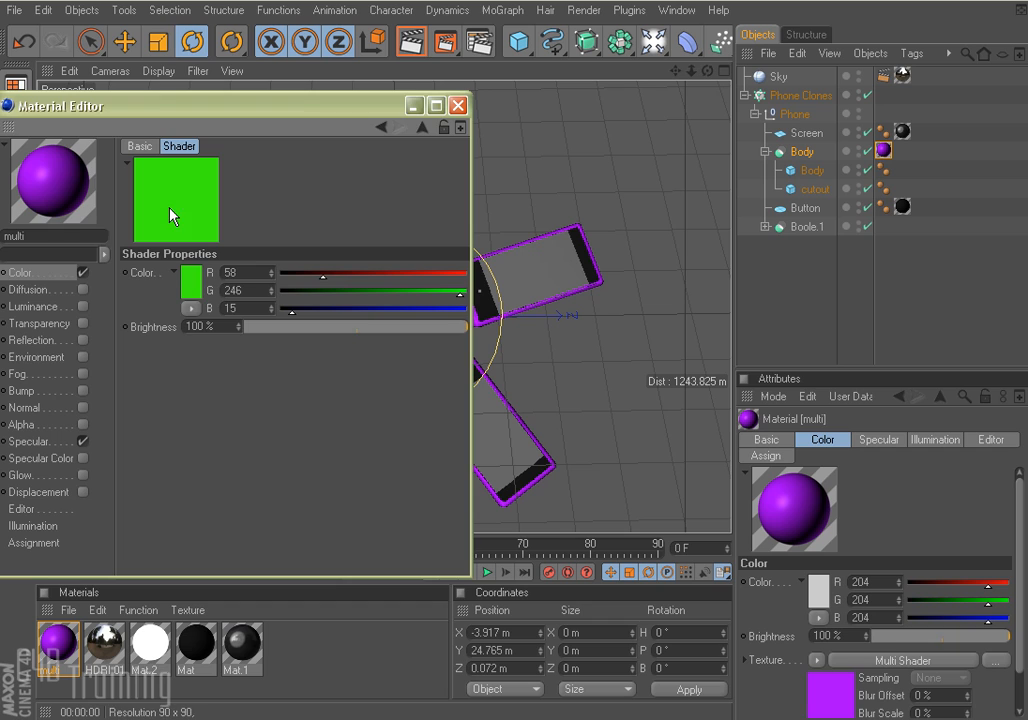
{"action": "left_click", "coordinate": [175, 200]}
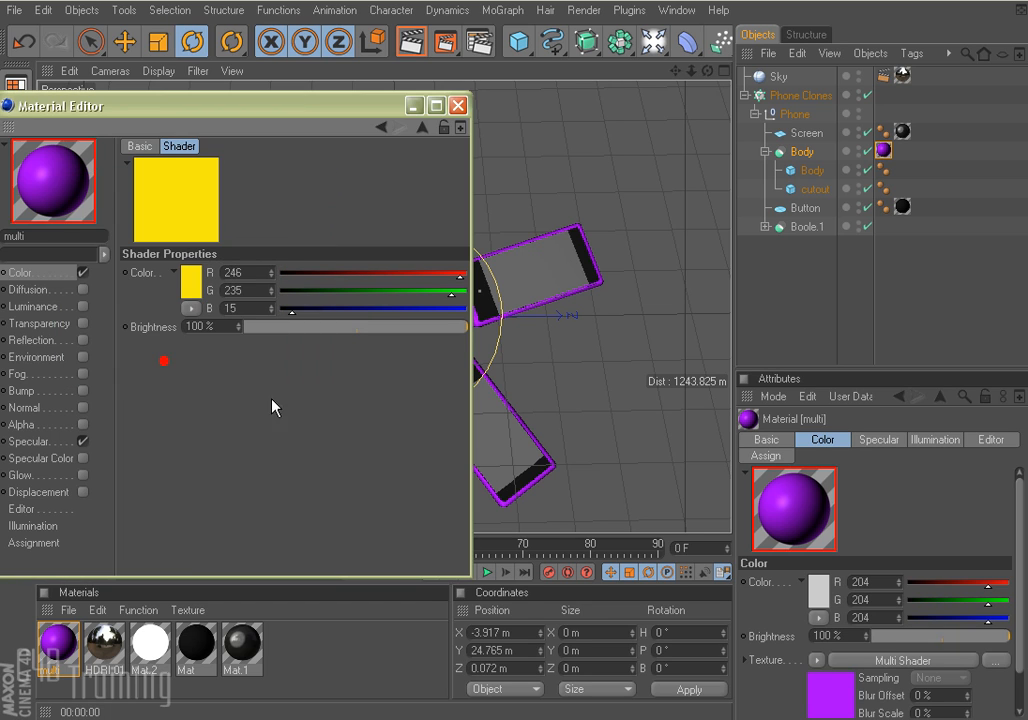
{"action": "left_click", "coordinate": [457, 105]}
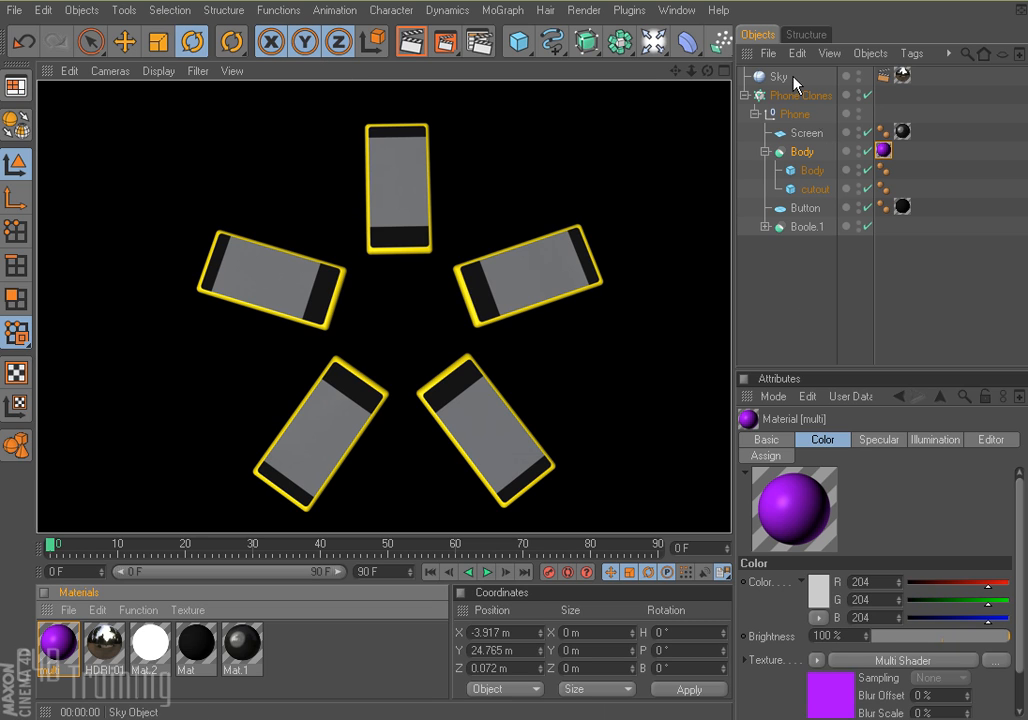
Add a Random Effector to the Phone Clones cloner and view its parameters
{"action": "left_click", "coordinate": [801, 94]}
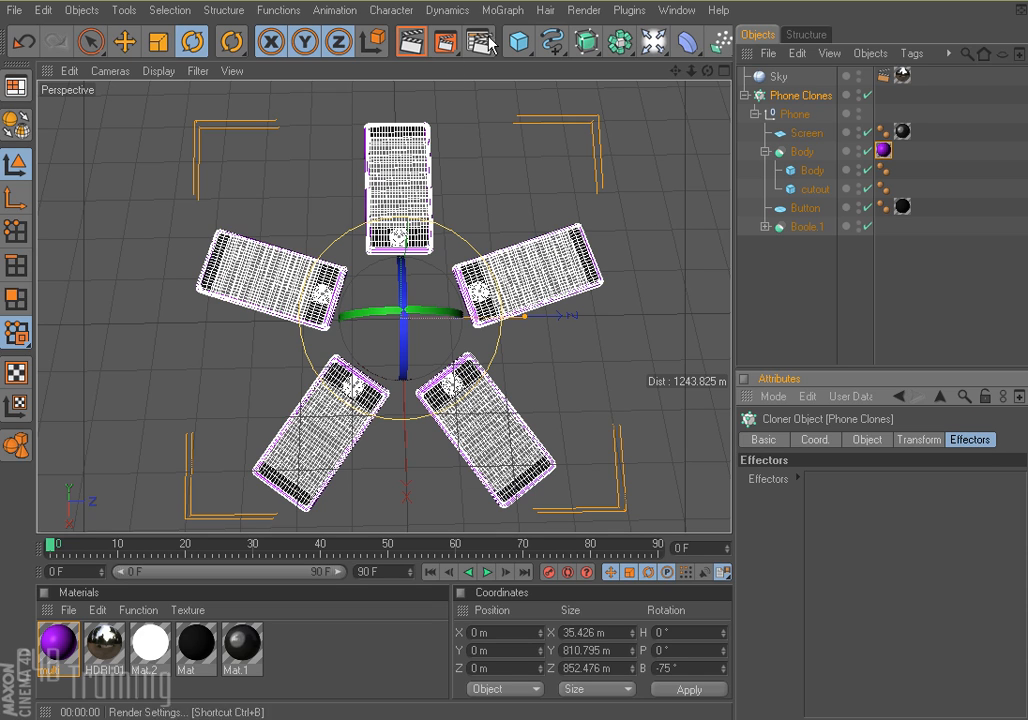
{"action": "left_click", "coordinate": [502, 10]}
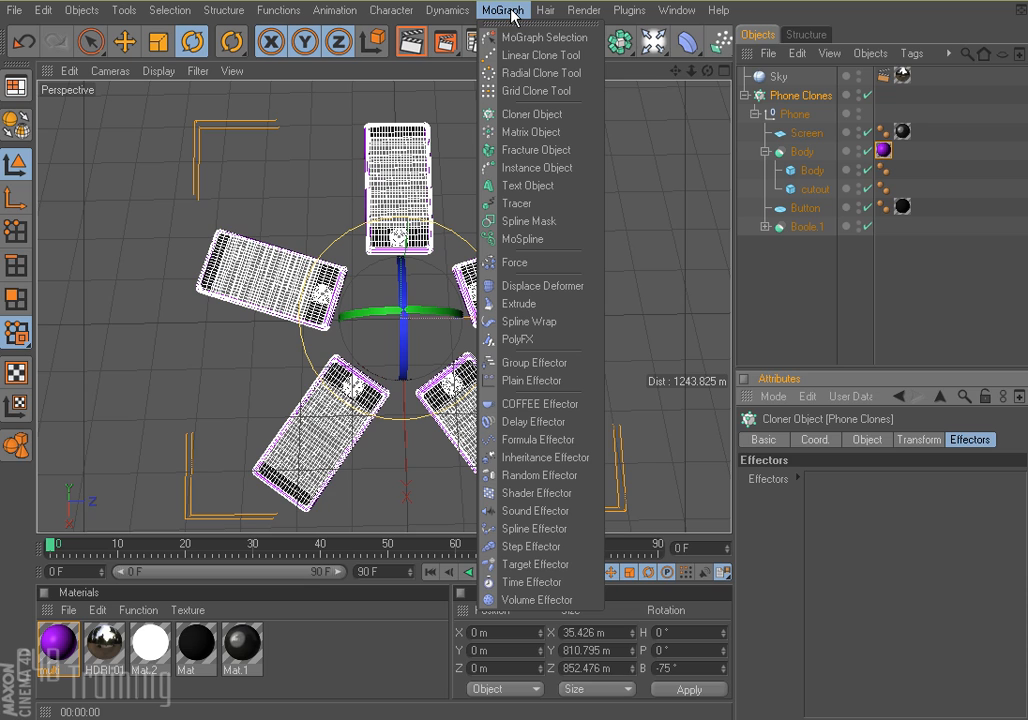
{"action": "left_click", "coordinate": [537, 475]}
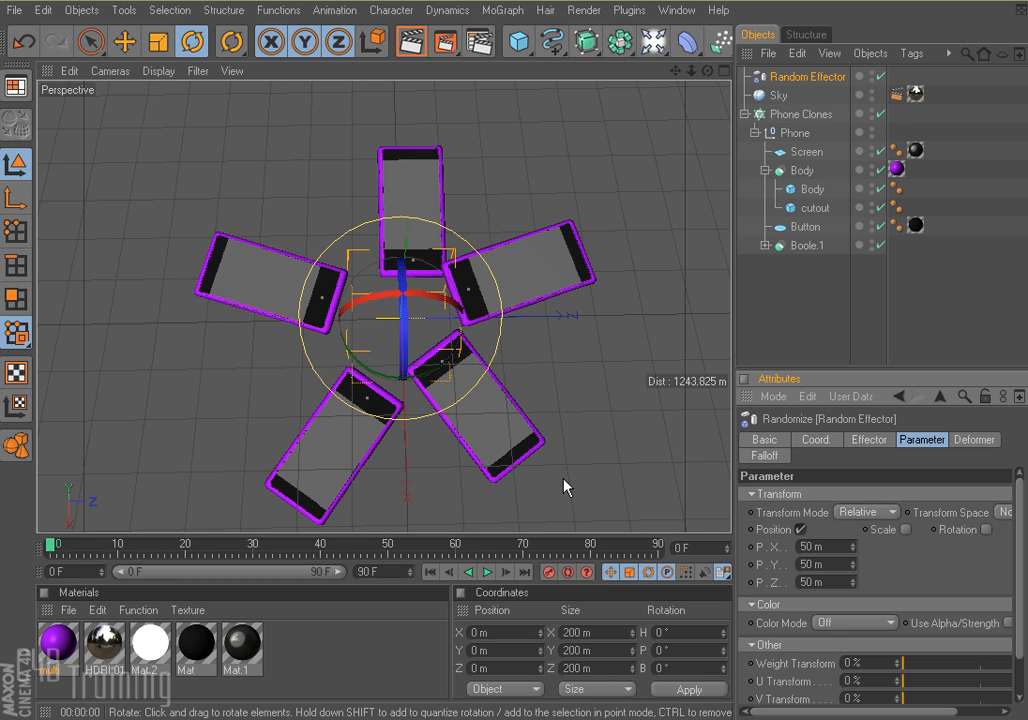
{"action": "left_click", "coordinate": [812, 76]}
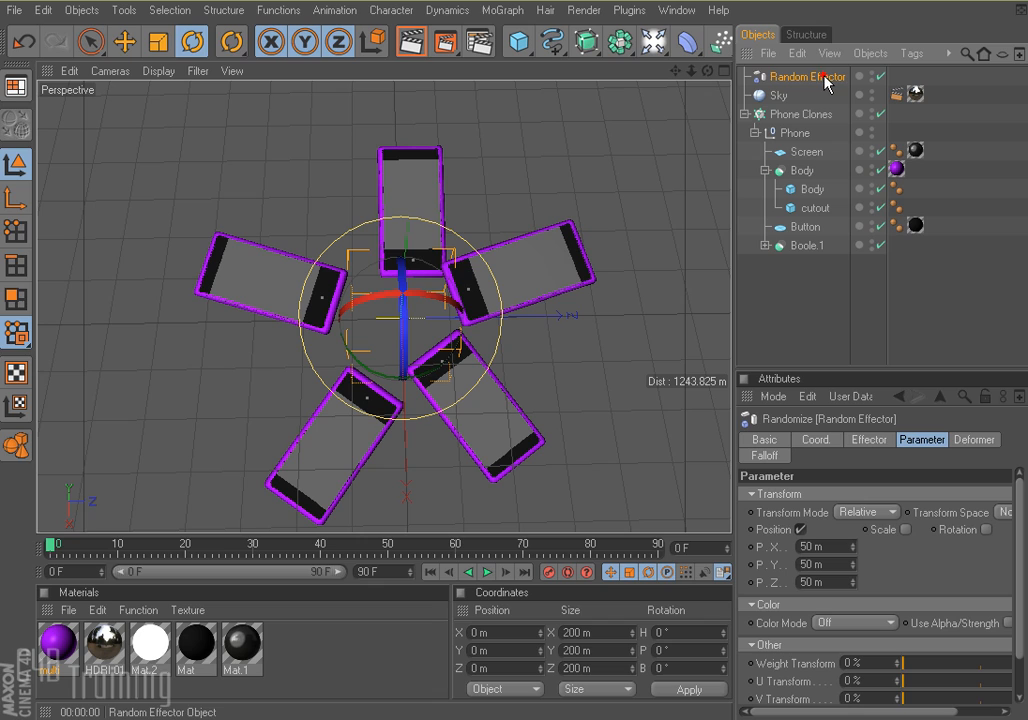
{"action": "scroll", "scroll_direction": "down", "scroll_amount": 3}
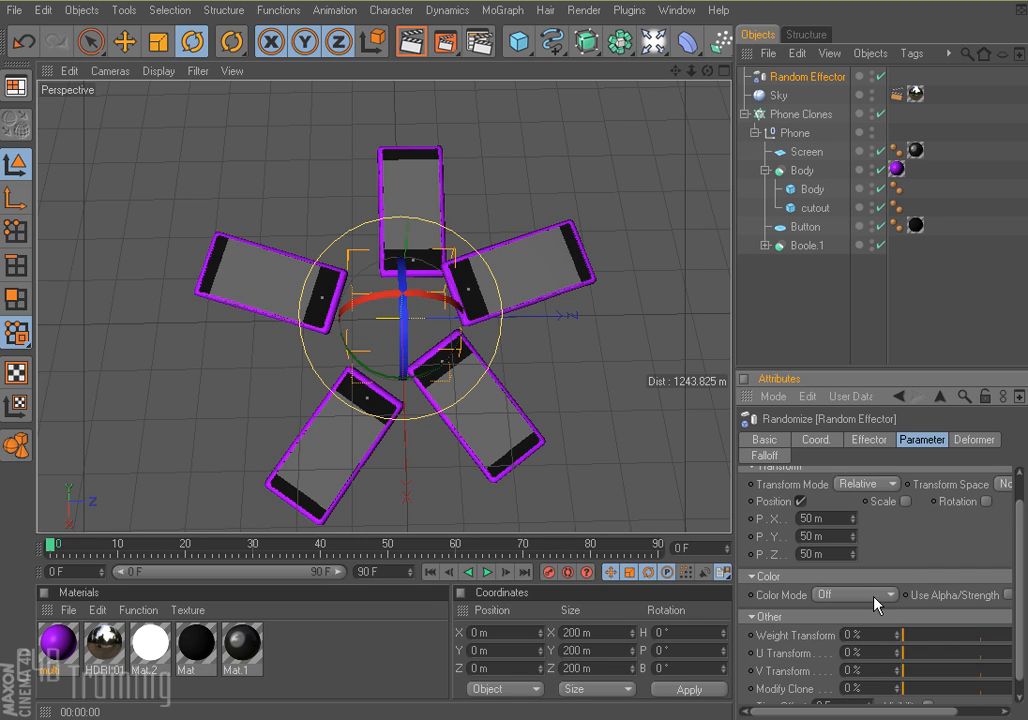
{"action": "mouse_move", "coordinate": [802, 503]}
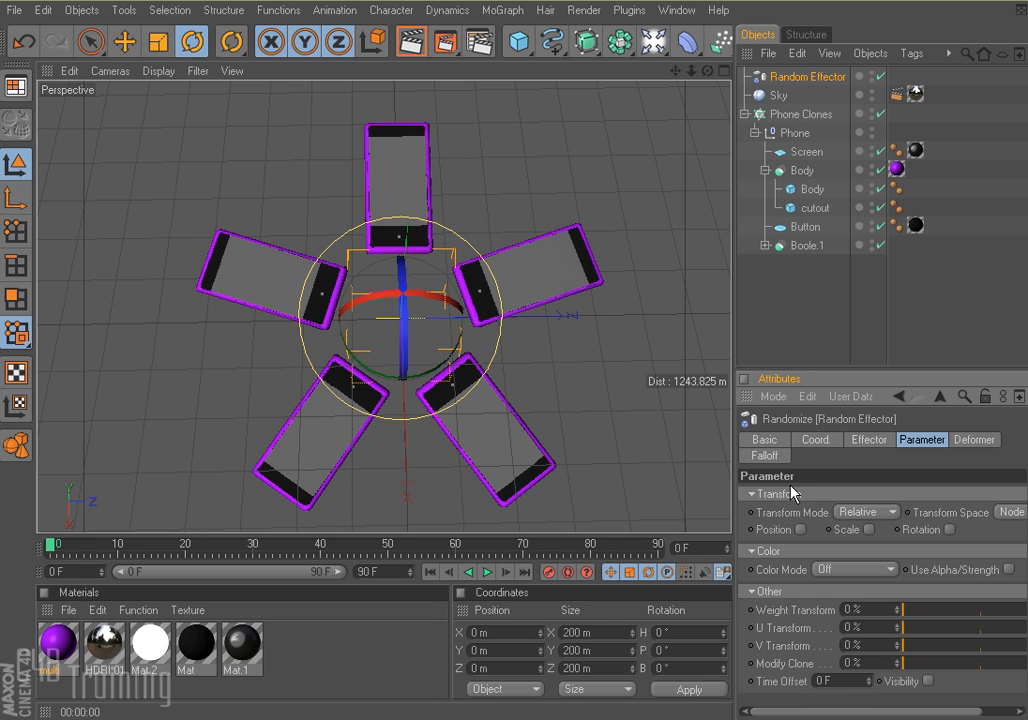
{"action": "mouse_move", "coordinate": [816, 494]}
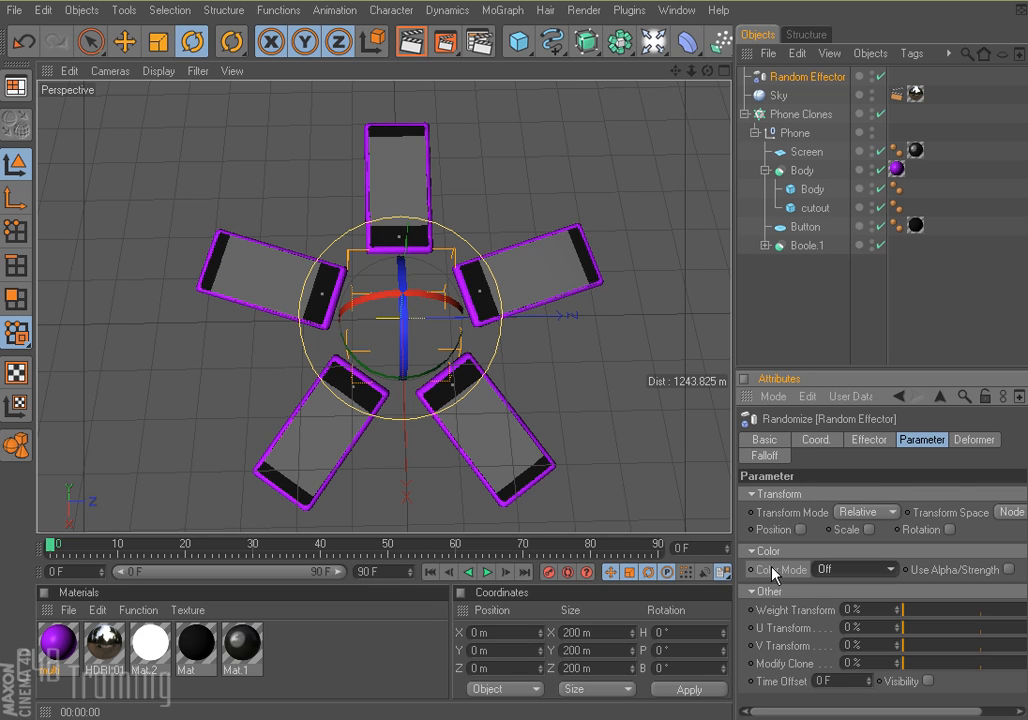
Turn the Random Effector's Color Mode on and render to preview clone colours
{"action": "left_click", "coordinate": [852, 569]}
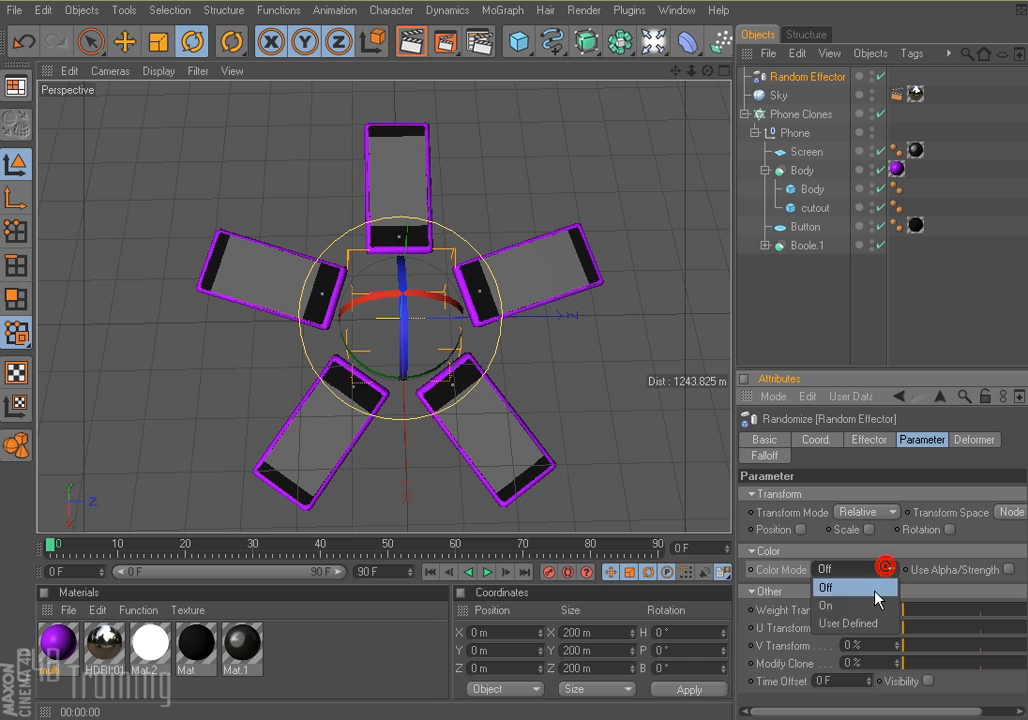
{"action": "left_click", "coordinate": [826, 605]}
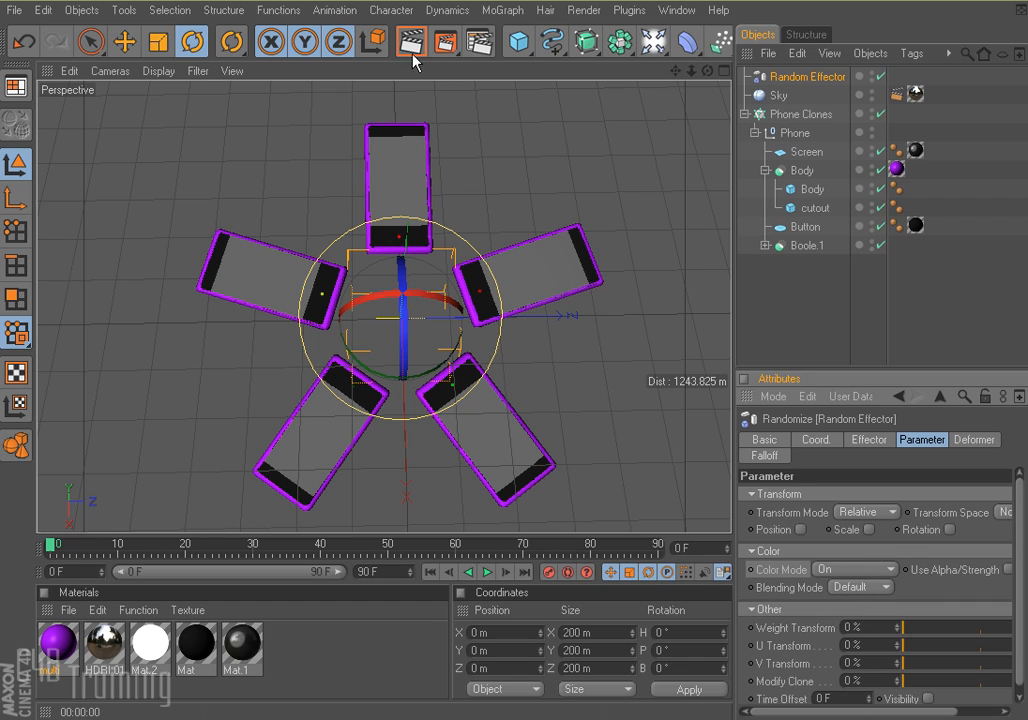
{"action": "left_click", "coordinate": [410, 41]}
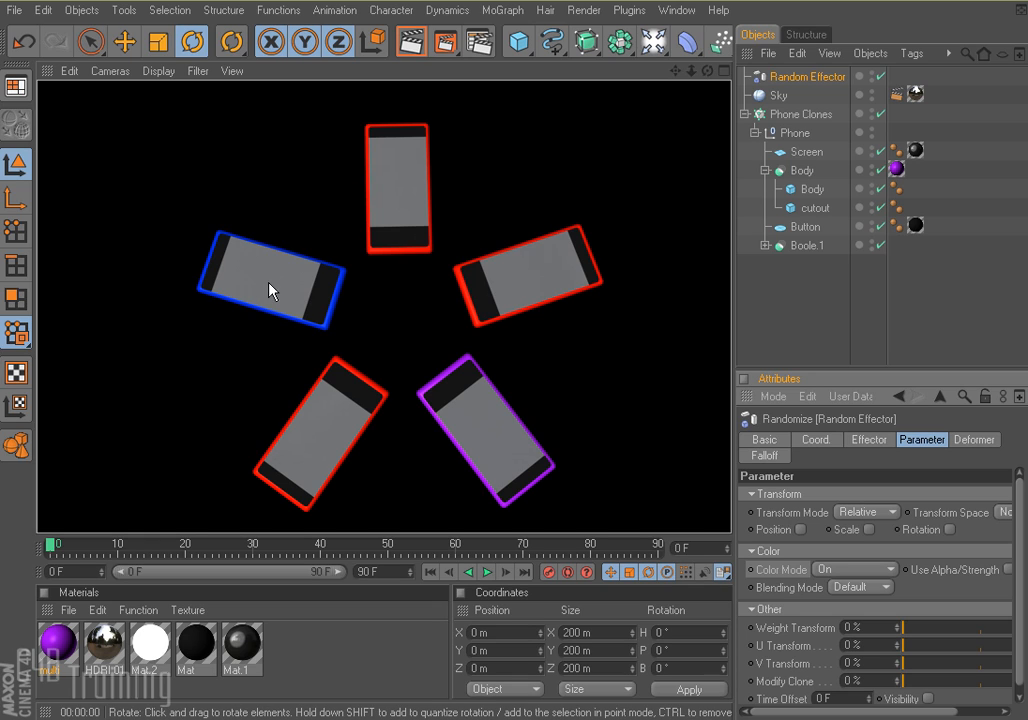
{"action": "mouse_move", "coordinate": [315, 445]}
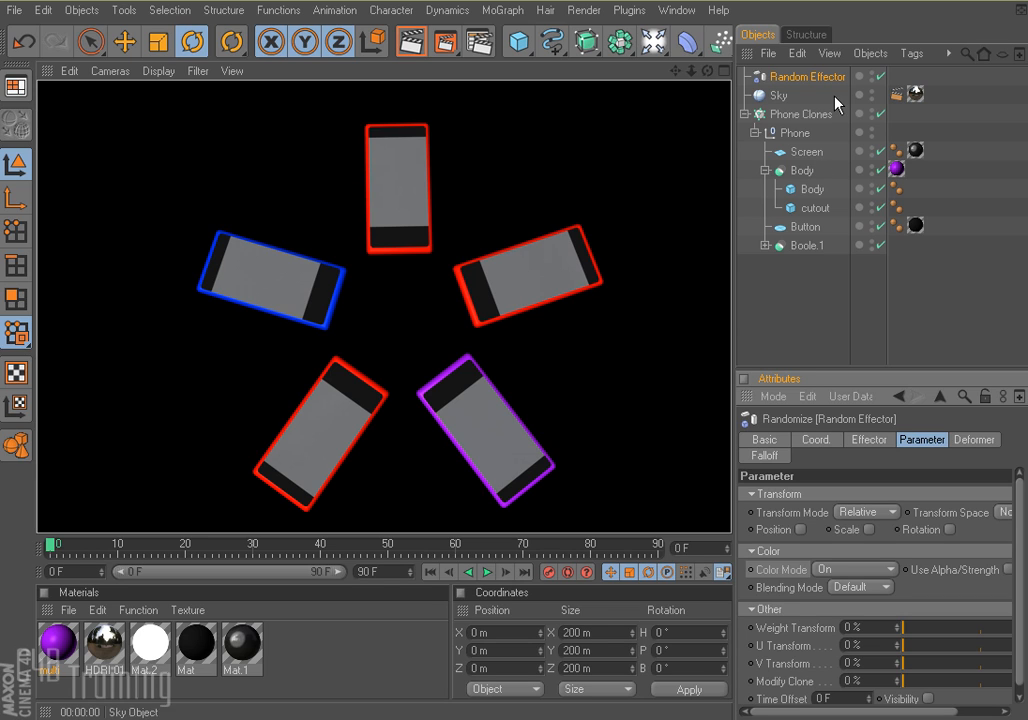
{"action": "left_click", "coordinate": [797, 113]}
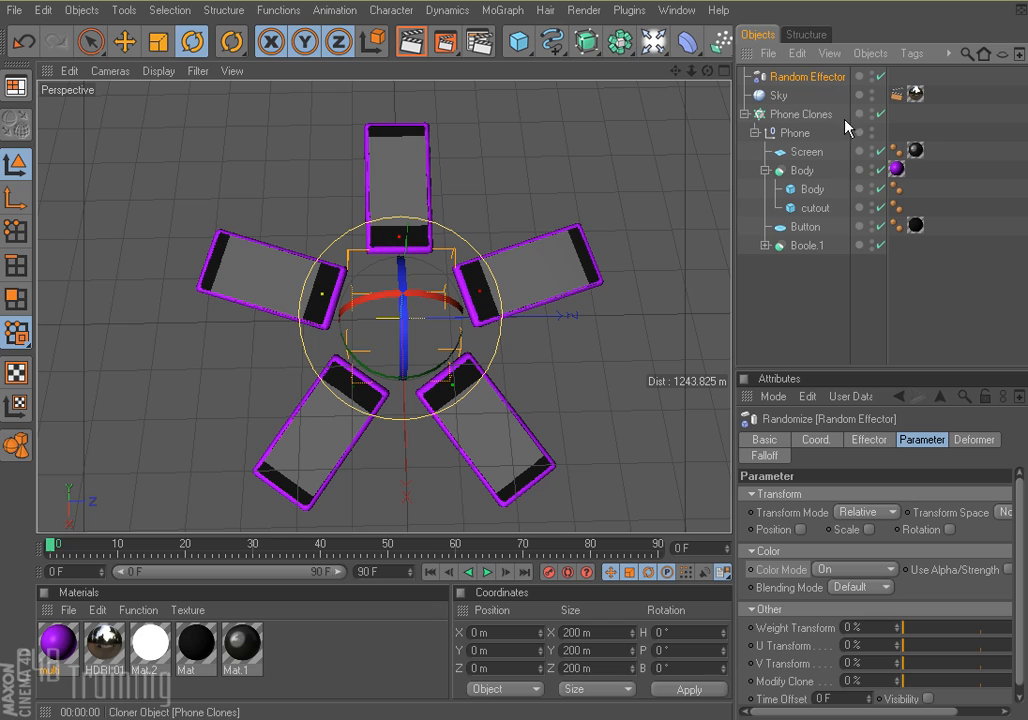
Set the Random Effector's seed to 14000 and render the view
{"action": "left_click", "coordinate": [868, 439]}
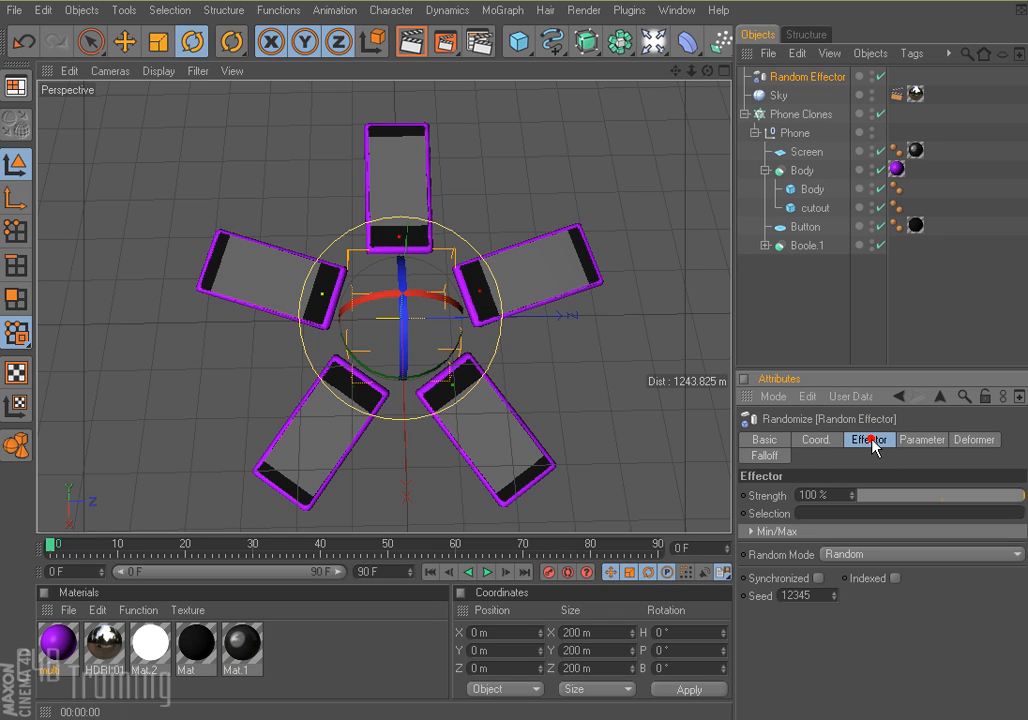
{"action": "mouse_move", "coordinate": [762, 558]}
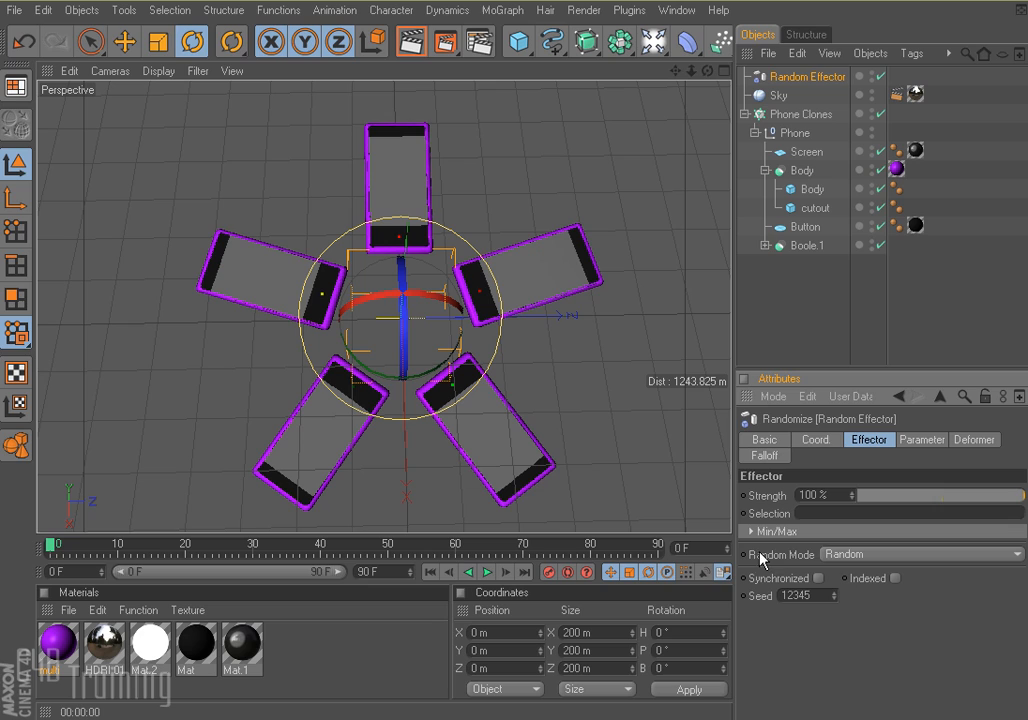
{"action": "mouse_move", "coordinate": [880, 559]}
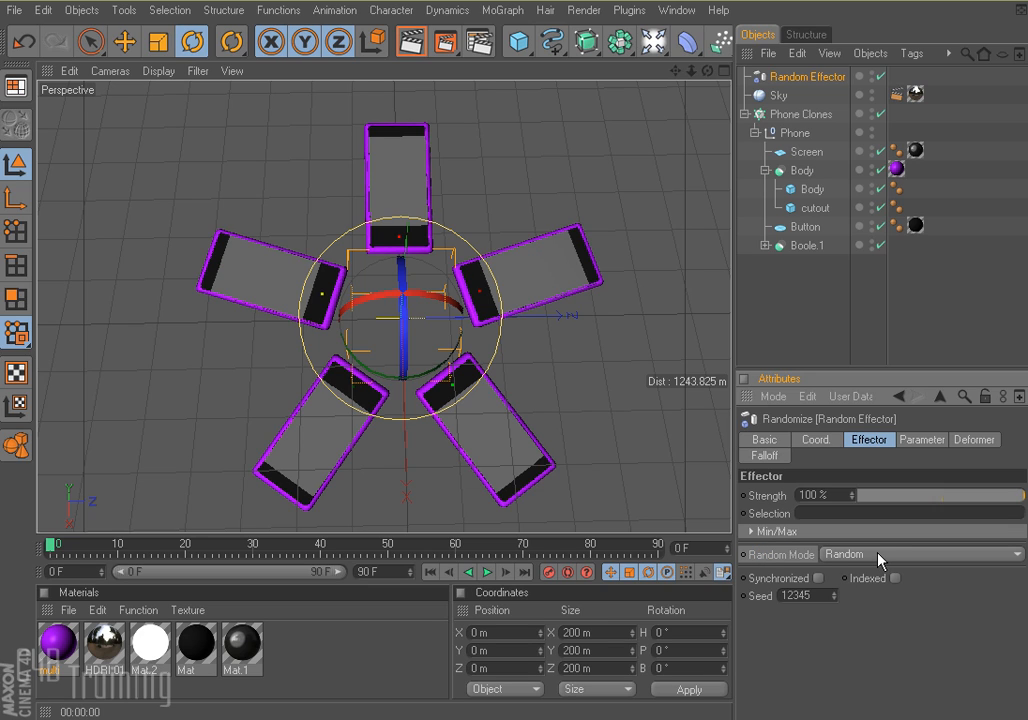
{"action": "mouse_move", "coordinate": [837, 603]}
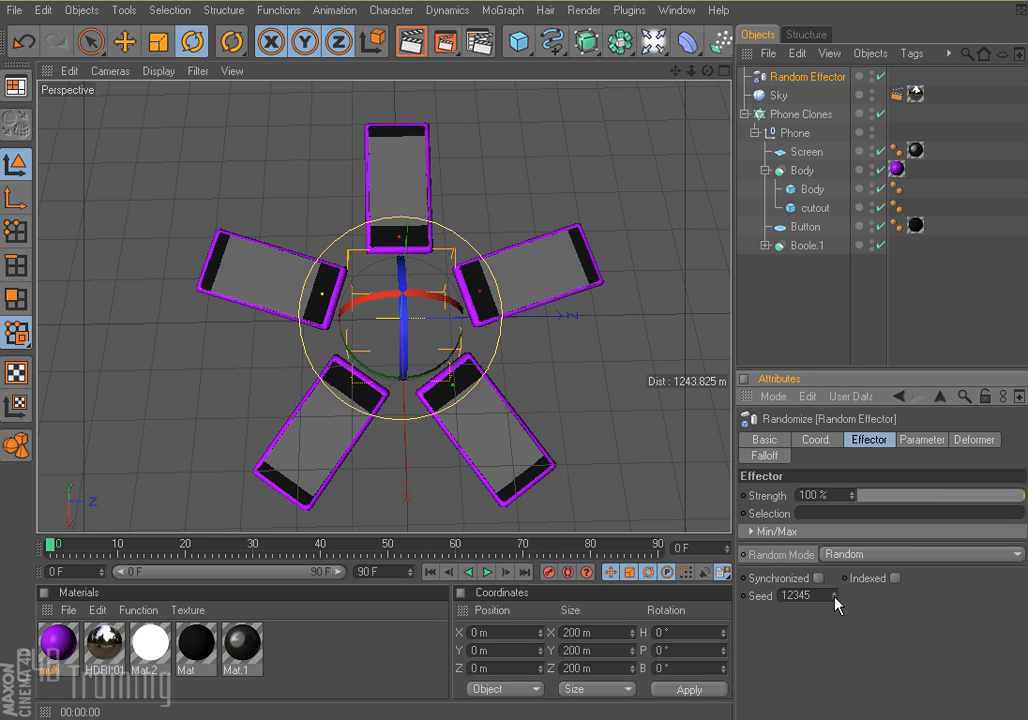
{"action": "left_click", "coordinate": [830, 595]}
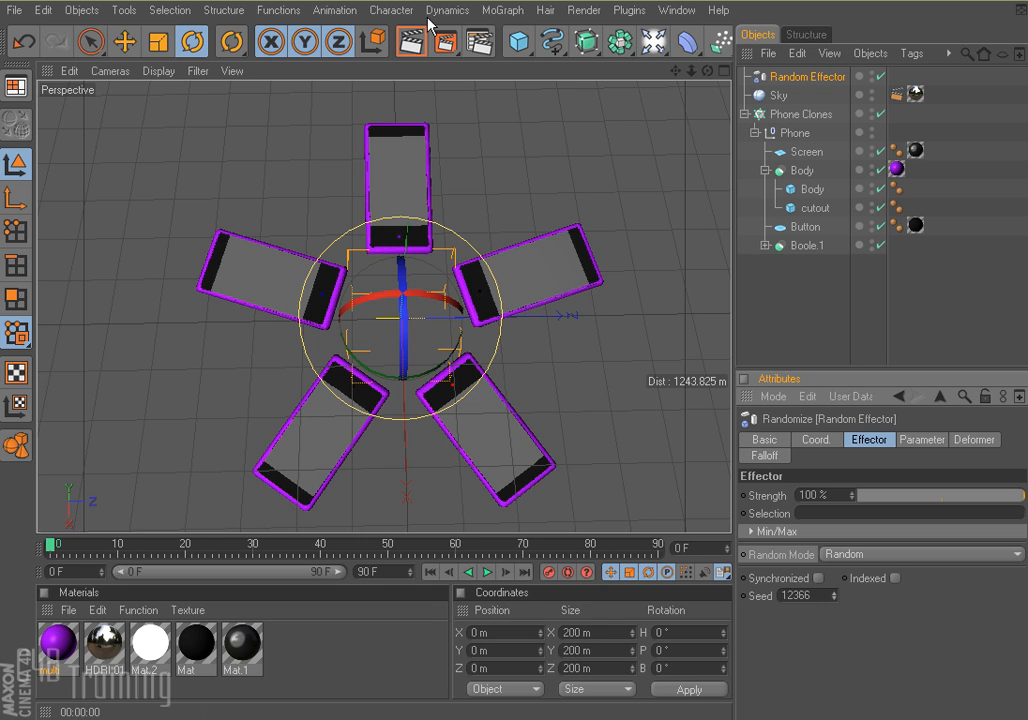
{"action": "left_click", "coordinate": [410, 42]}
{"action": "type", "text": "14000"}
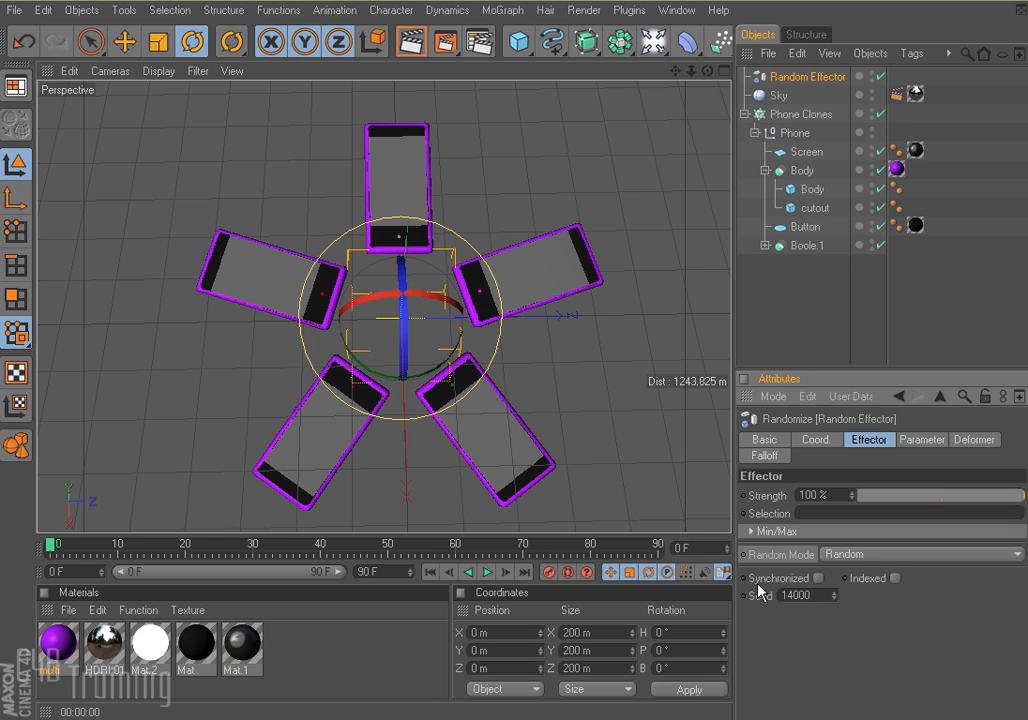
{"action": "mouse_move", "coordinate": [410, 42]}
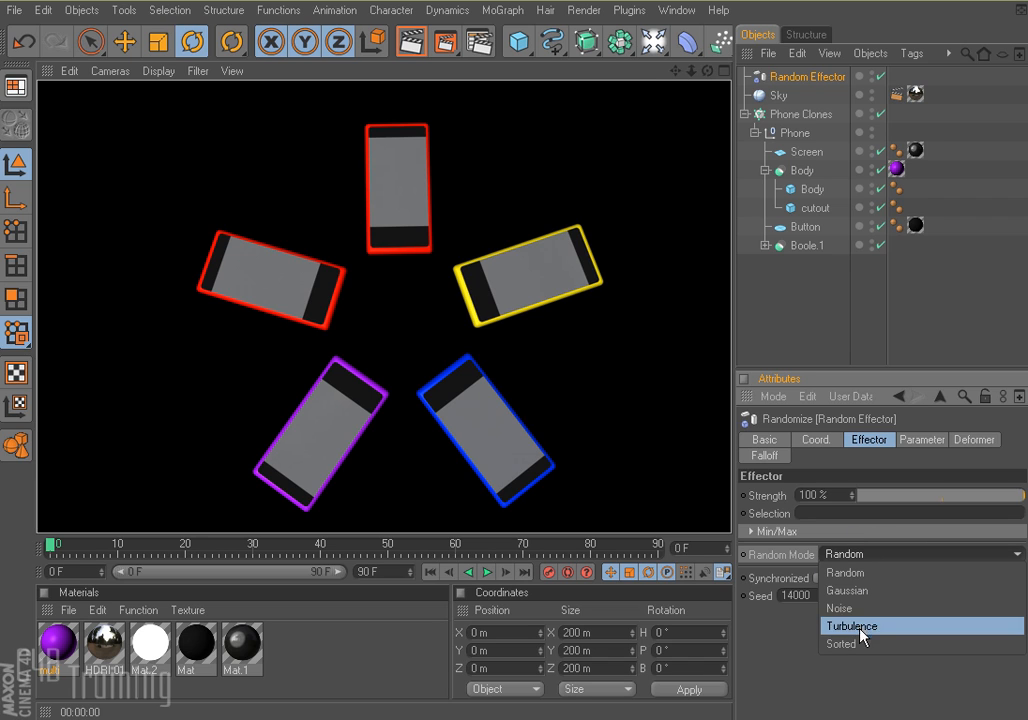
Switch Random Mode to Sorted and re-render to check clone colours
{"action": "left_click", "coordinate": [841, 643]}
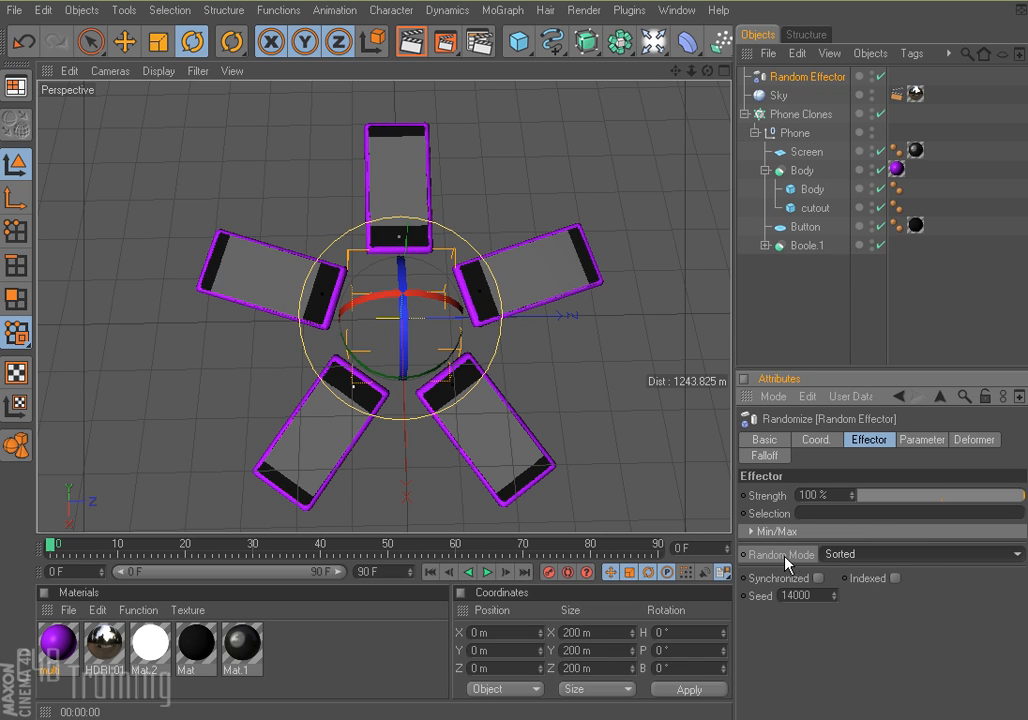
{"action": "left_click", "coordinate": [915, 554]}
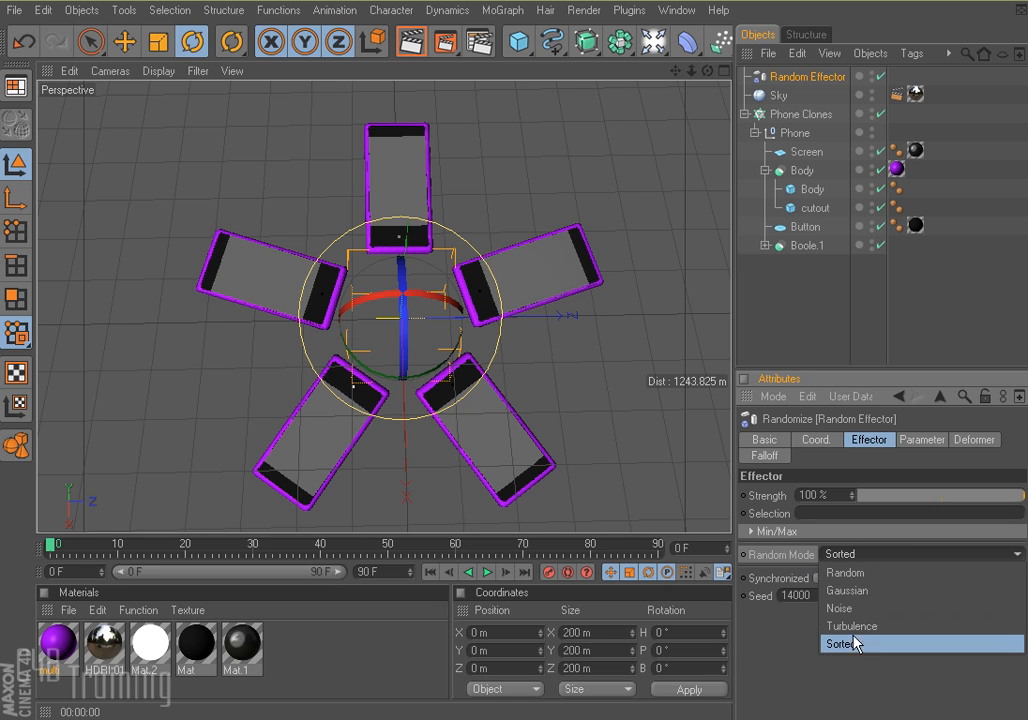
{"action": "left_click", "coordinate": [843, 644]}
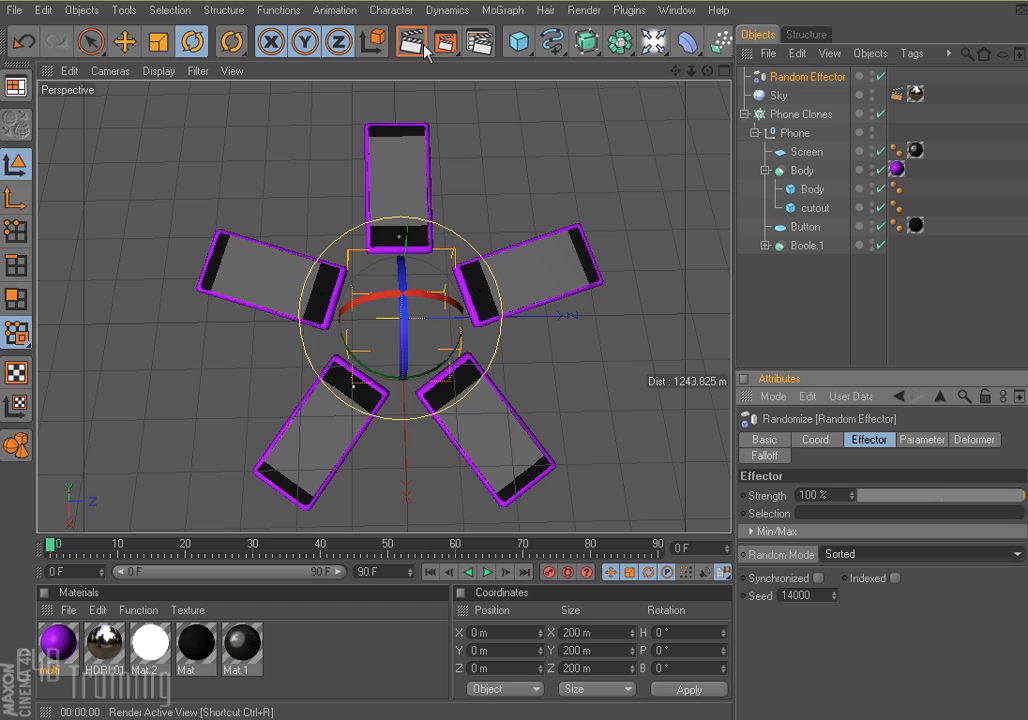
{"action": "left_click", "coordinate": [410, 42]}
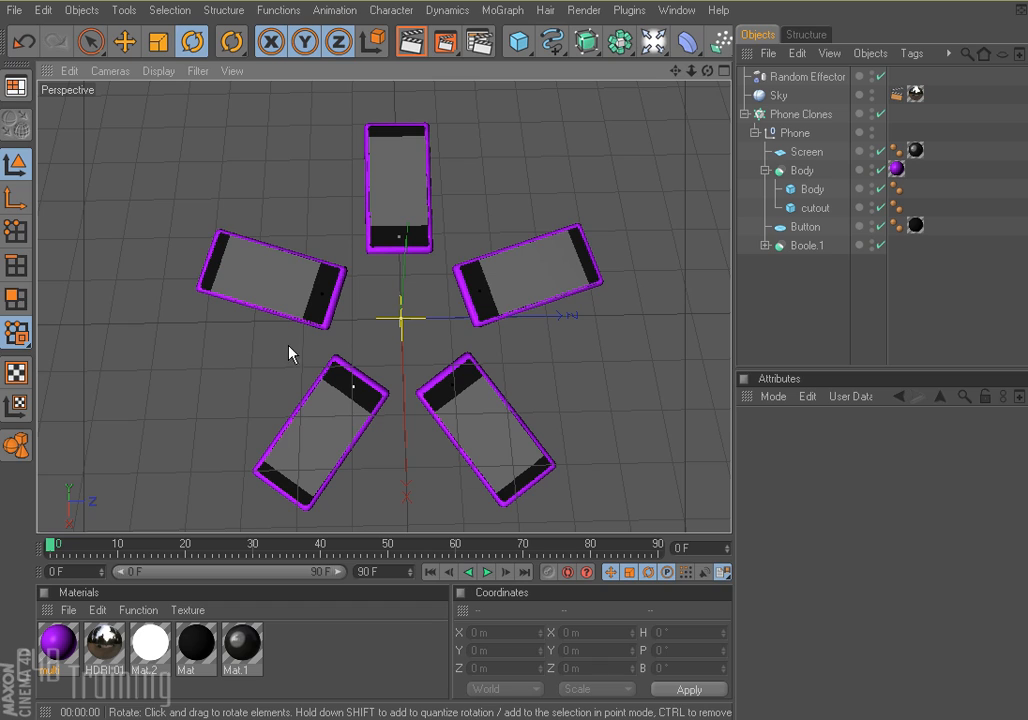
{"action": "mouse_move", "coordinate": [437, 83]}
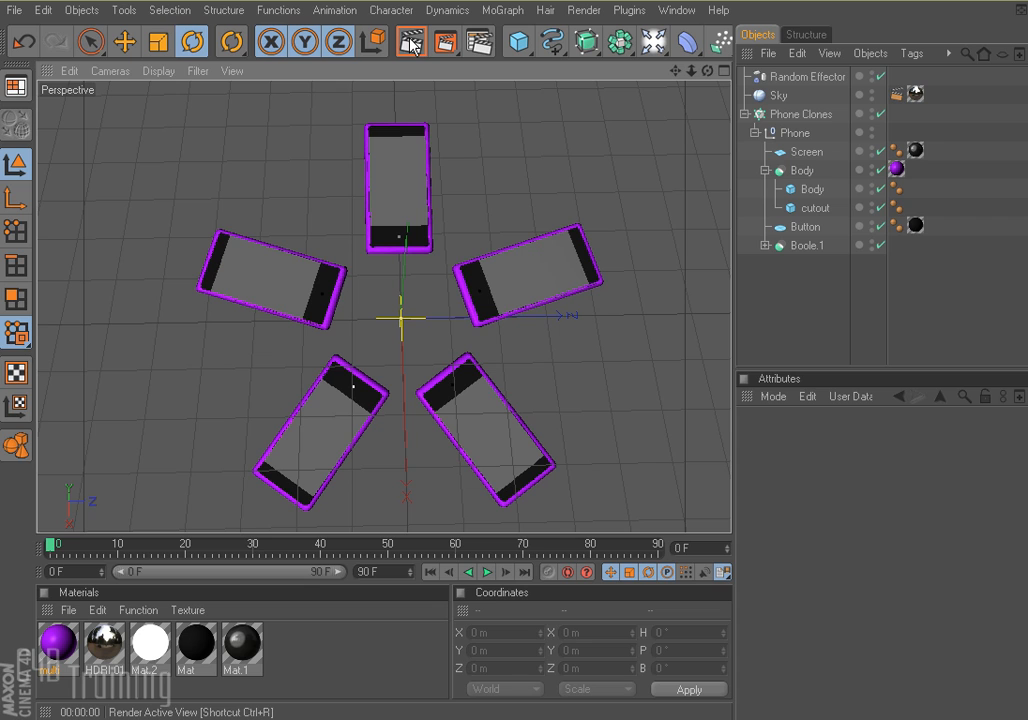
{"action": "left_click", "coordinate": [409, 41]}
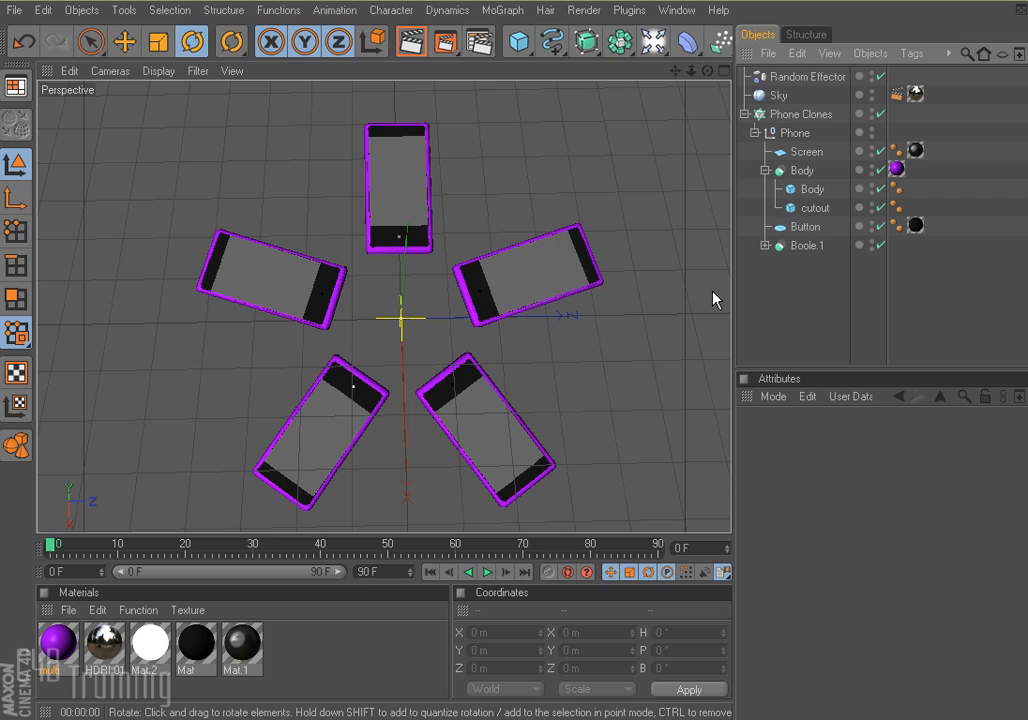
{"action": "mouse_move", "coordinate": [658, 357]}
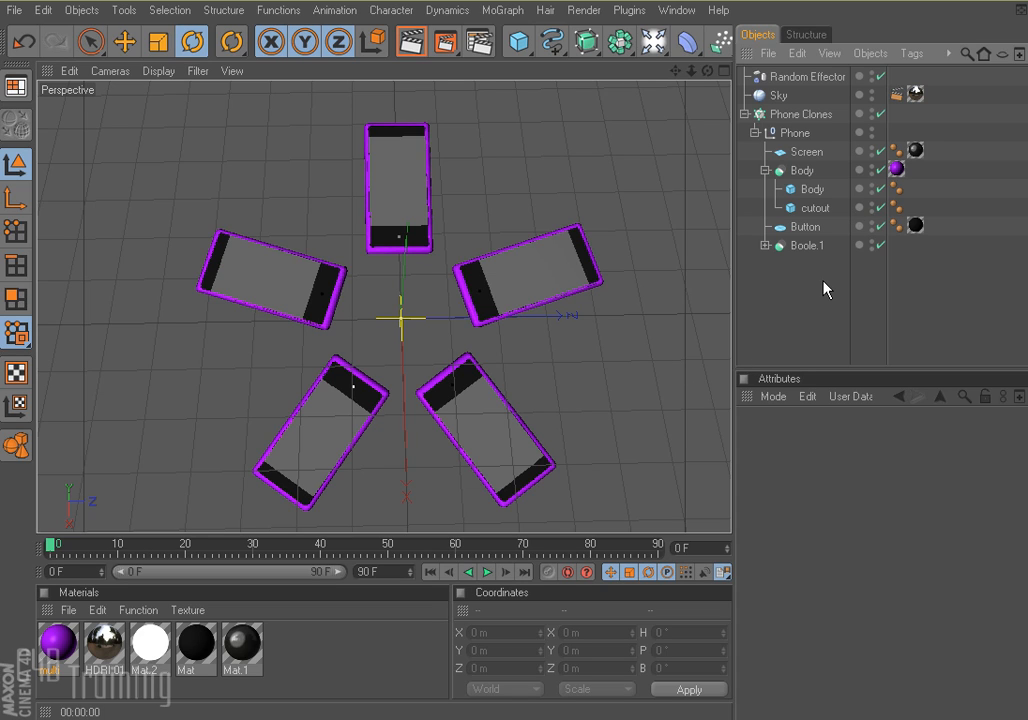
{"action": "mouse_move", "coordinate": [830, 322]}
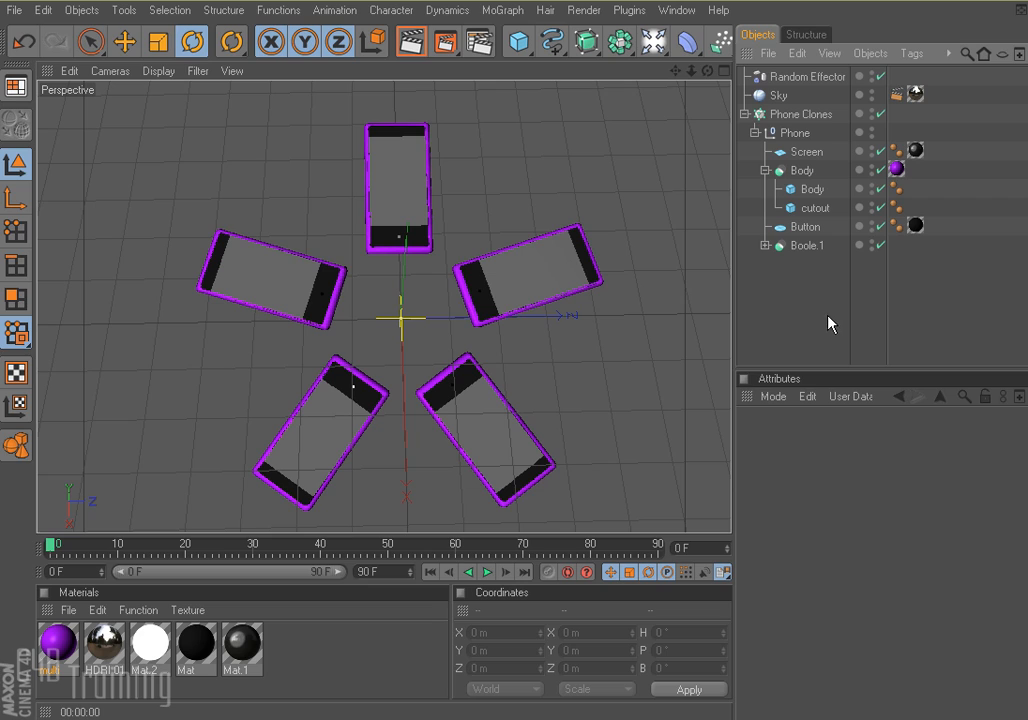
{"action": "mouse_move", "coordinate": [822, 334]}
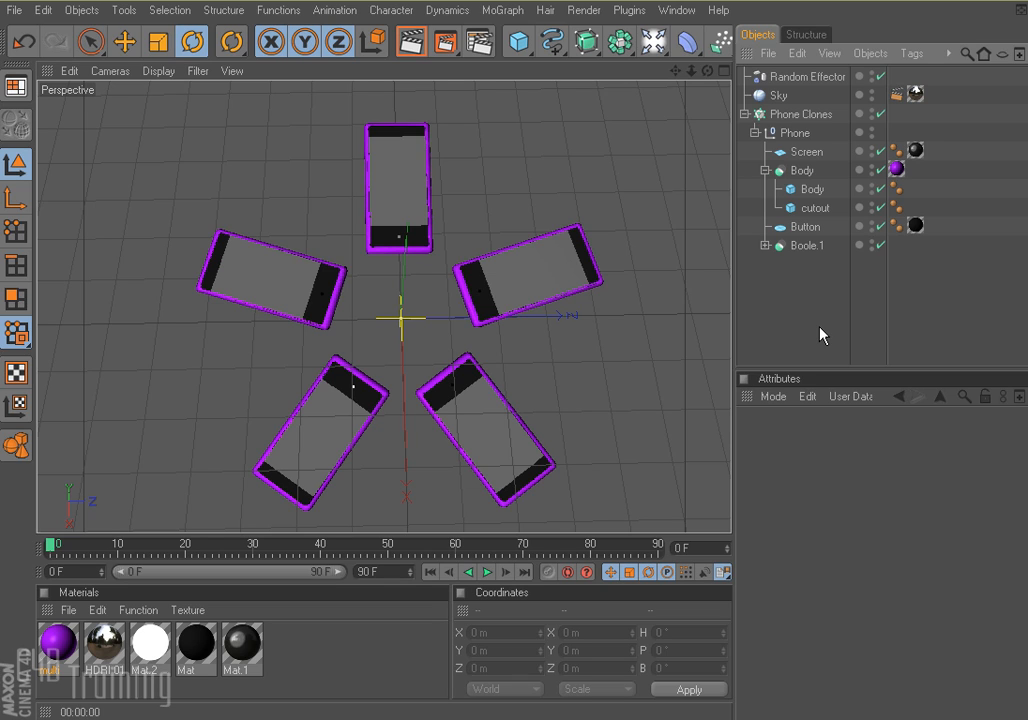
{"action": "mouse_move", "coordinate": [811, 334]}
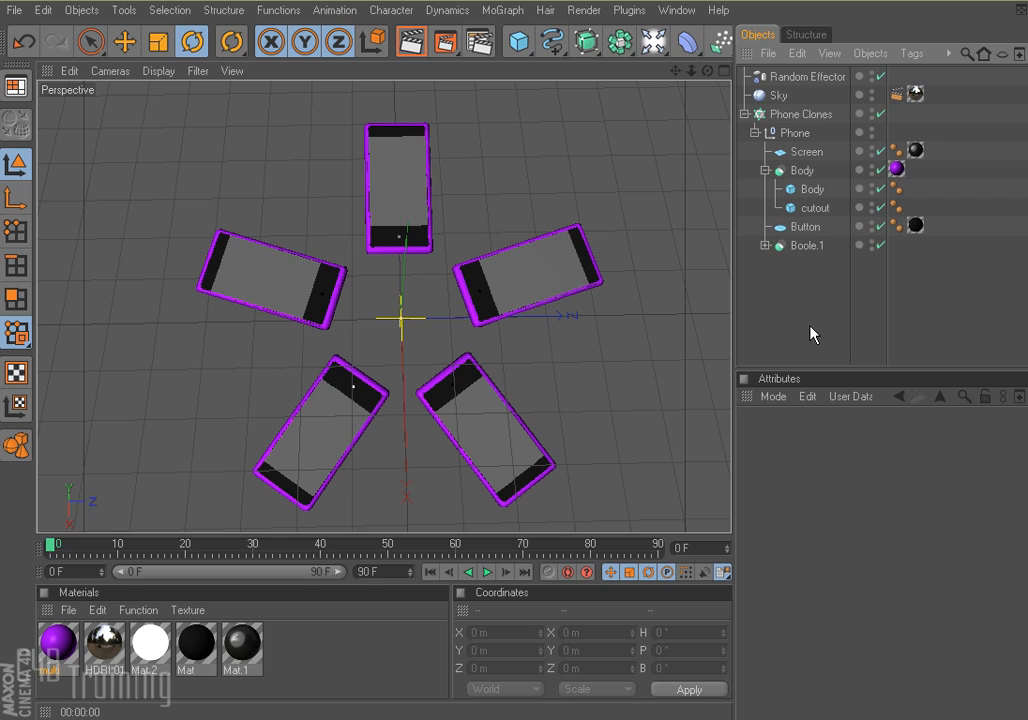
Select the Random Effector in the Object Manager
{"action": "left_click", "coordinate": [806, 76]}
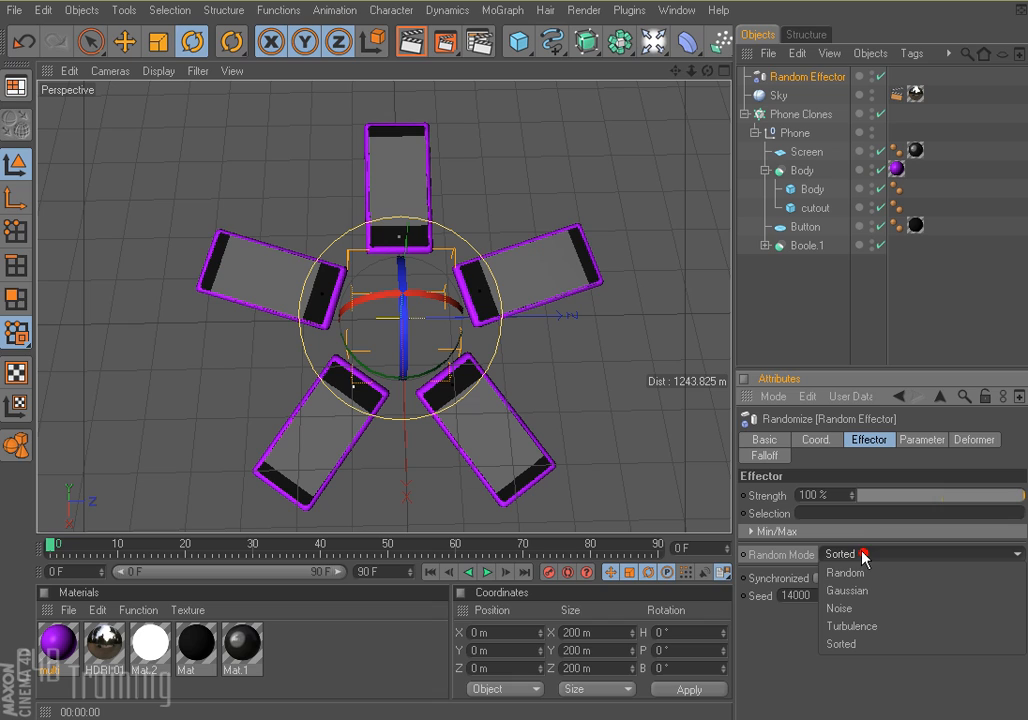
{"action": "mouse_move", "coordinate": [857, 609]}
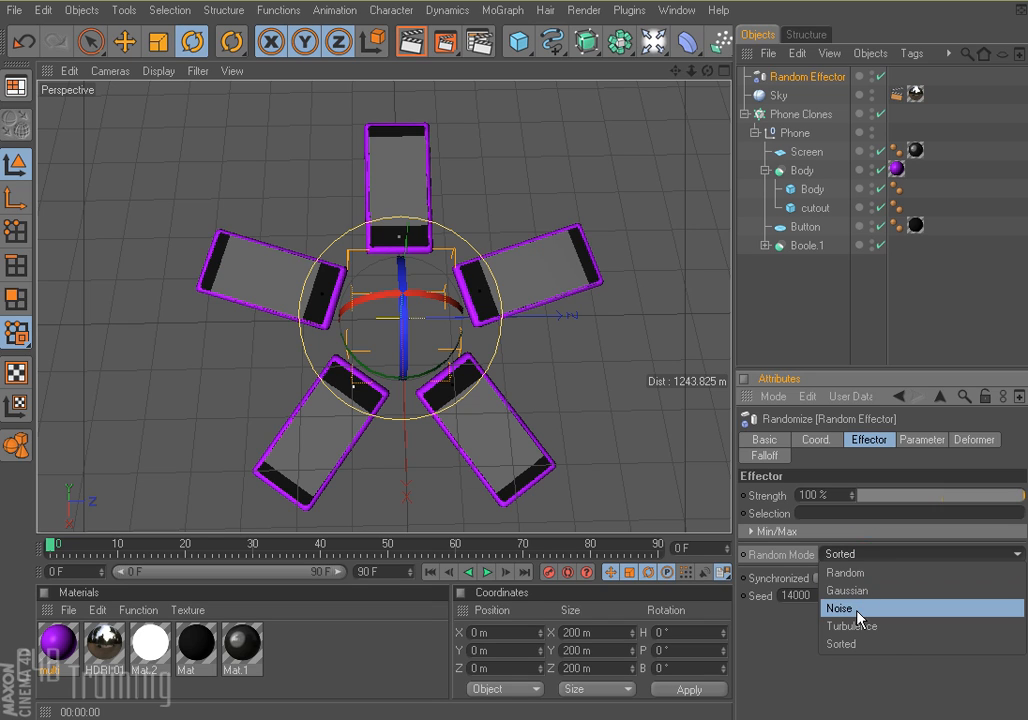
{"action": "mouse_move", "coordinate": [875, 572]}
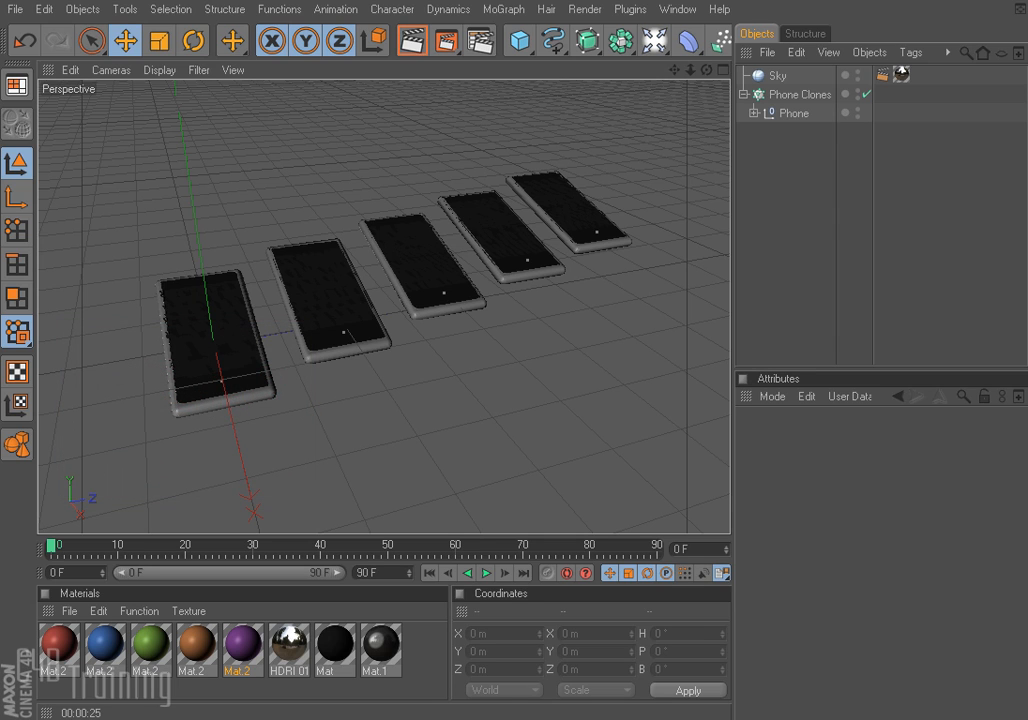
Select the Phone Clones cloner and render the view, showing five grey phones in a row
{"action": "left_click", "coordinate": [799, 94]}
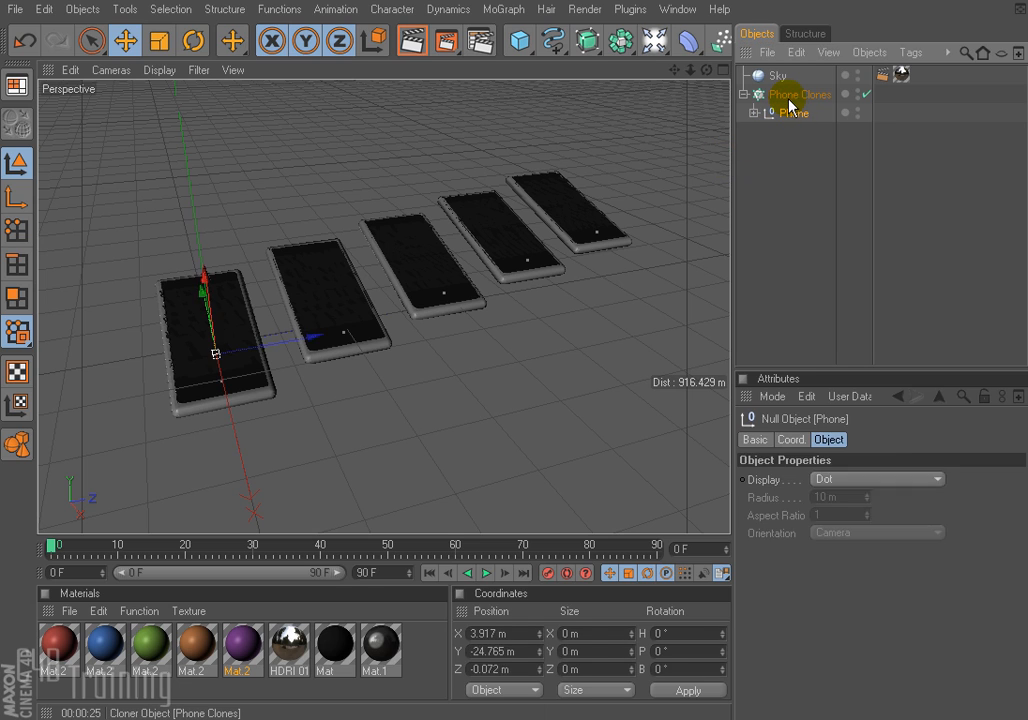
{"action": "left_click", "coordinate": [799, 94]}
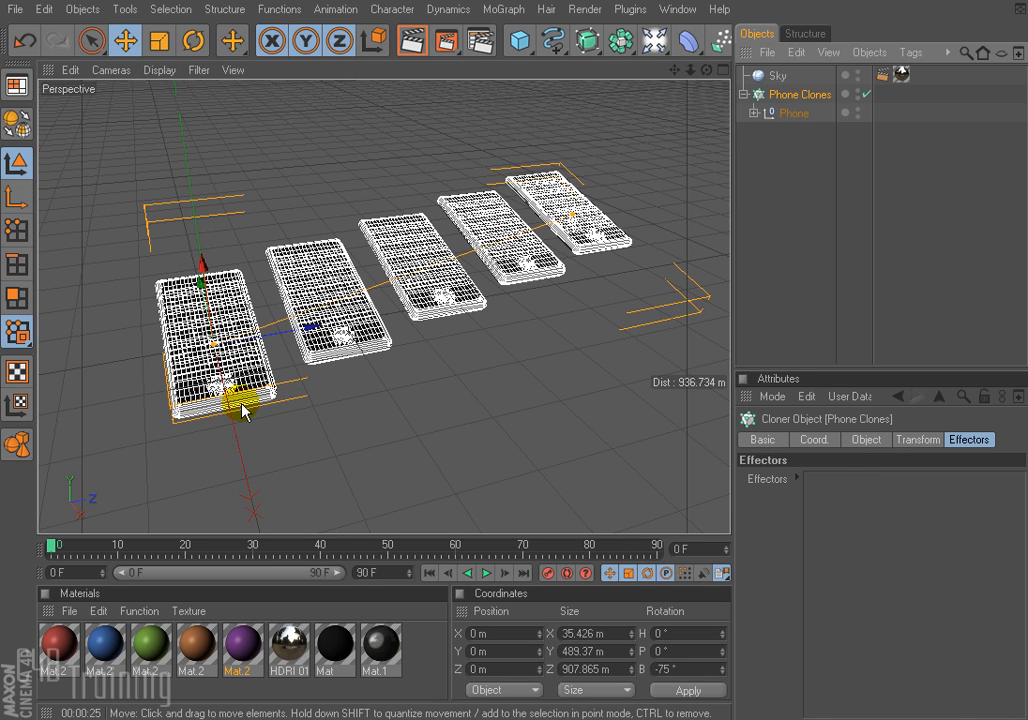
{"action": "mouse_move", "coordinate": [409, 40]}
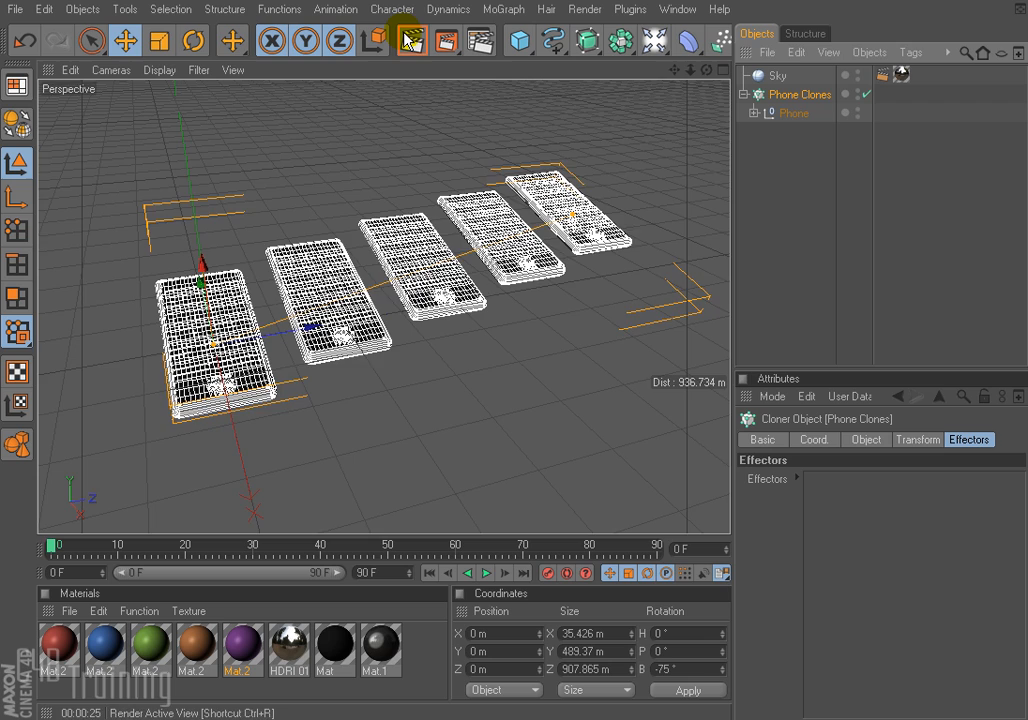
{"action": "left_click", "coordinate": [409, 40]}
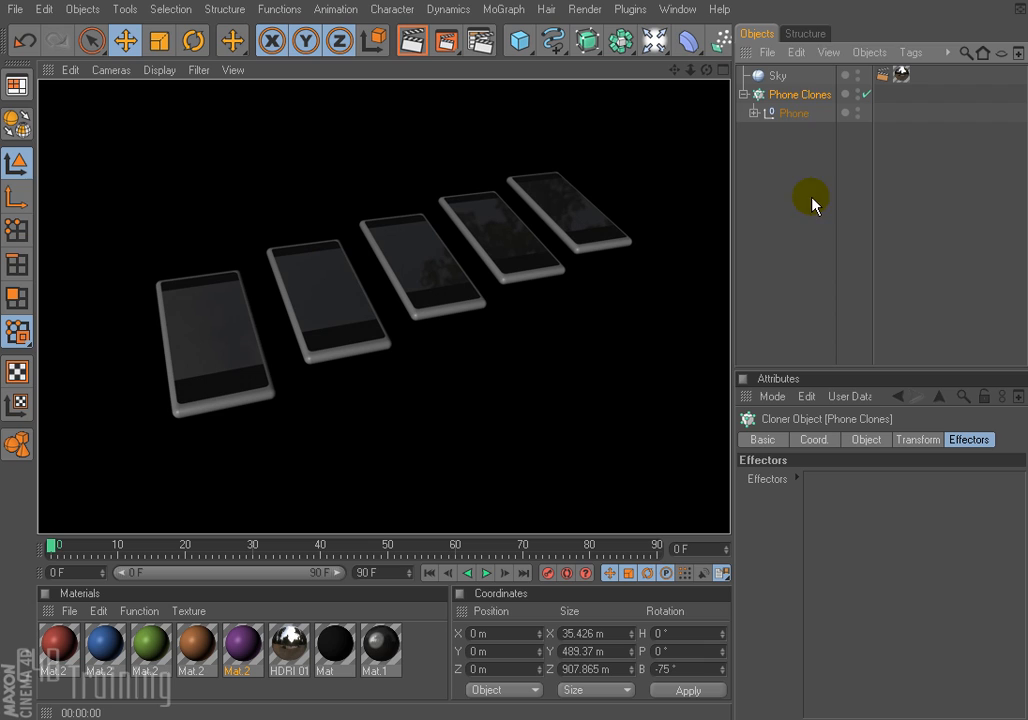
Select the Phone object and duplicate it into five copies inside Phone Clones
{"action": "left_click", "coordinate": [754, 112]}
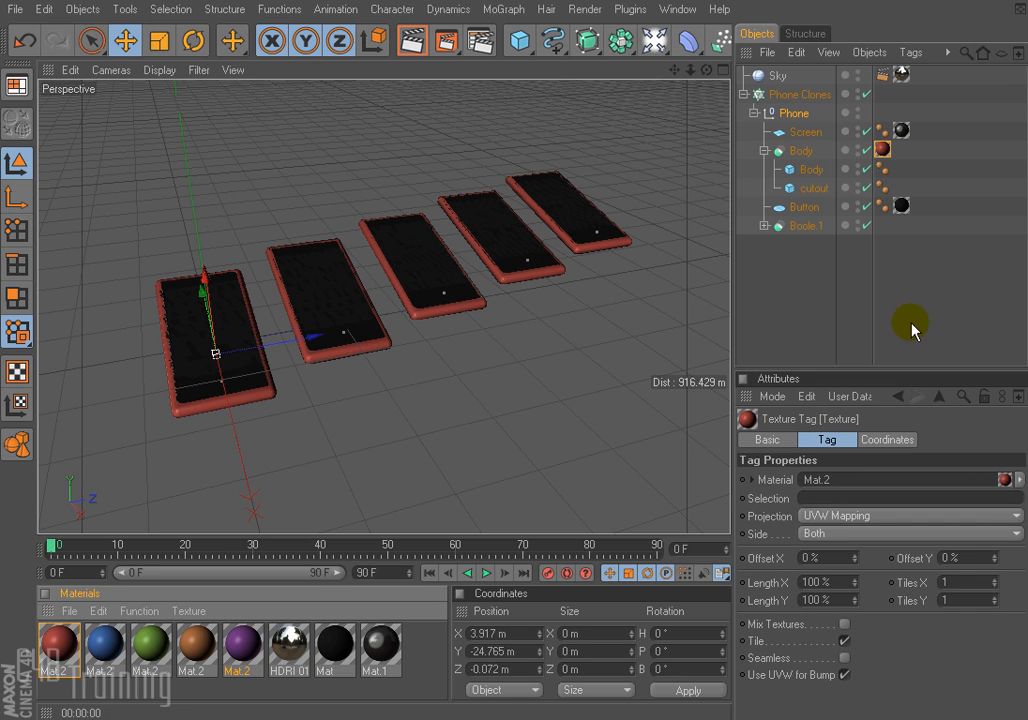
{"action": "left_click", "coordinate": [754, 113]}
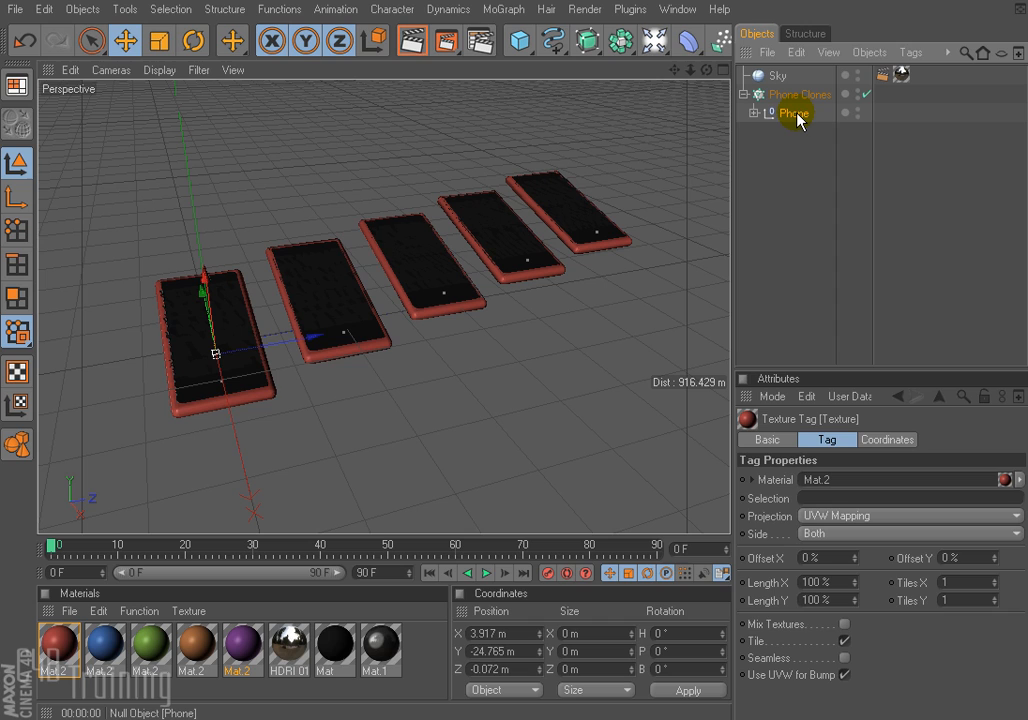
{"action": "left_click", "coordinate": [793, 131]}
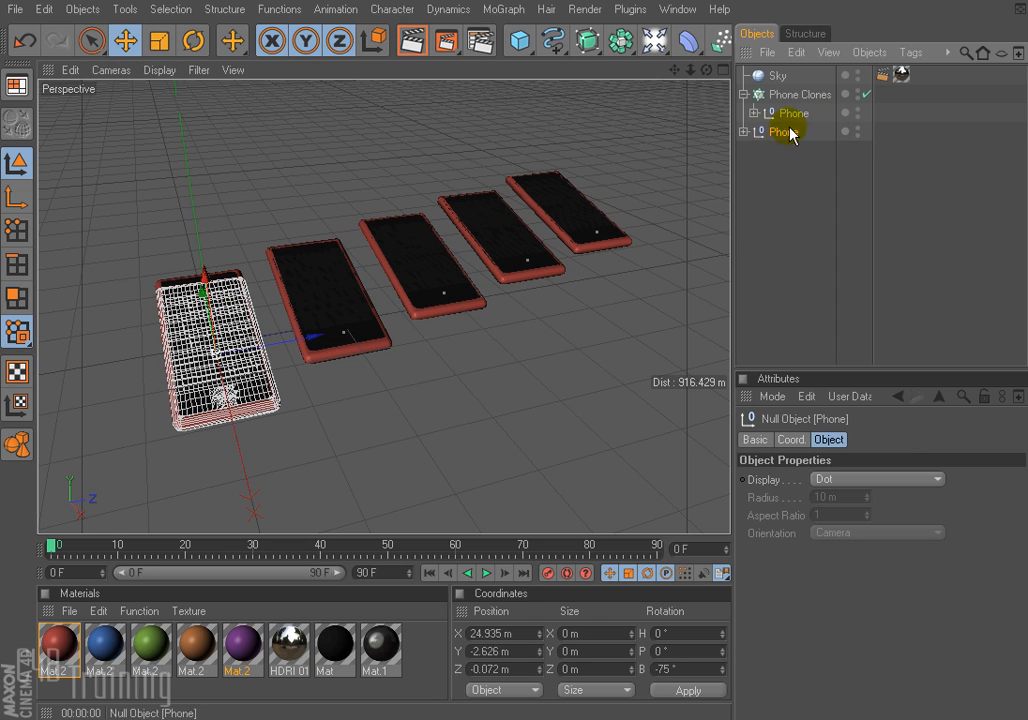
{"action": "left_click", "coordinate": [794, 131]}
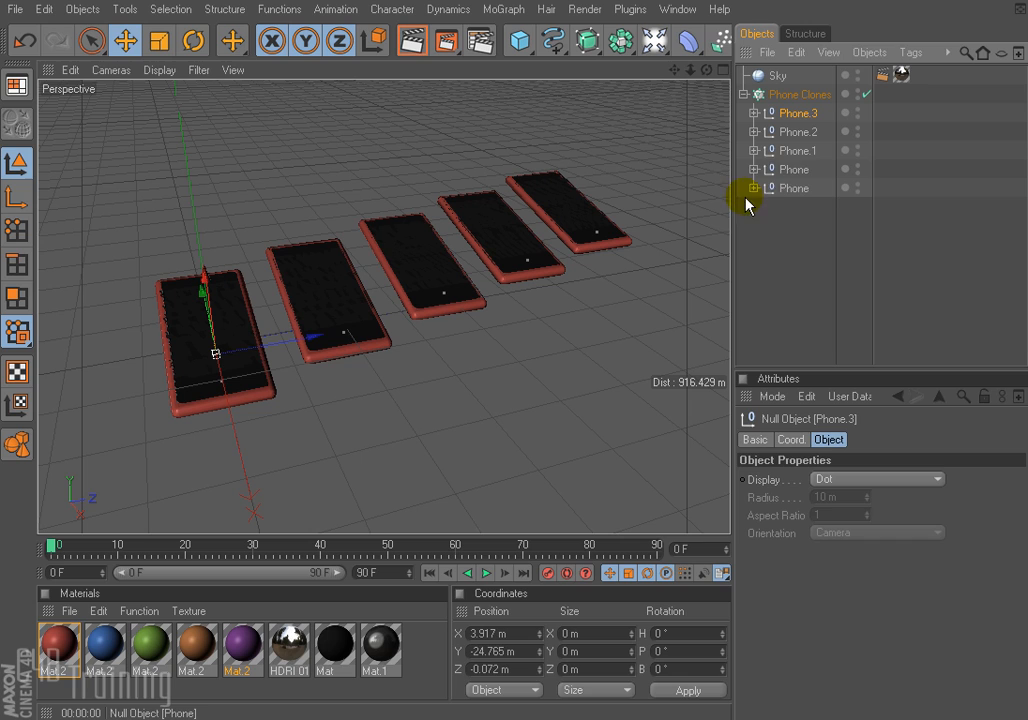
Give the Phone copy bodies purple, orange, green, blue and red, and render to check
{"action": "left_click", "coordinate": [752, 188]}
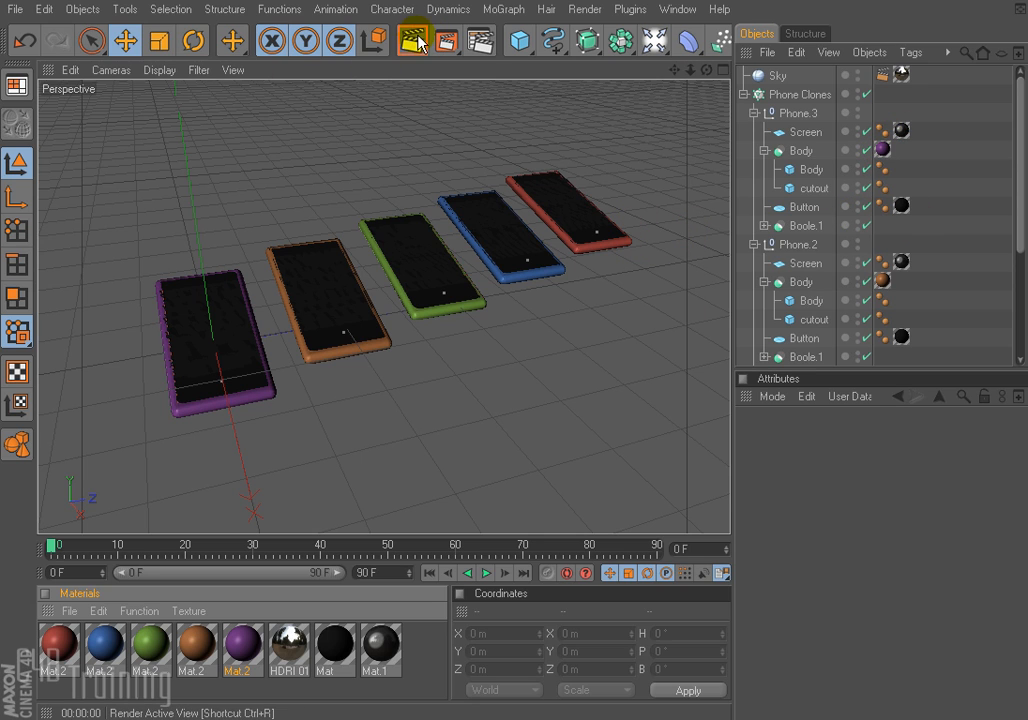
{"action": "left_click", "coordinate": [412, 40]}
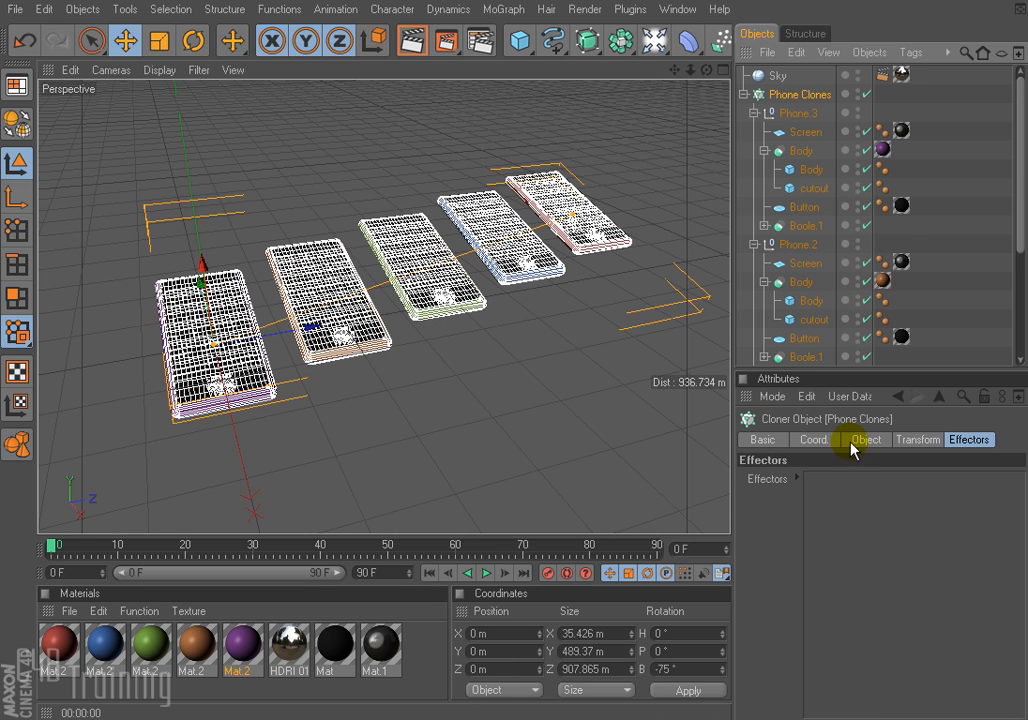
Set the cloner's Clones mode to Cluster and render the result
{"action": "left_click", "coordinate": [867, 439]}
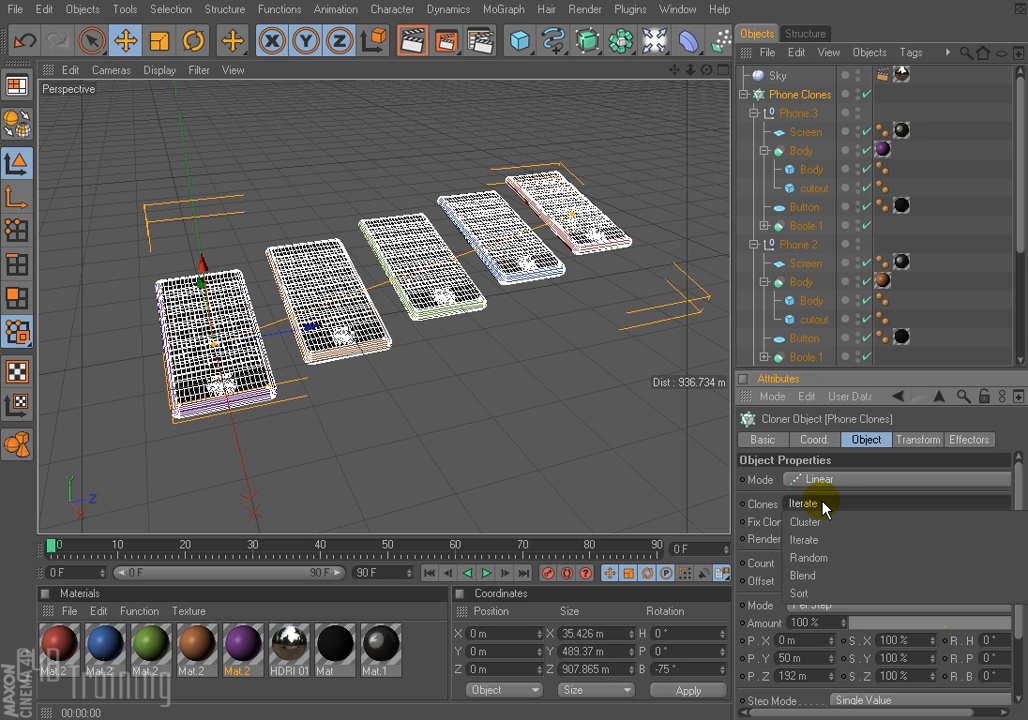
{"action": "left_click", "coordinate": [803, 521]}
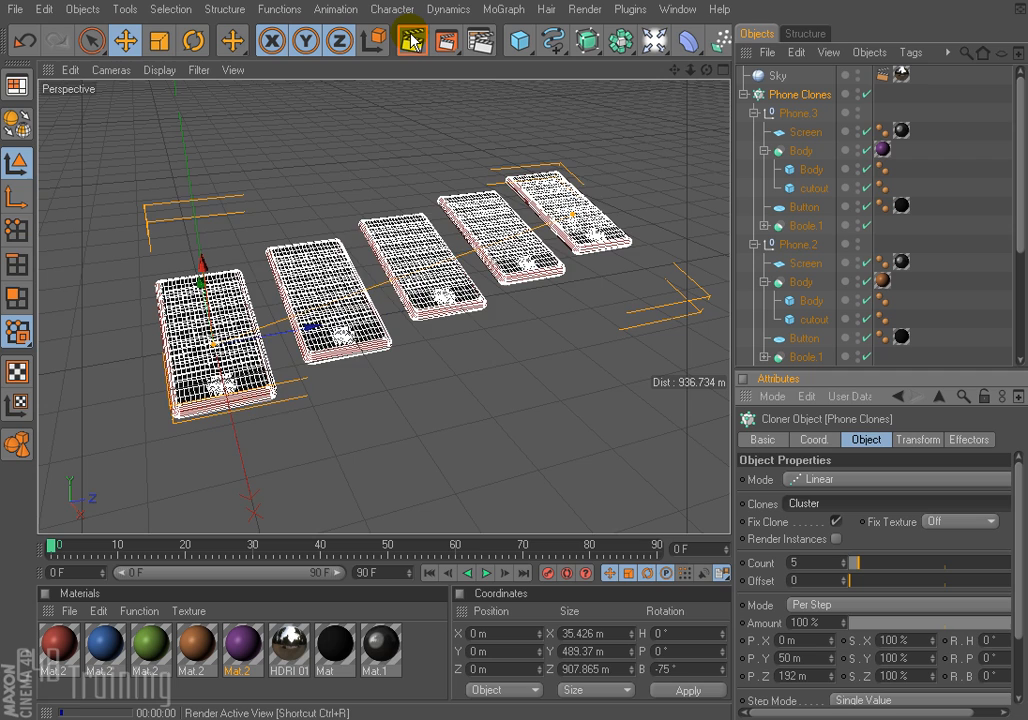
{"action": "left_click", "coordinate": [410, 40]}
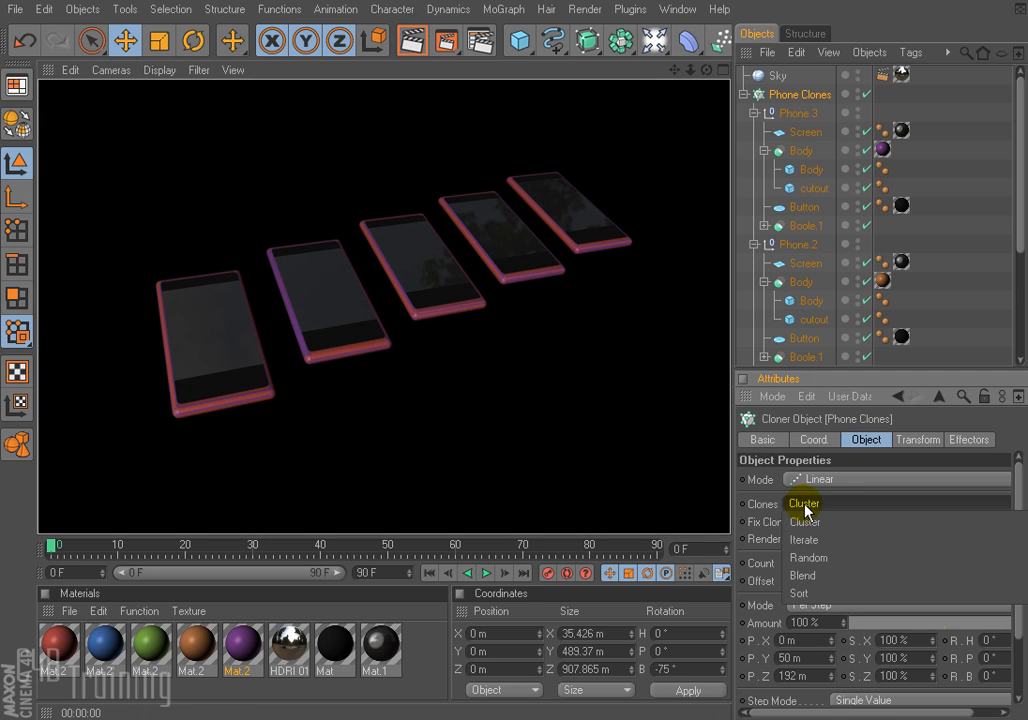
Try Random clone mode with a changed seed, rendering each, then set Clones to Iterate
{"action": "left_click", "coordinate": [808, 558]}
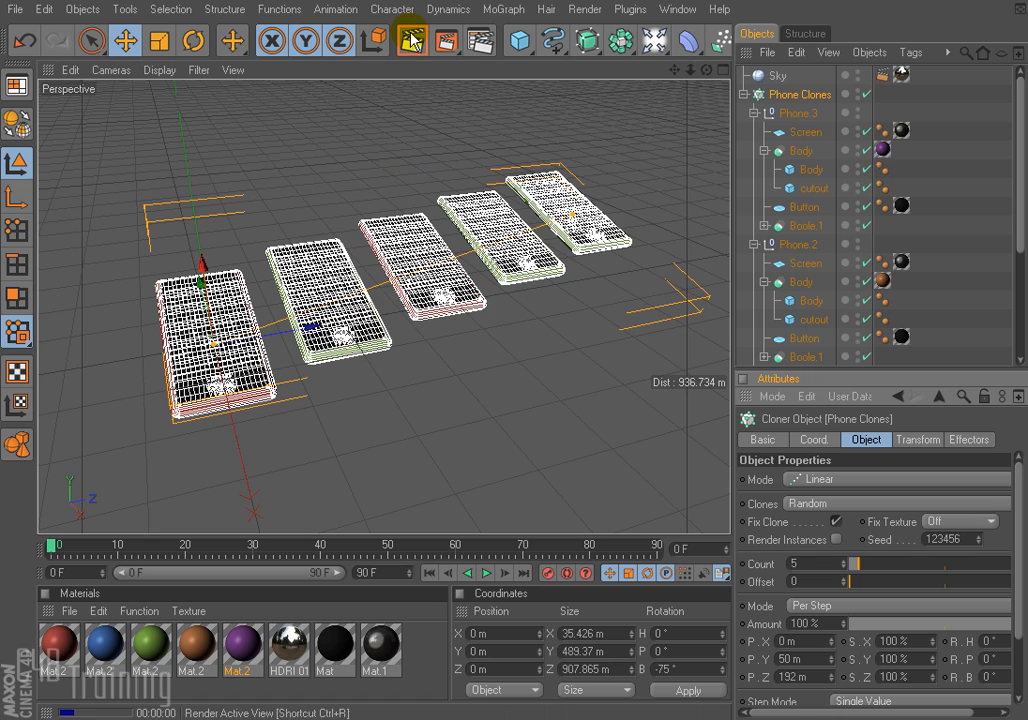
{"action": "left_click", "coordinate": [411, 40]}
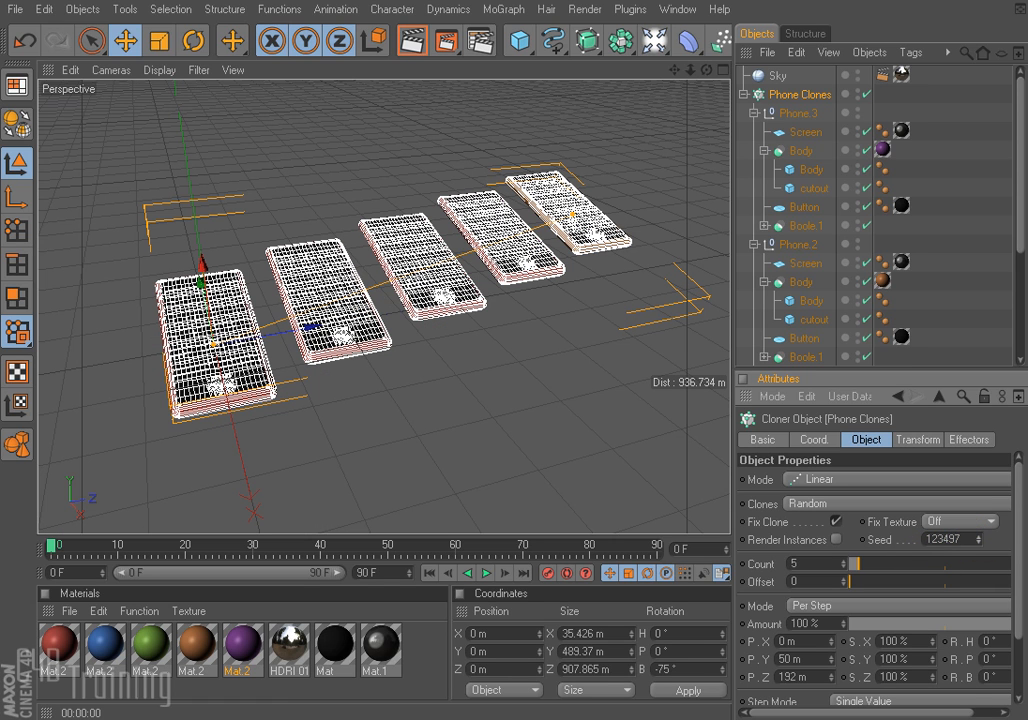
{"action": "left_click", "coordinate": [410, 40]}
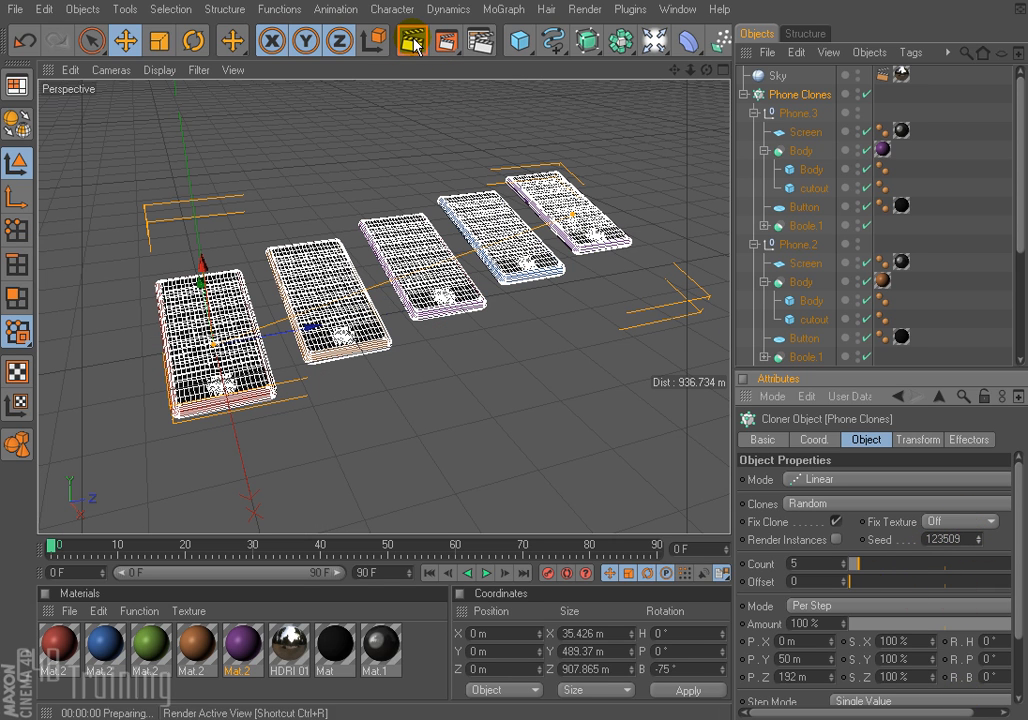
{"action": "left_click", "coordinate": [411, 40]}
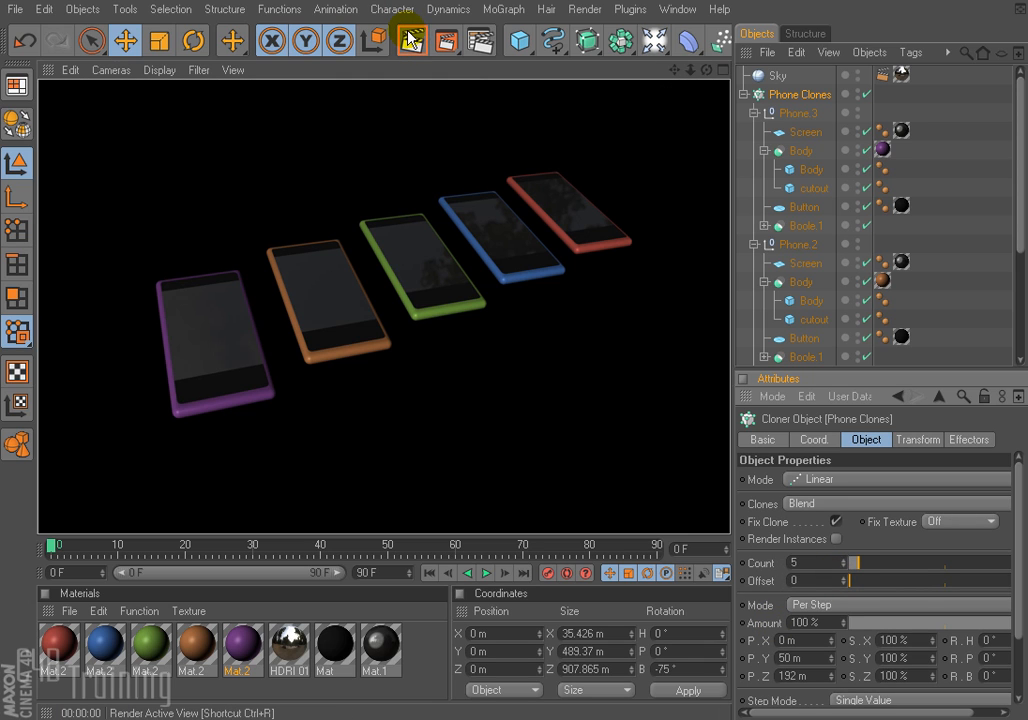
{"action": "left_click", "coordinate": [800, 503]}
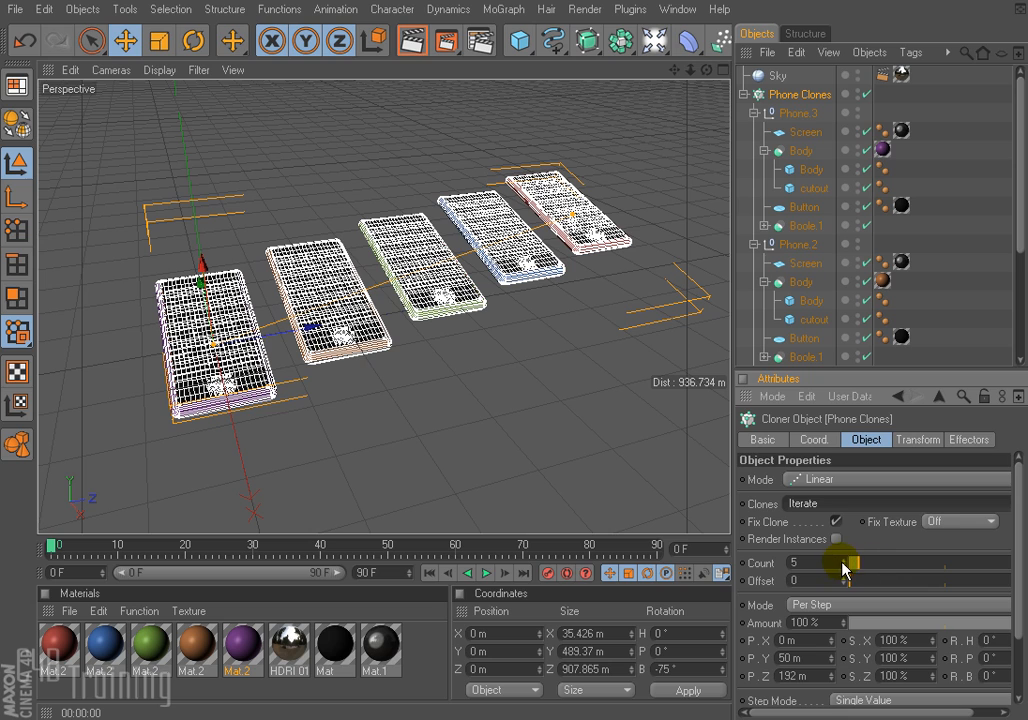
Raise the cloner Count to 7 and expand a Phone copy to inspect its body
{"action": "left_click", "coordinate": [843, 562]}
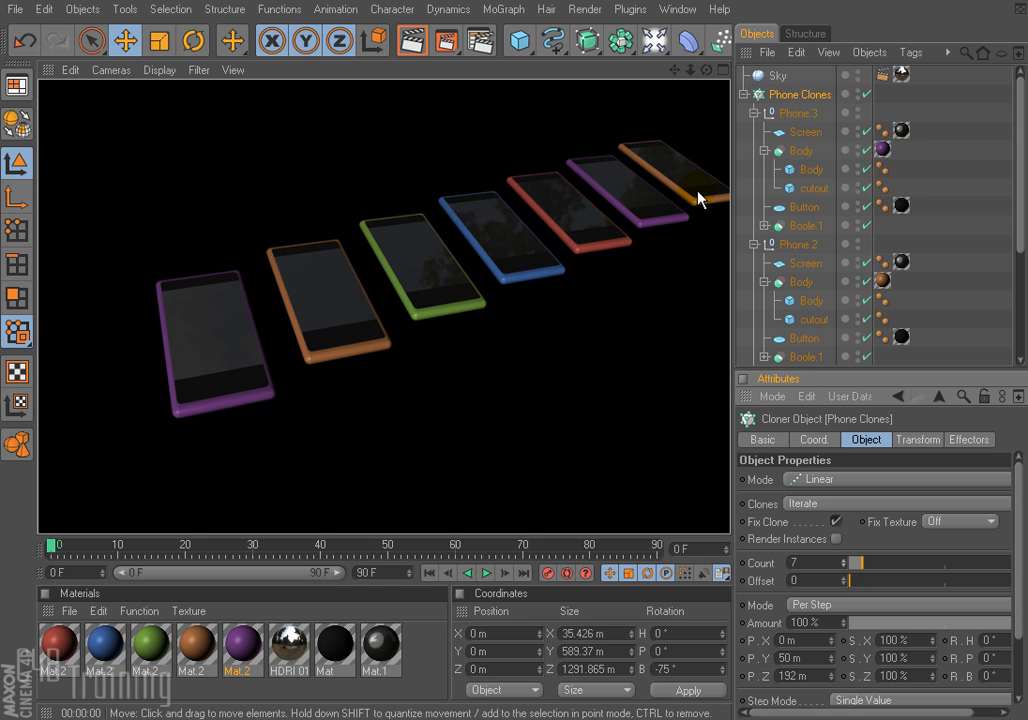
{"action": "left_click", "coordinate": [799, 113]}
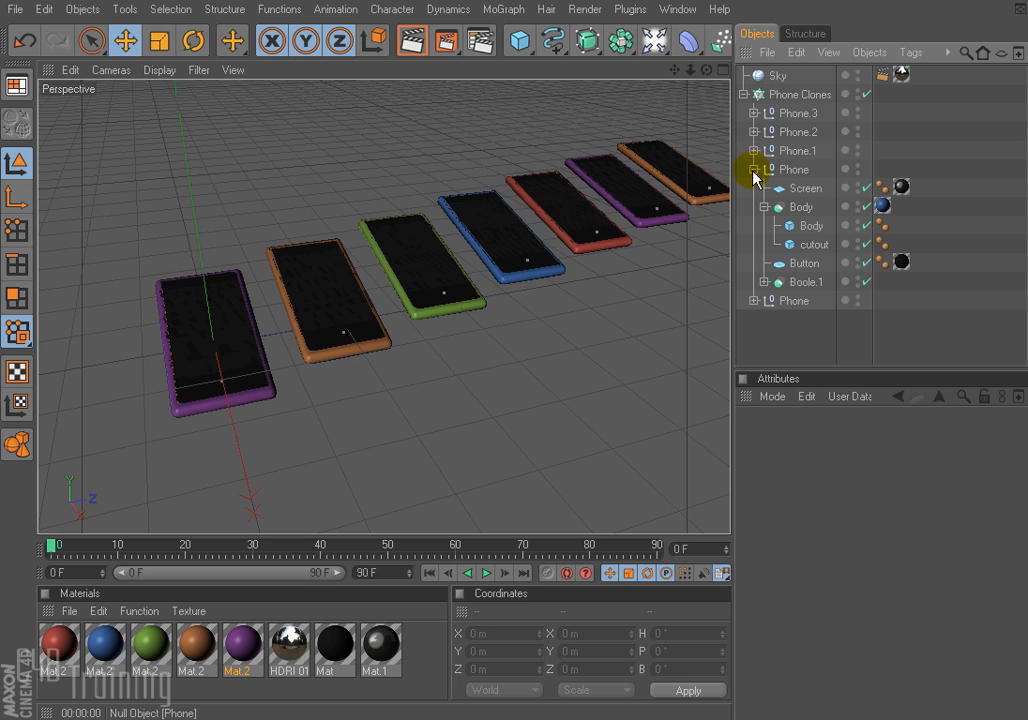
{"action": "left_click", "coordinate": [753, 169]}
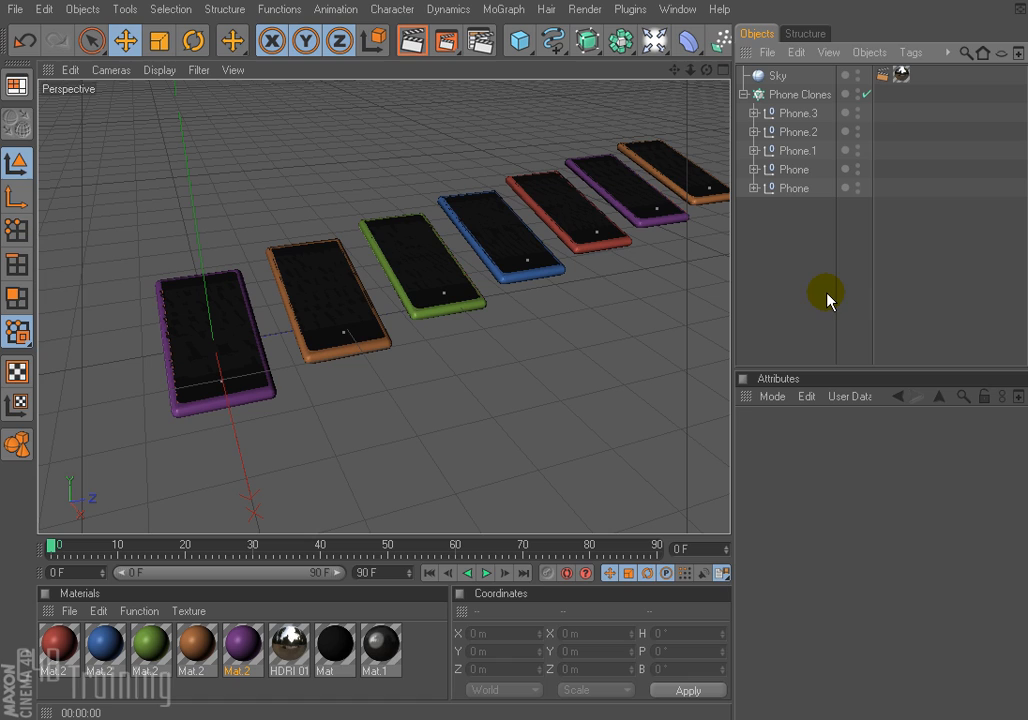
{"action": "mouse_move", "coordinate": [826, 305]}
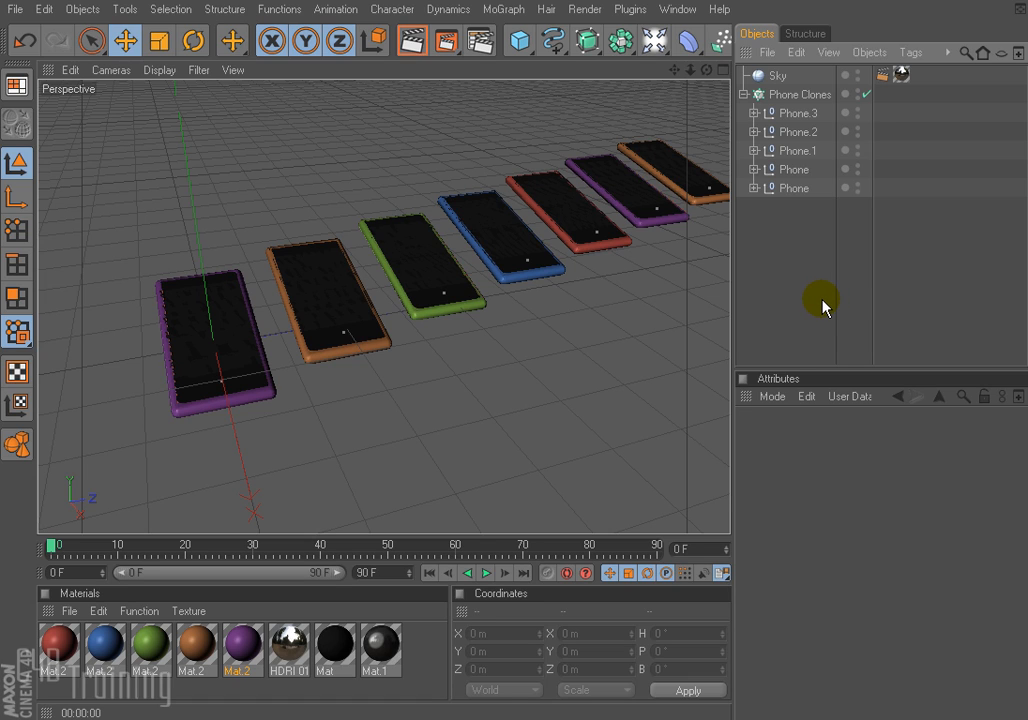